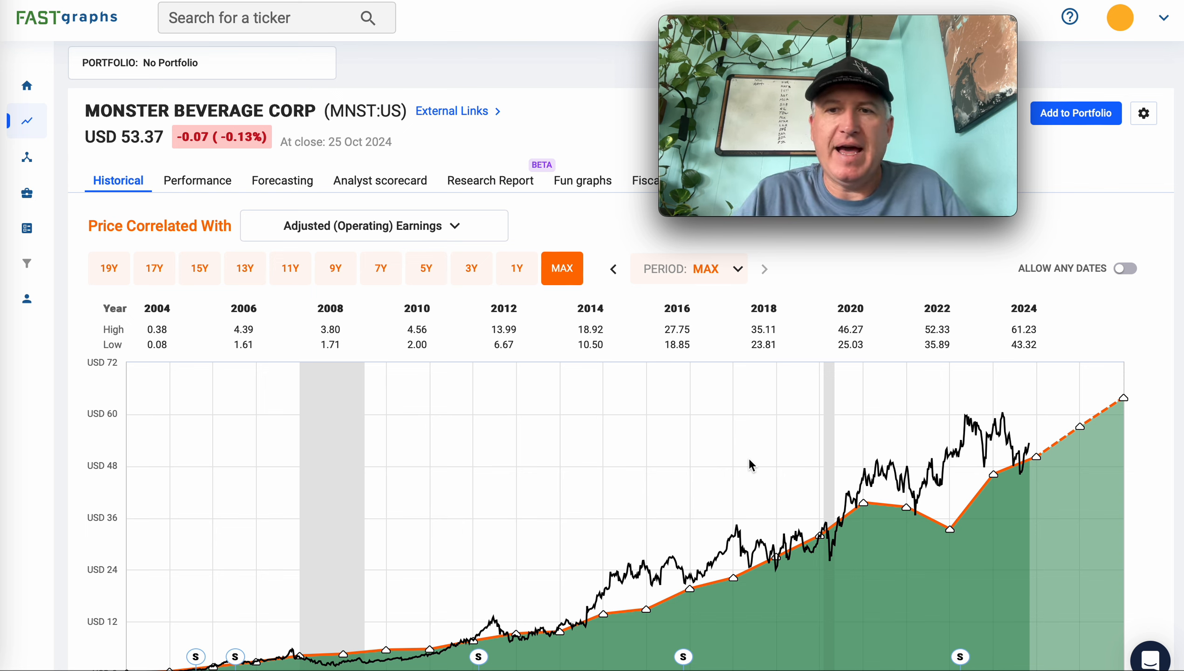
Step: Scroll down to the EPS, Chg/Yr and Div rows beneath the MNST chart
scroll("down", 3)
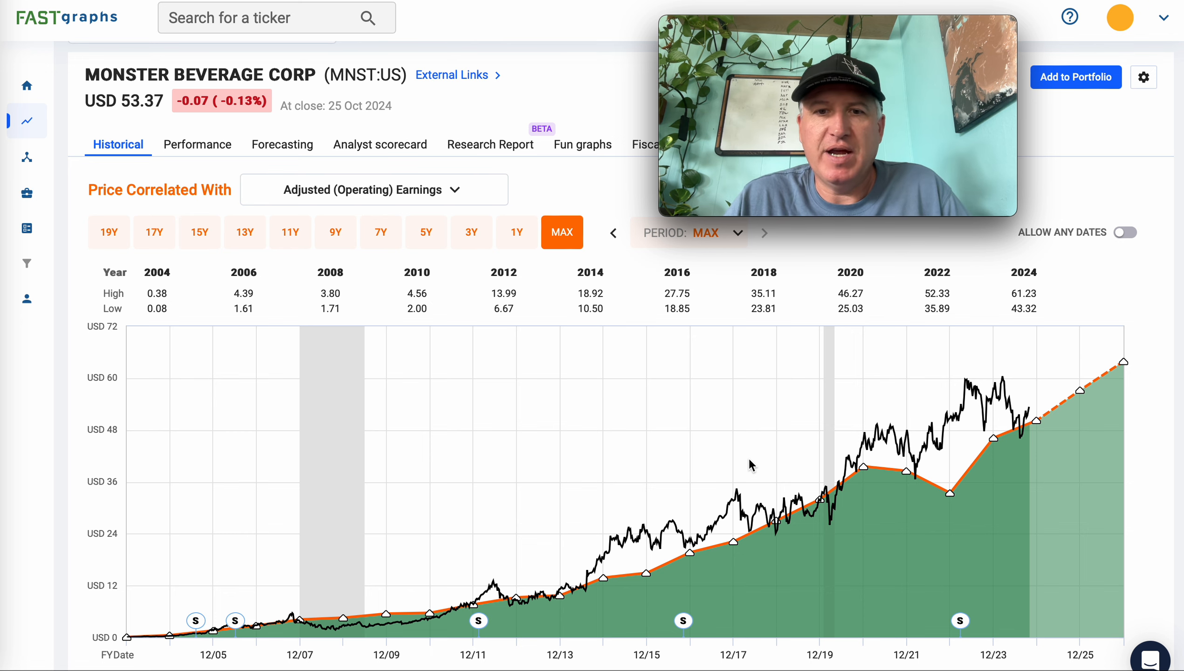
scroll("down", 3)
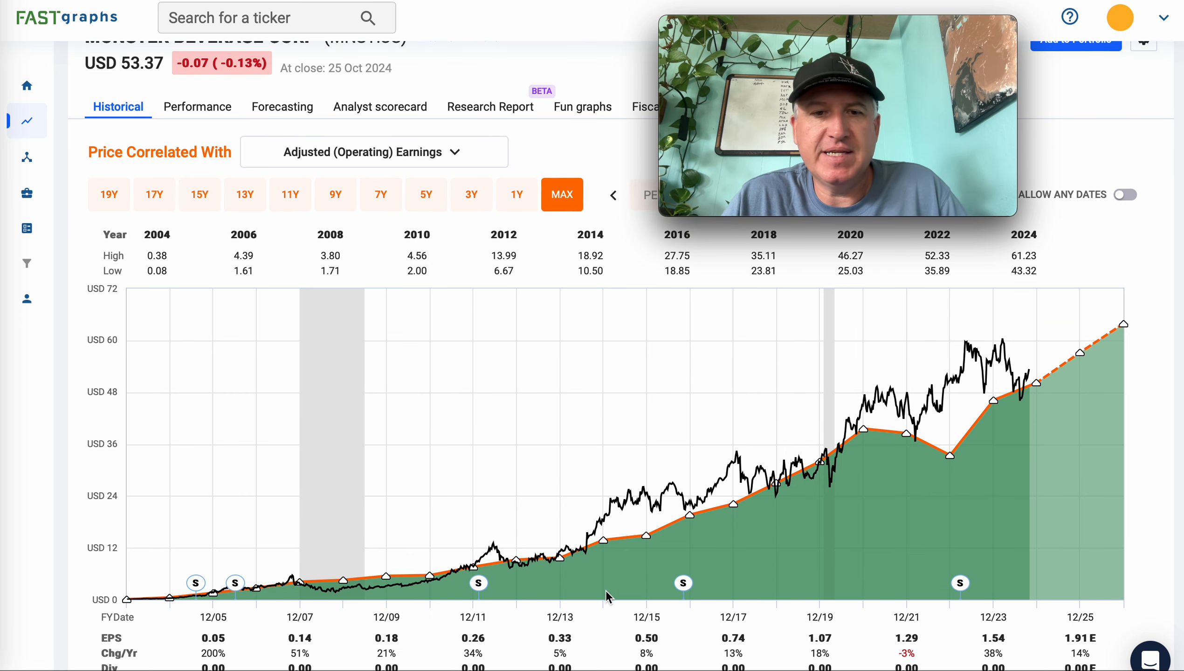
mouse_move(780, 536)
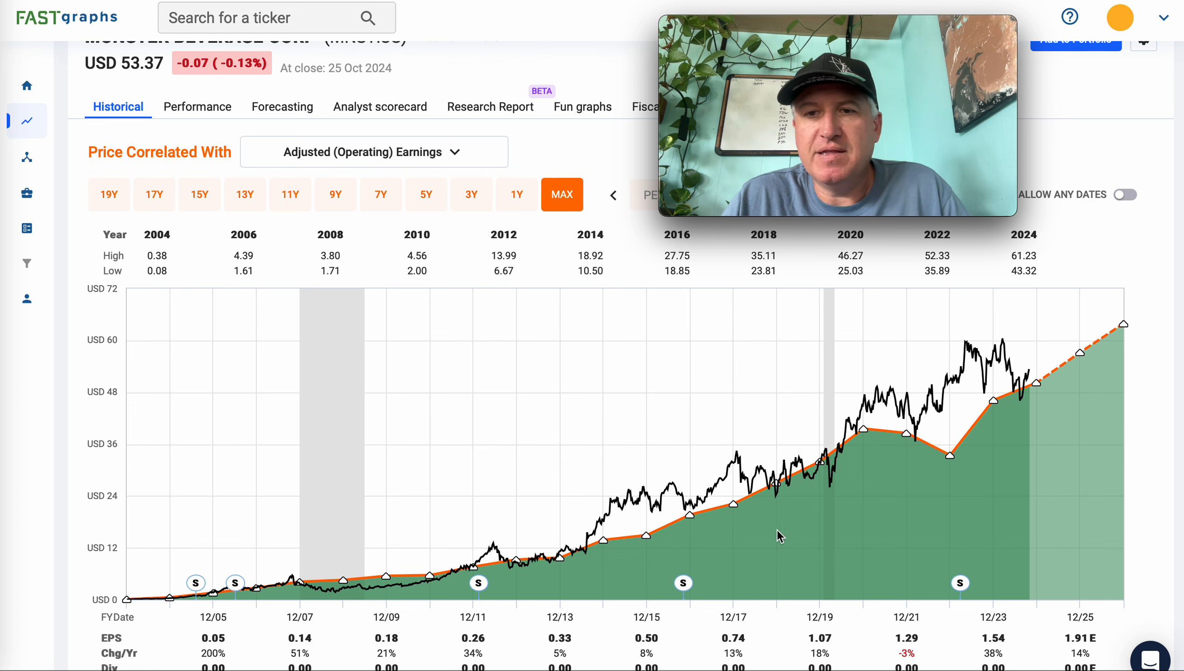
mouse_move(958, 471)
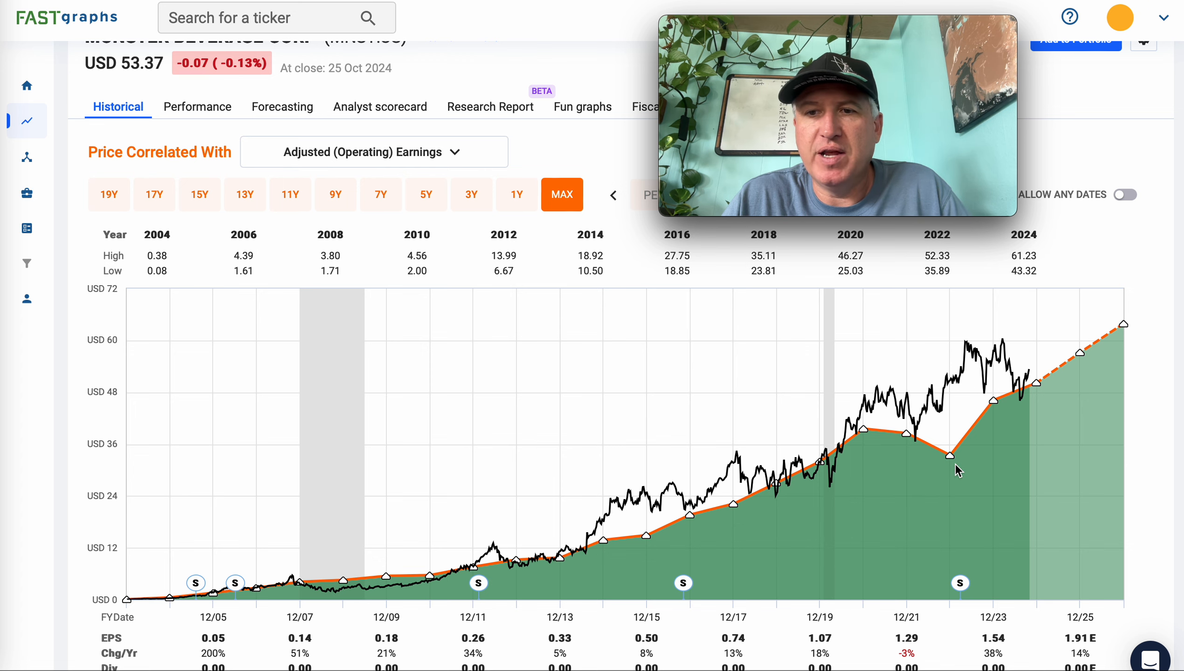
scroll("down", 3)
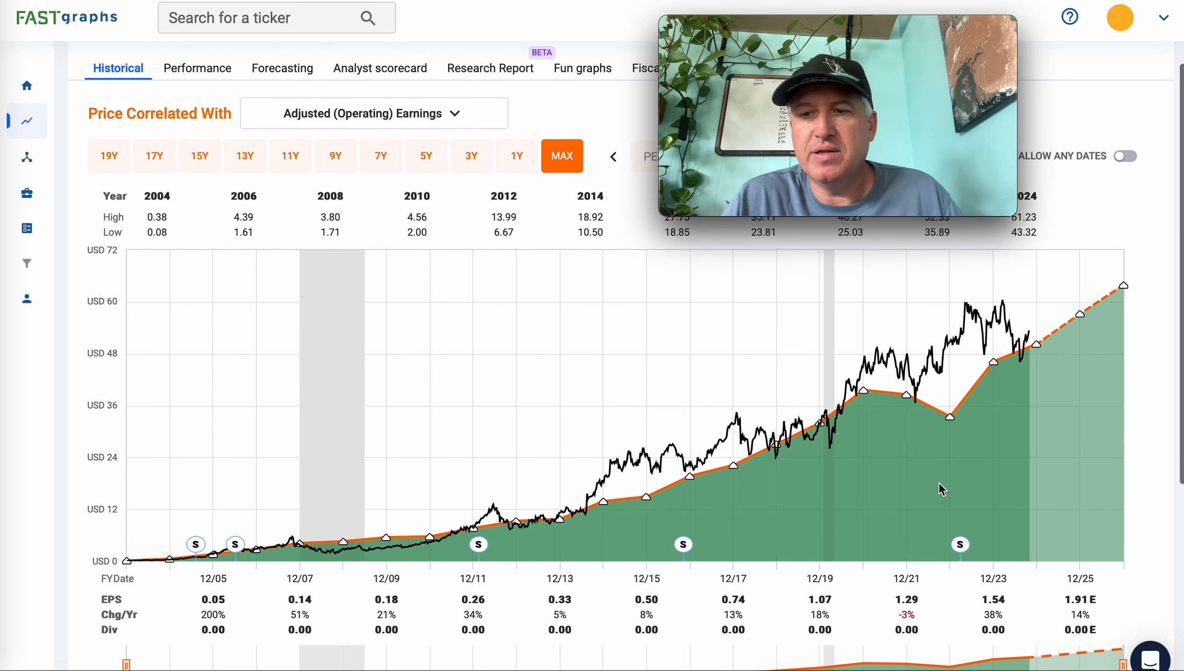
scroll("down", 3)
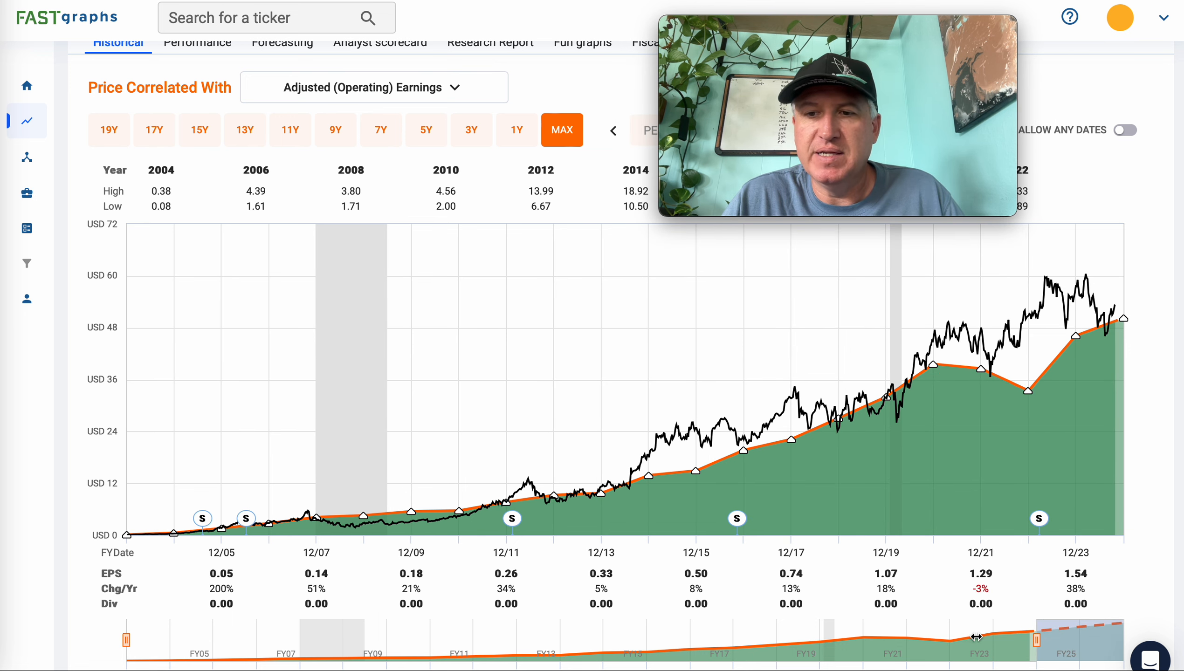
Step: Narrow the MNST chart to a 17-year window starting 2008, then restore the MAX period through 2025
left_click_drag(1058, 641, 308, 641)
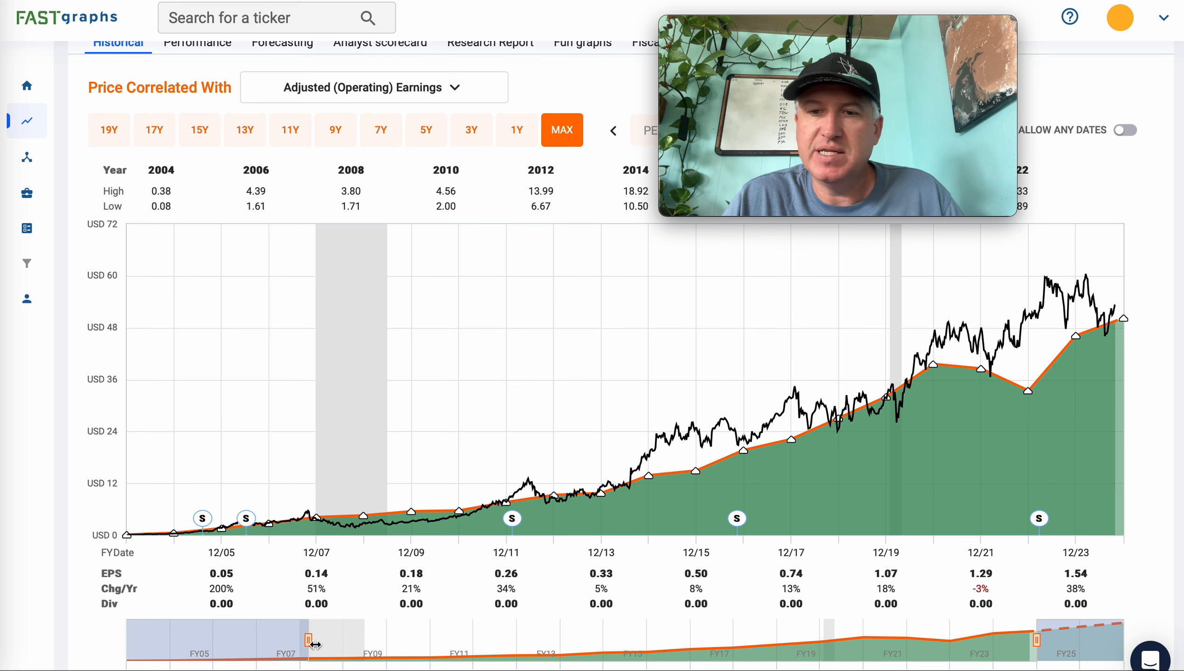
left_click(154, 129)
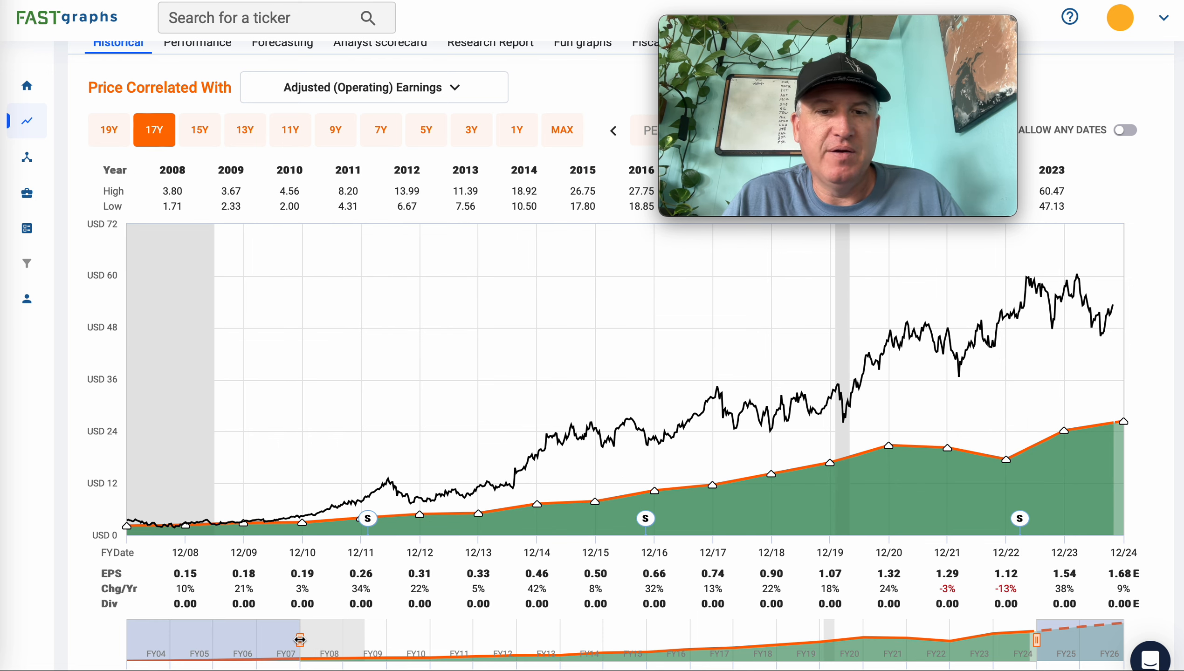
left_click_drag(300, 640, 183, 639)
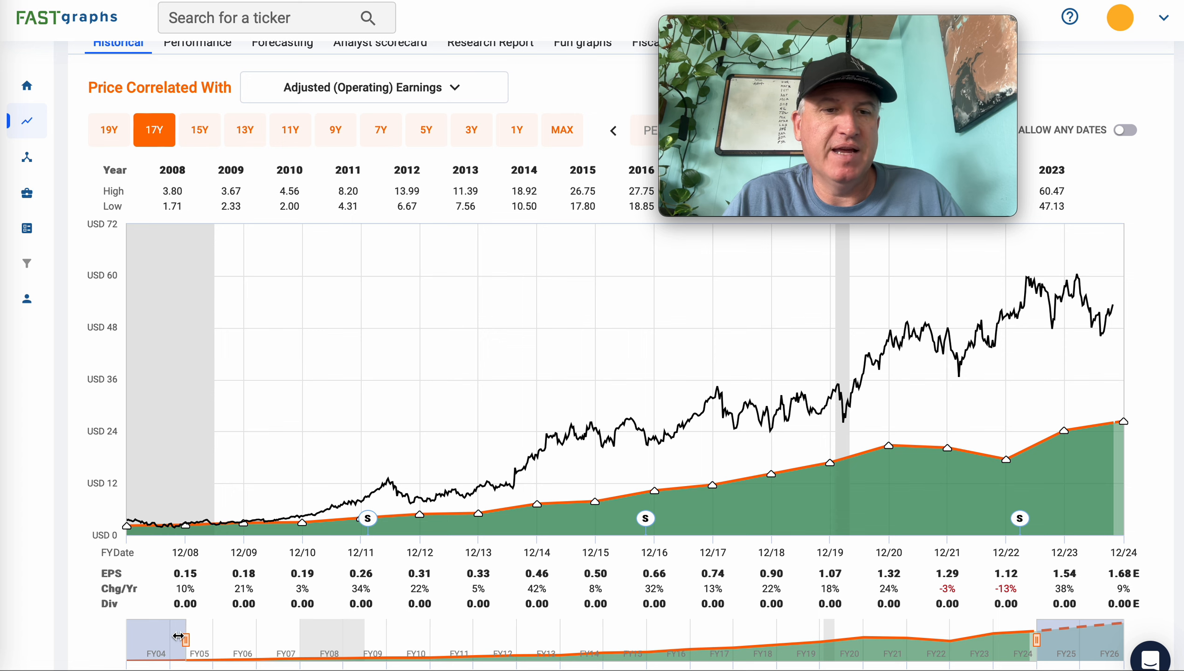
left_click(562, 129)
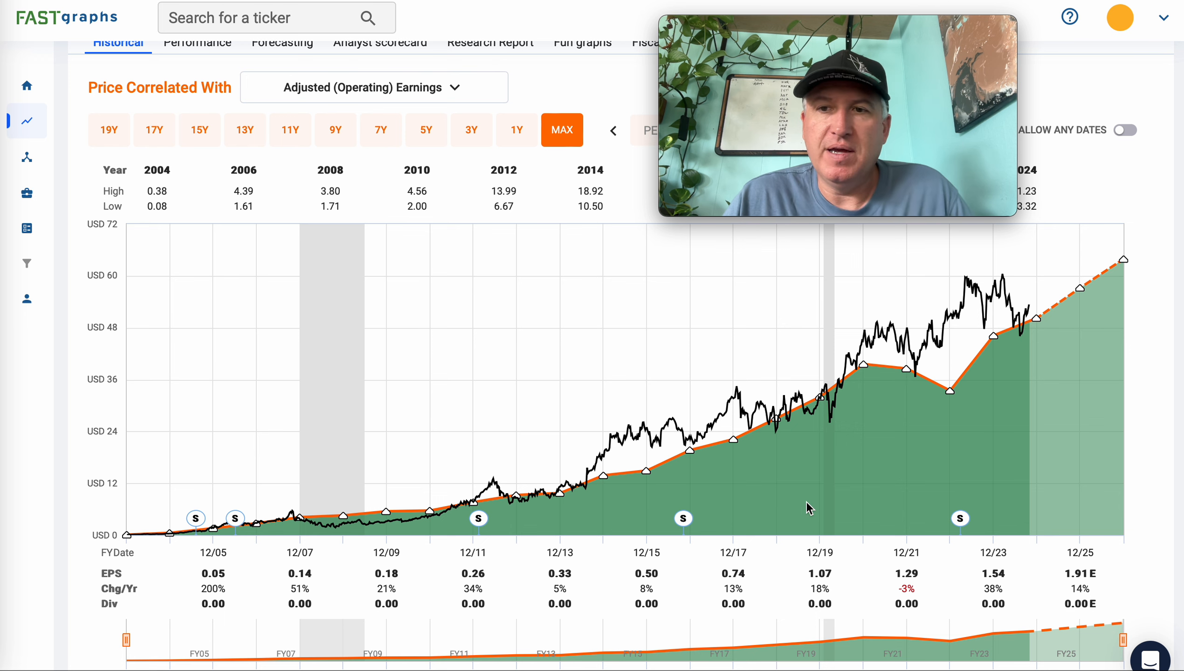
mouse_move(1042, 360)
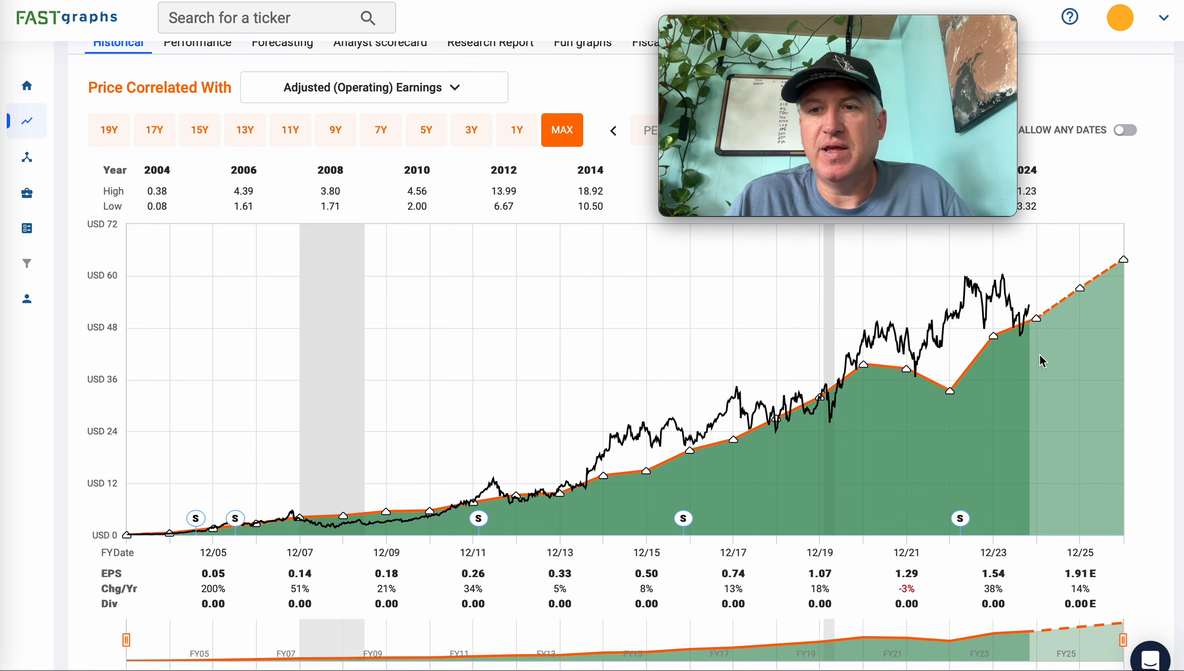
mouse_move(1016, 403)
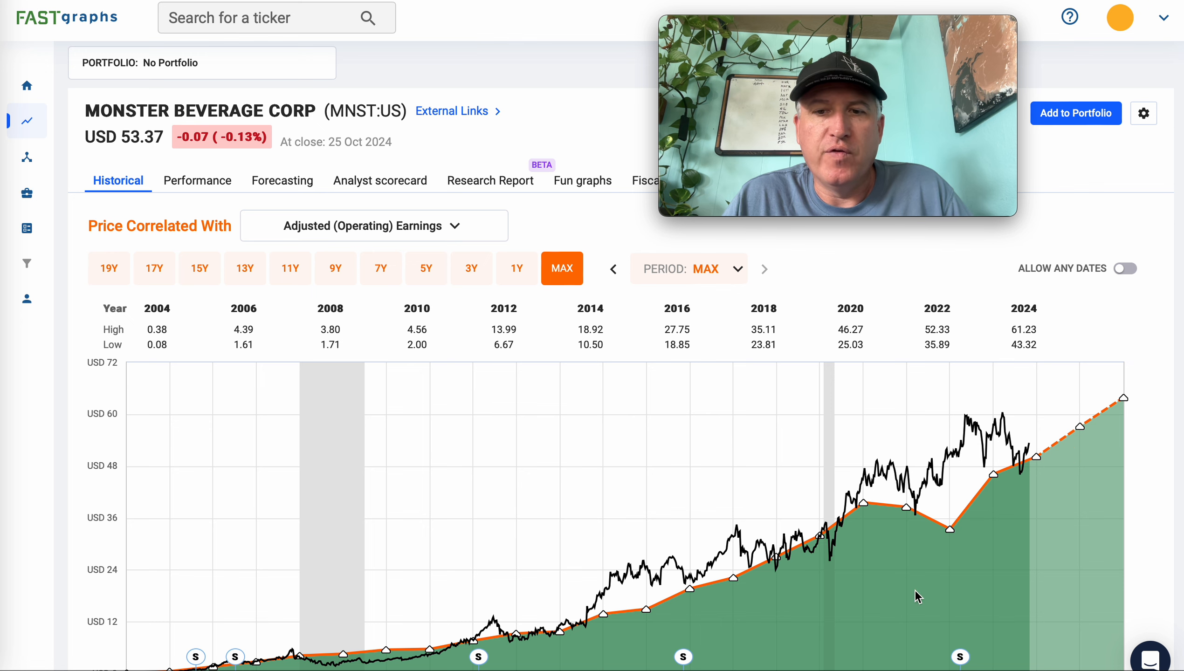
scroll("down", 3)
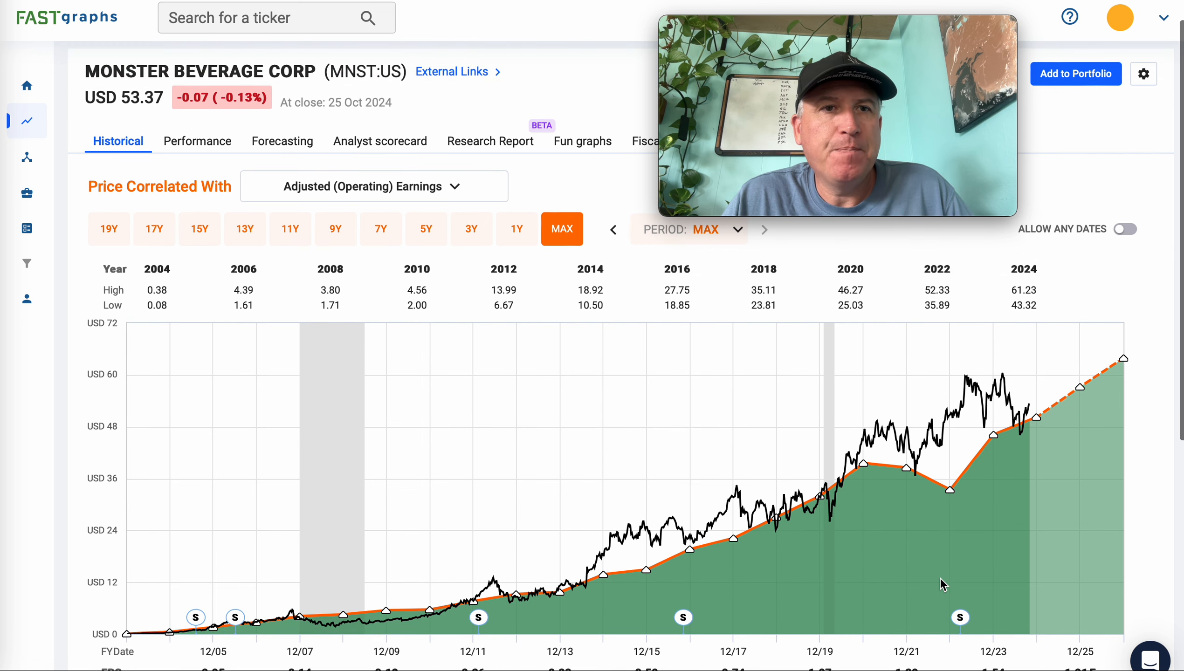
scroll("down", 3)
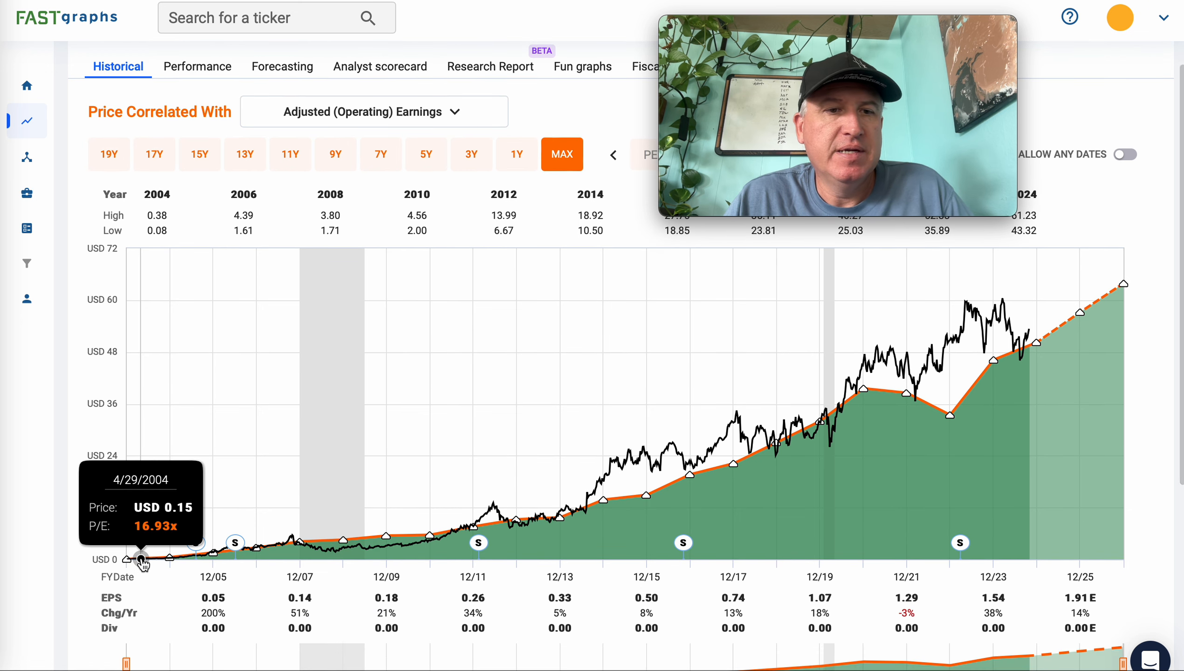
mouse_move(151, 565)
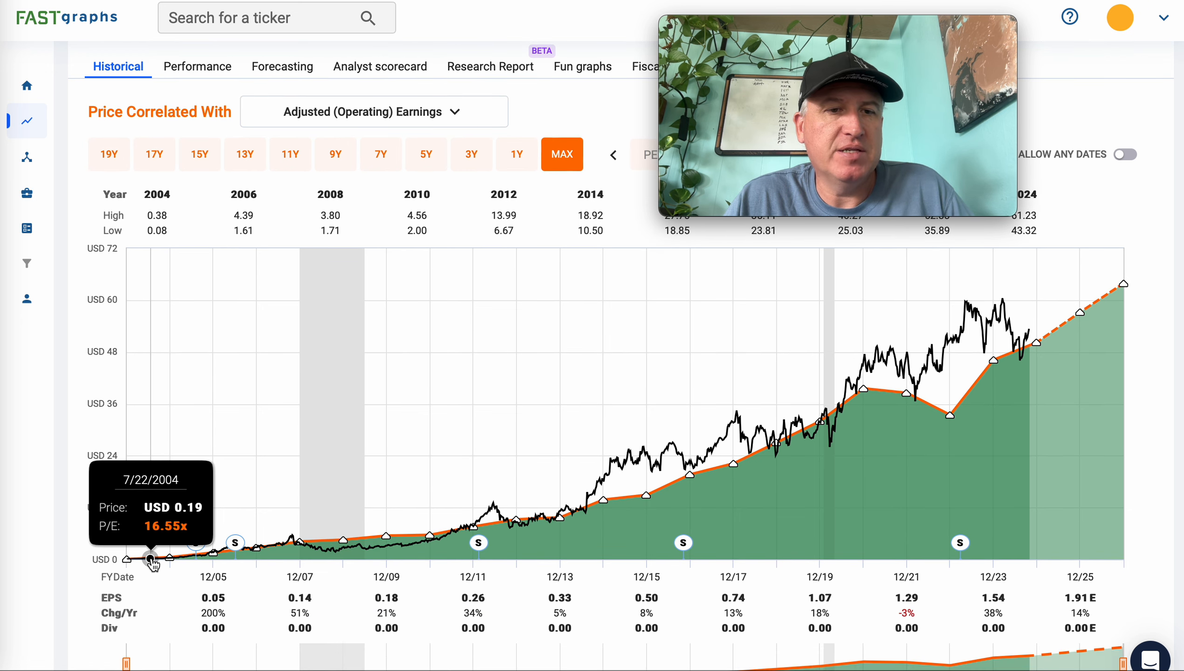
mouse_move(148, 562)
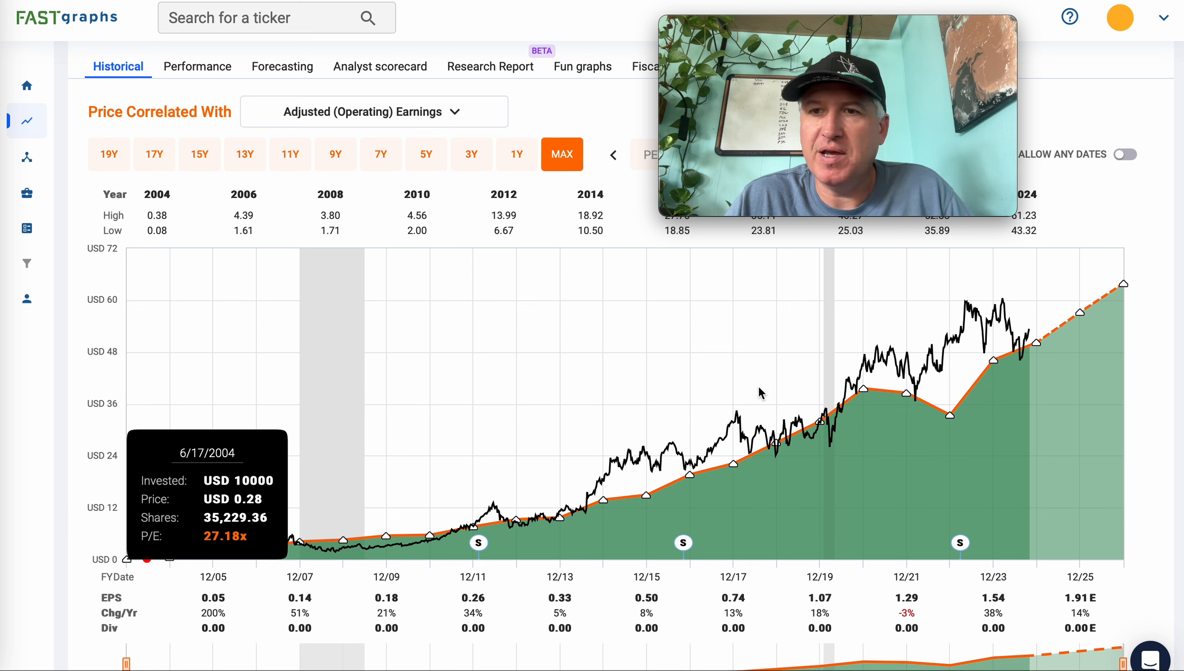
mouse_move(1029, 330)
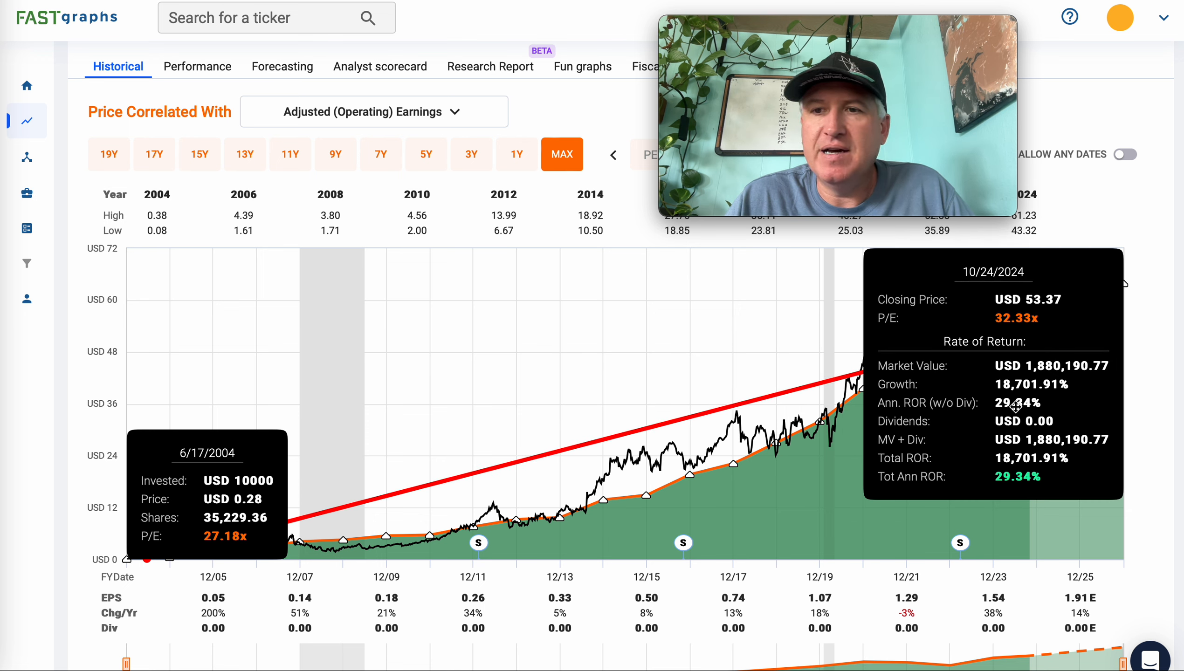
mouse_move(740, 482)
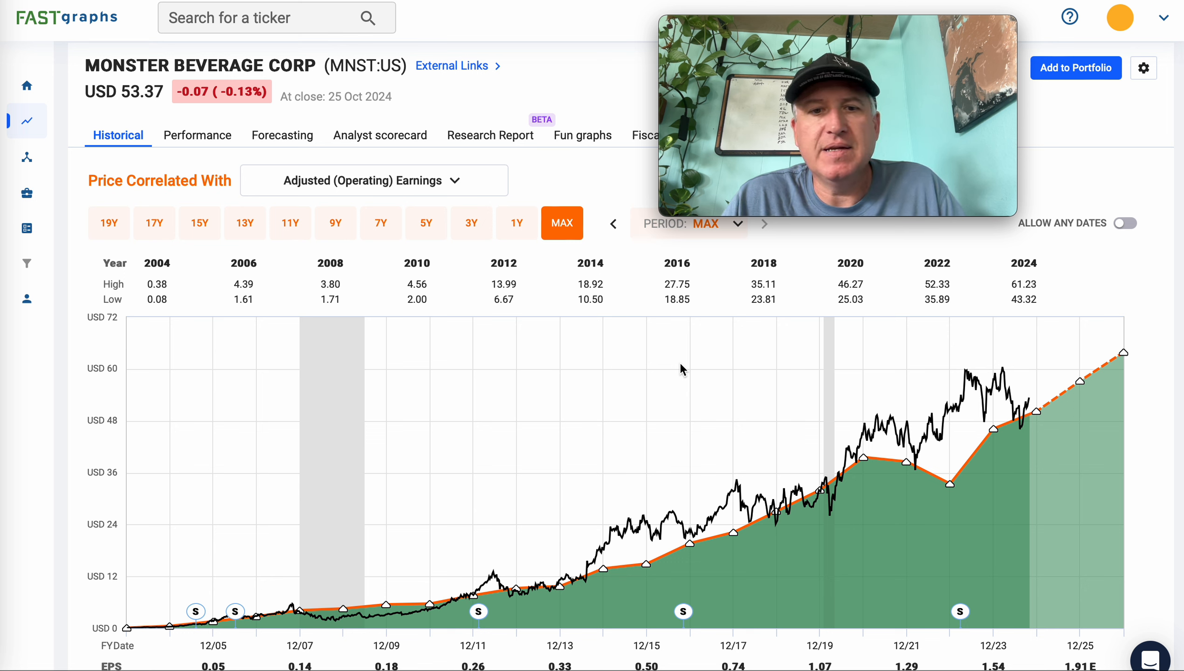
mouse_move(420, 494)
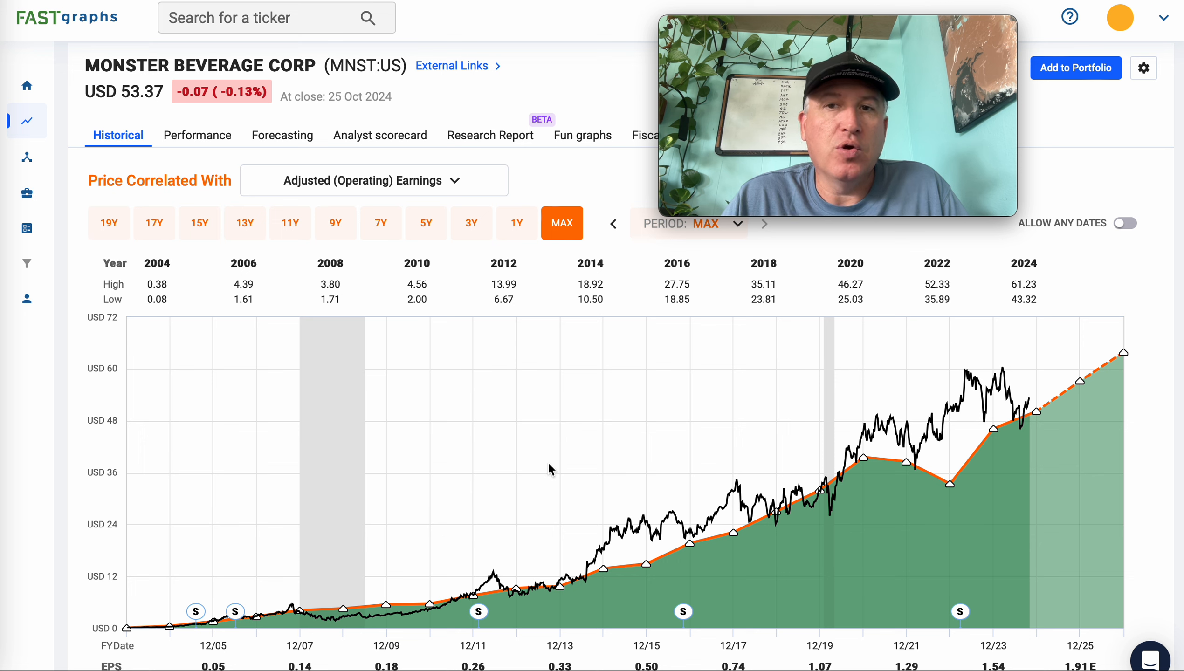
mouse_move(464, 498)
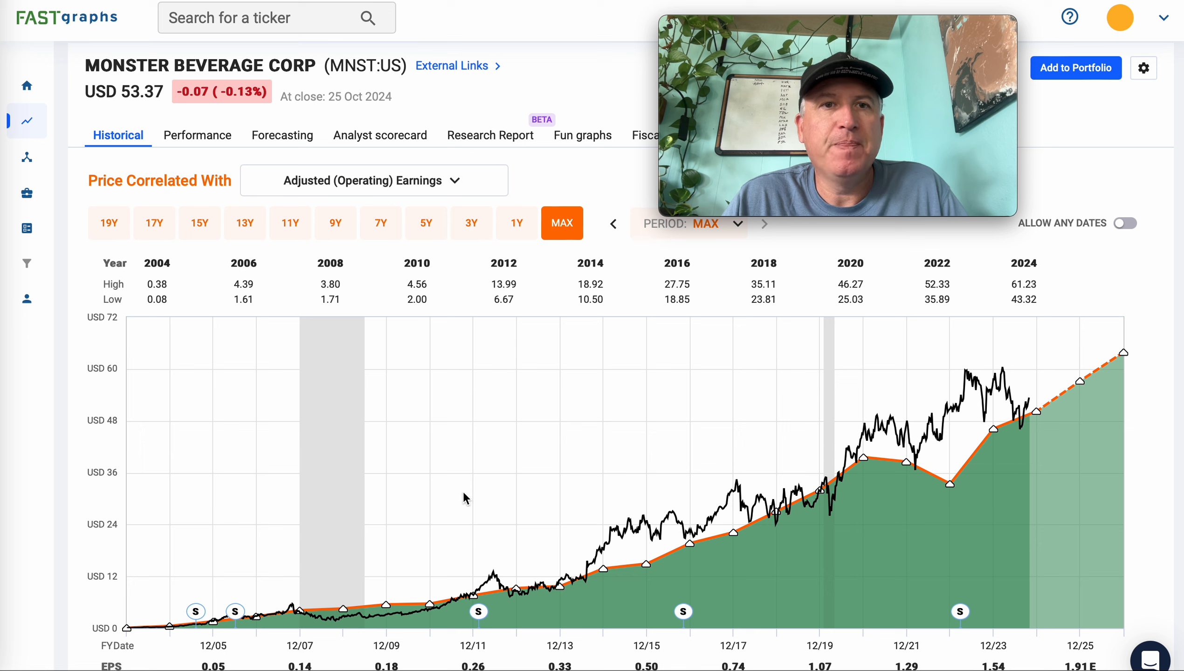
mouse_move(663, 462)
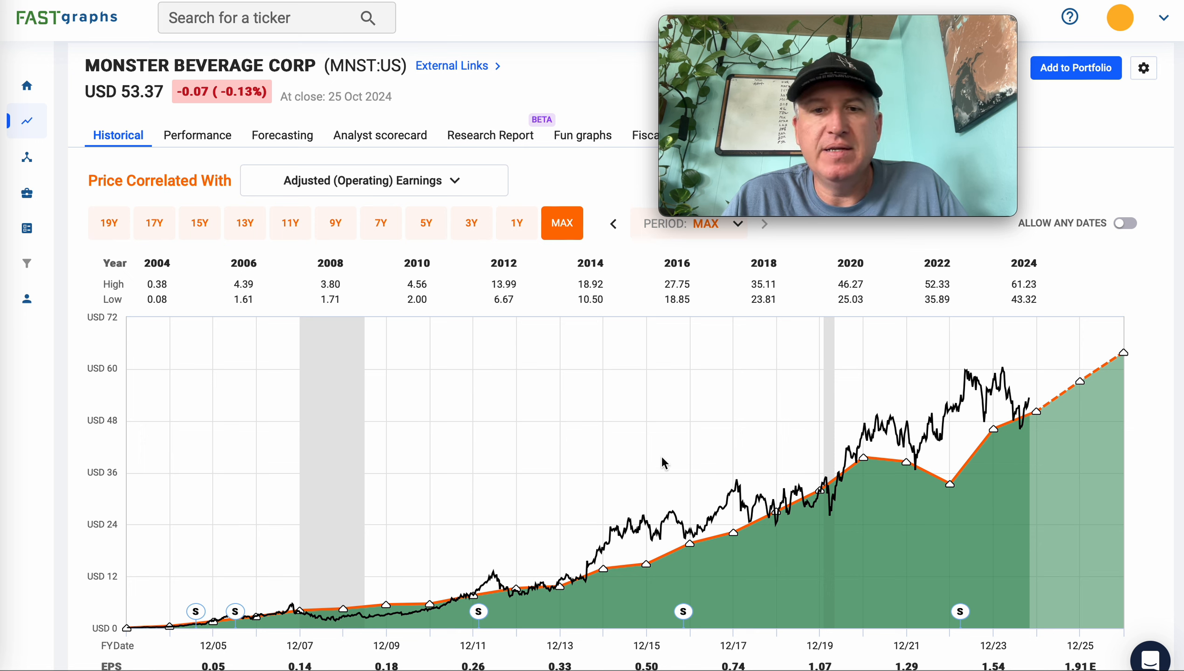
mouse_move(586, 481)
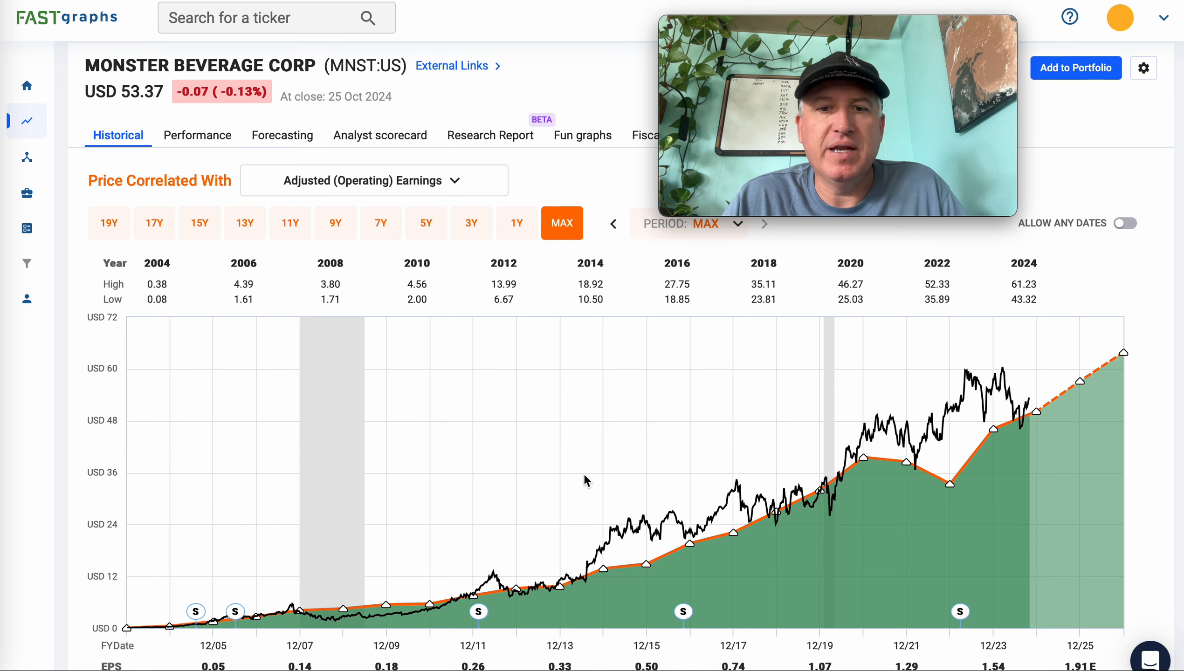
mouse_move(463, 494)
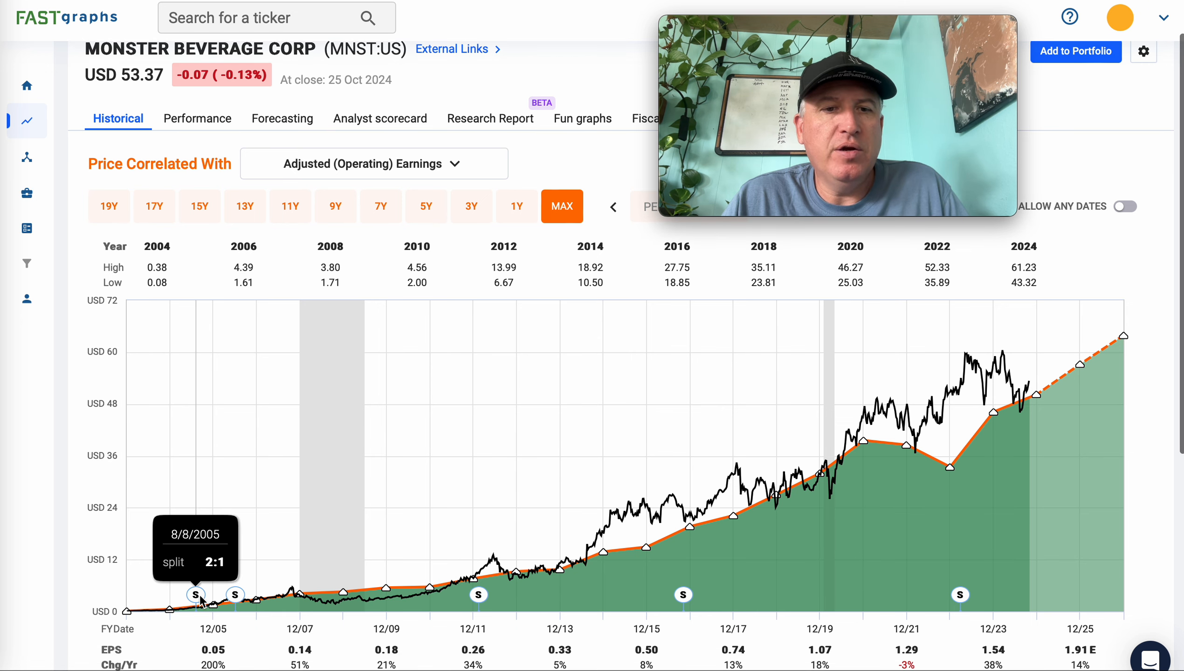
mouse_move(216, 604)
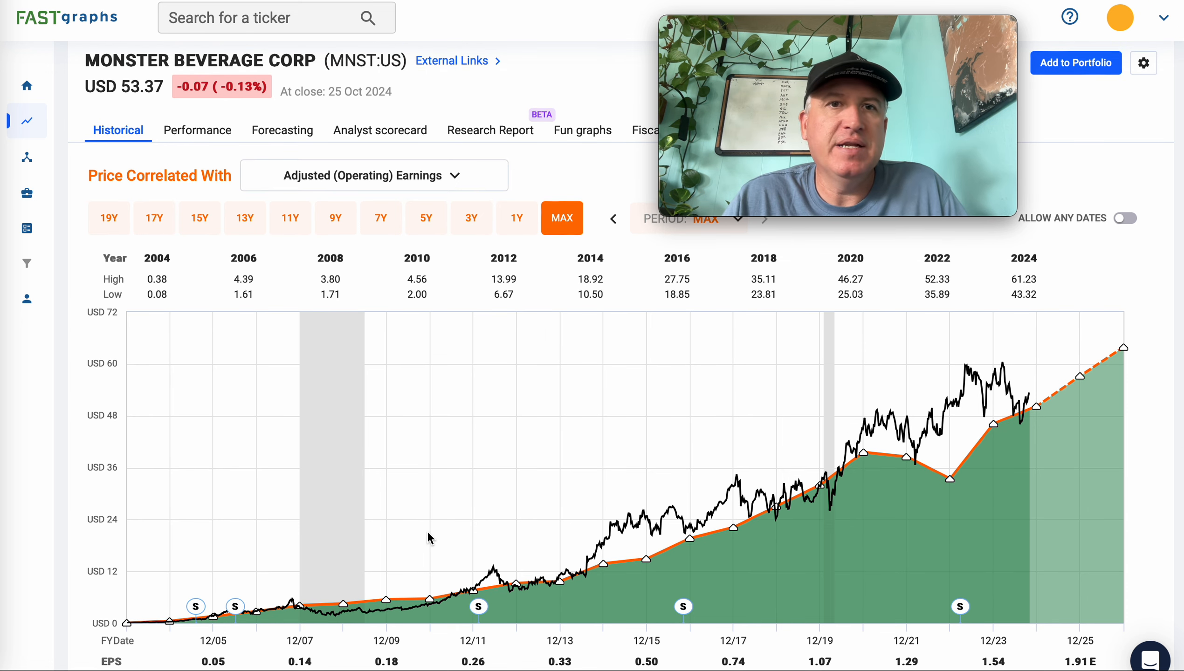
scroll("down", 3)
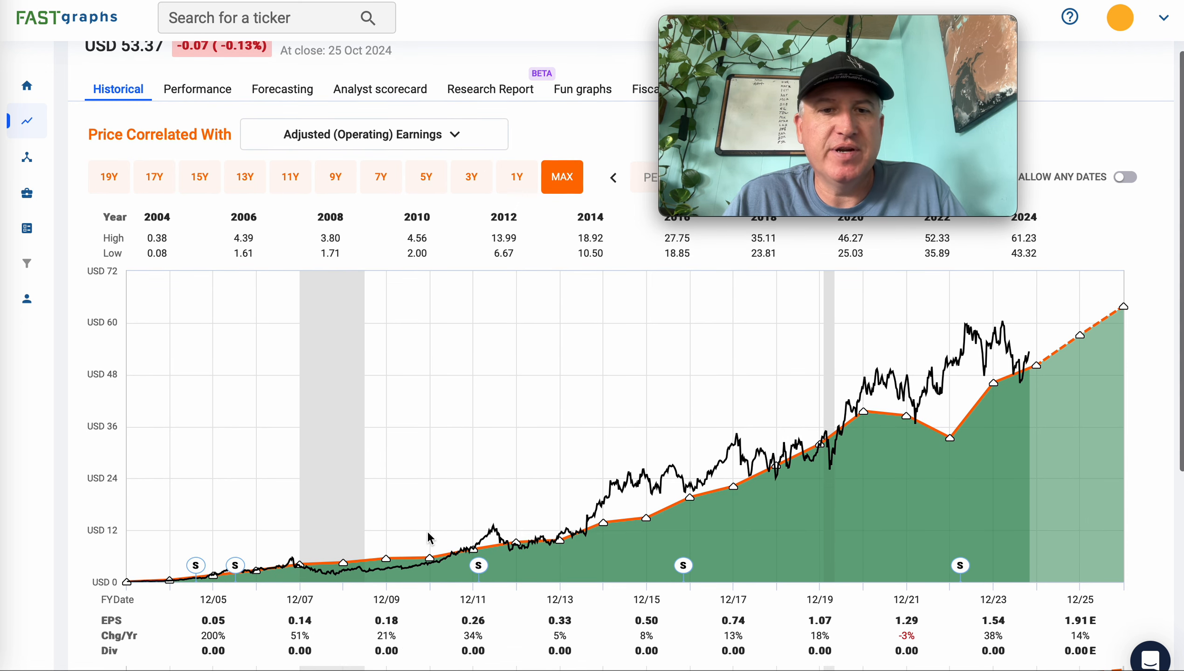
scroll("down", 3)
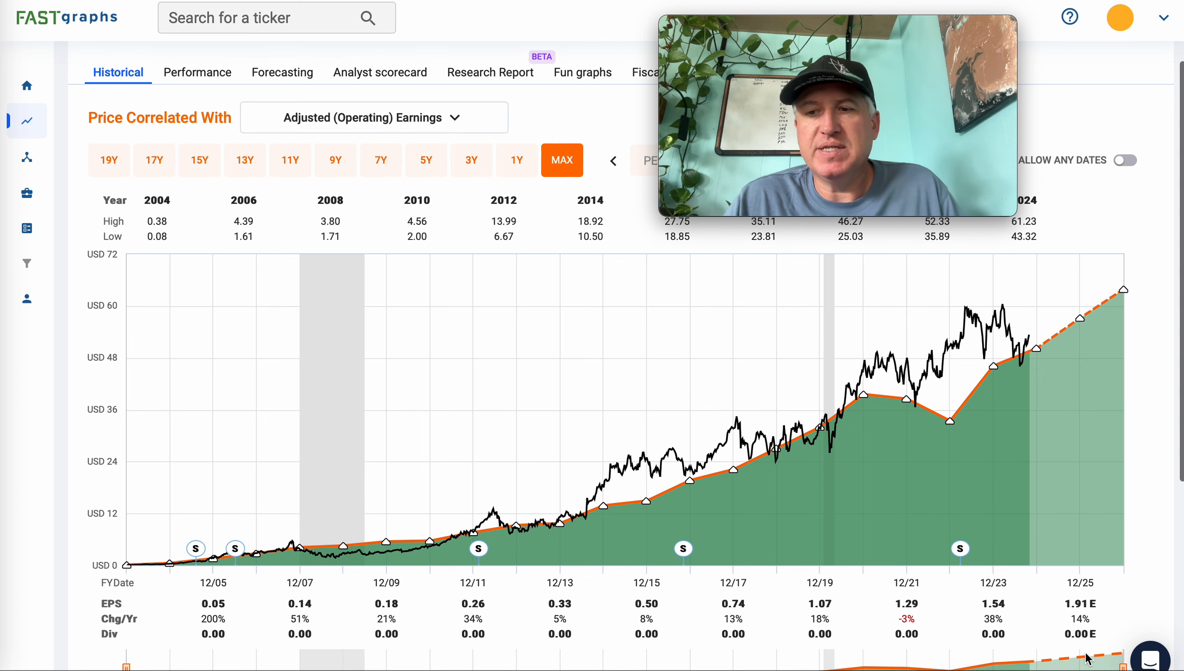
scroll("down", 3)
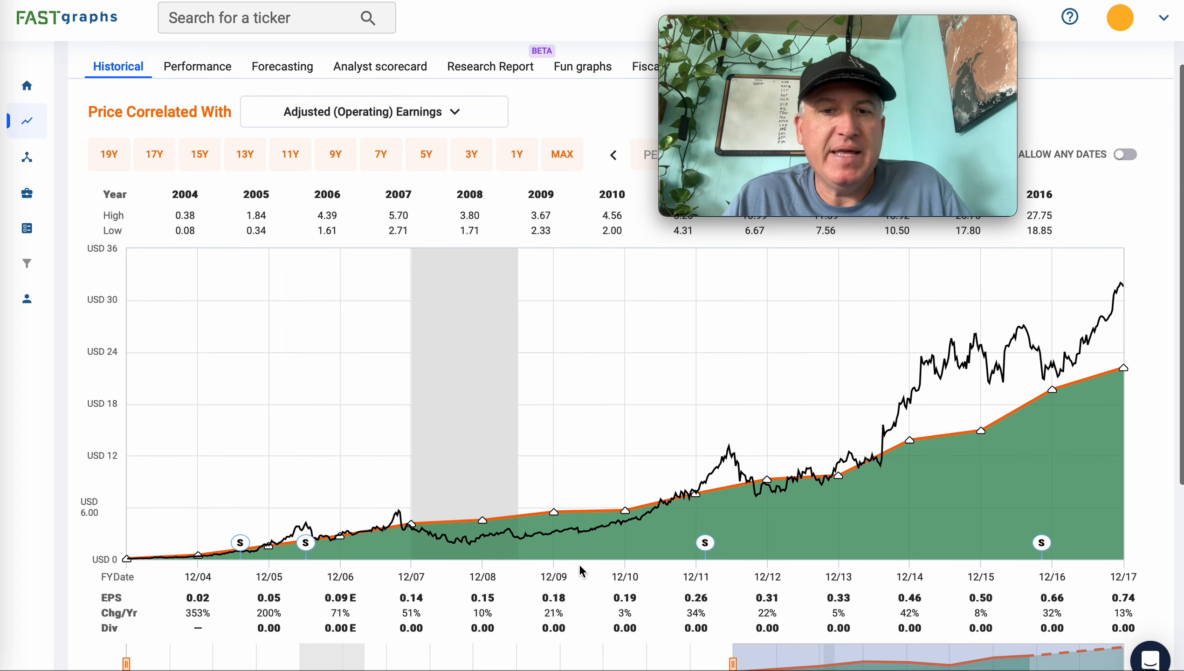
mouse_move(558, 537)
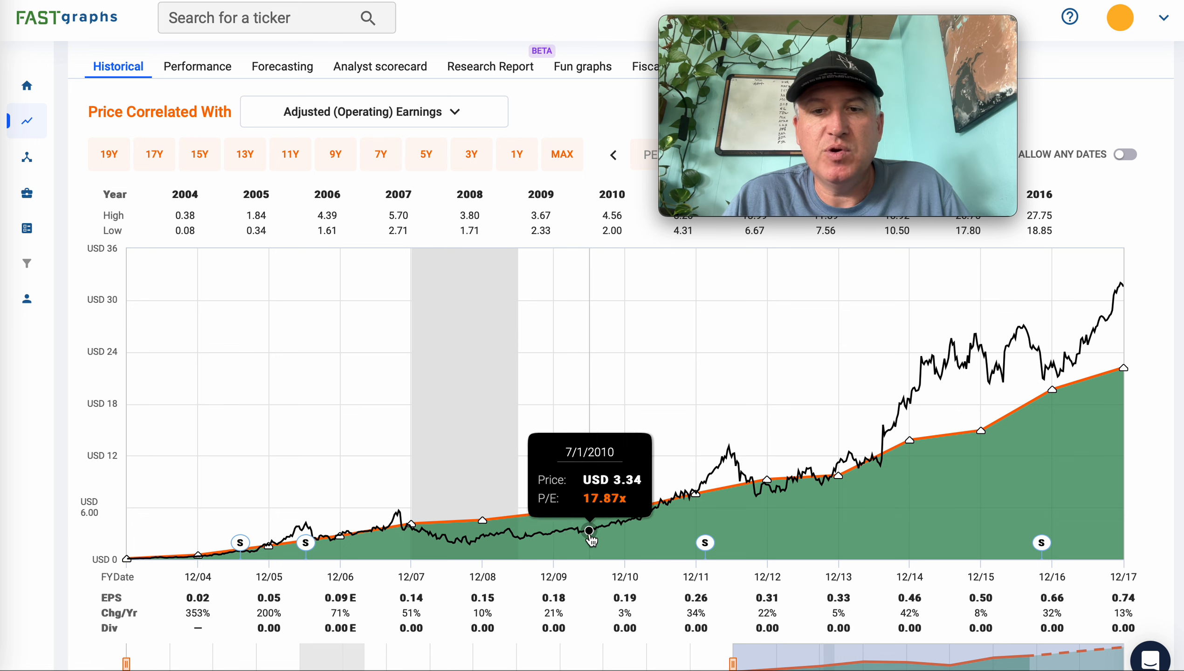
mouse_move(486, 654)
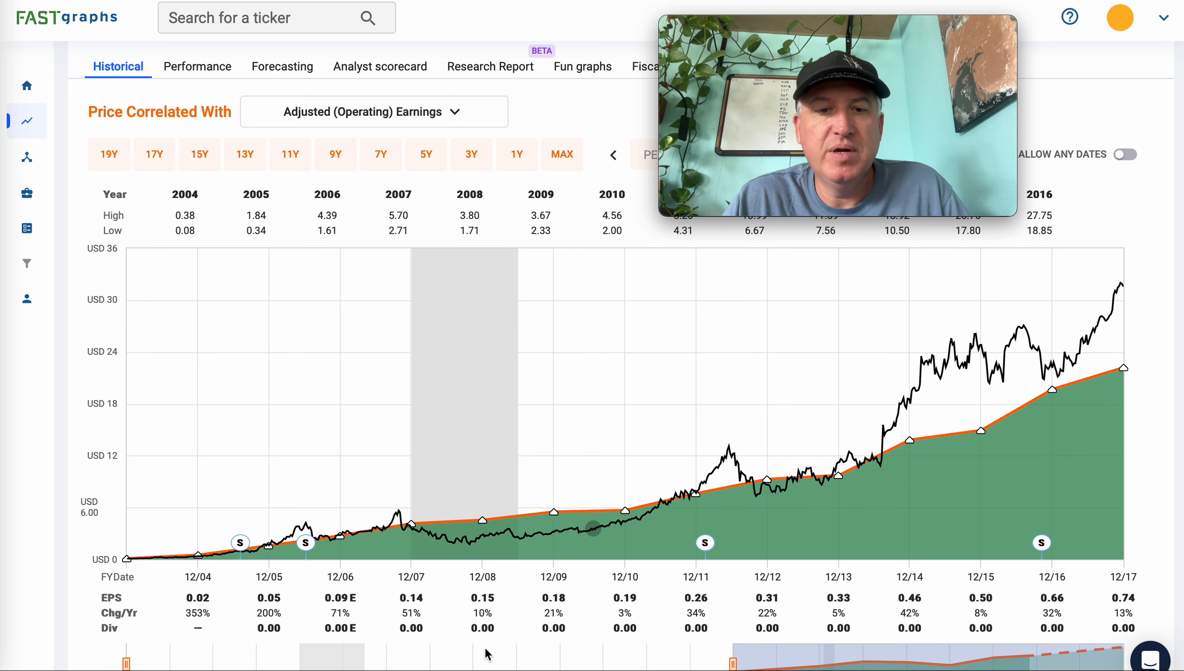
mouse_move(511, 610)
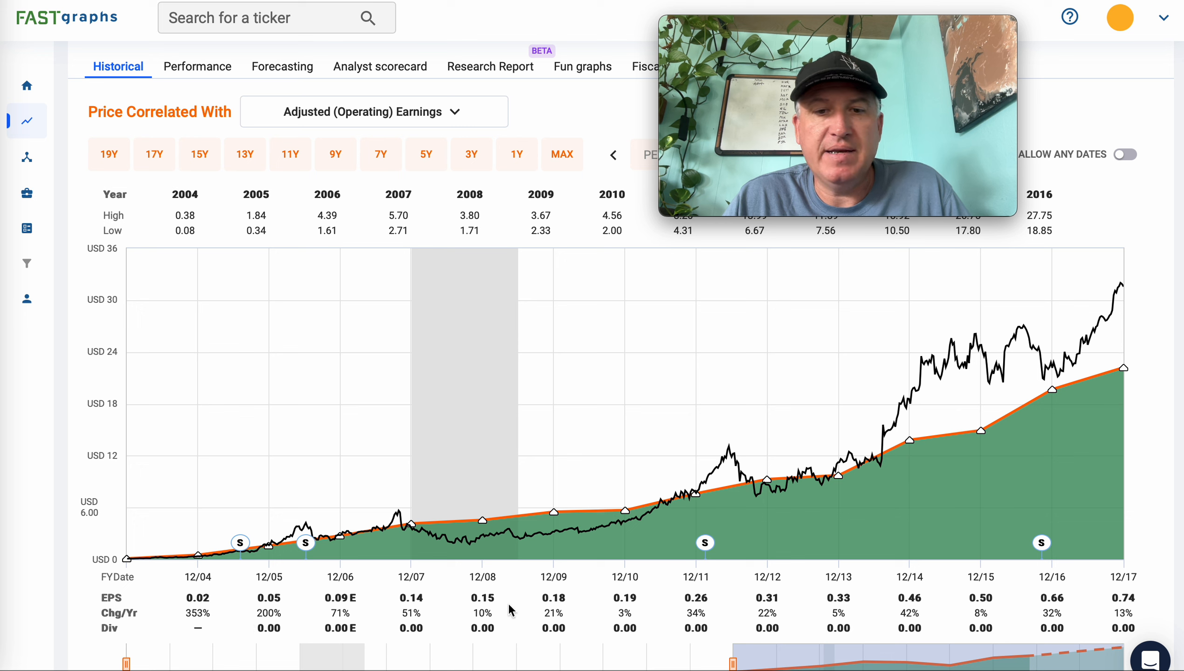
mouse_move(628, 605)
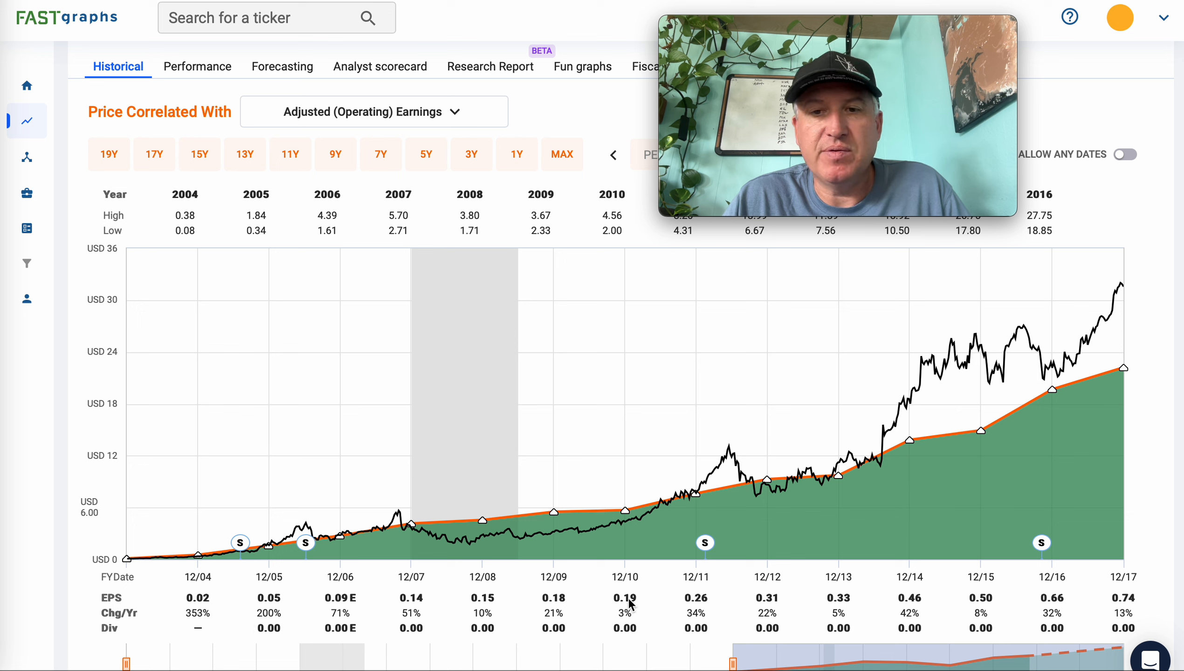
mouse_move(602, 565)
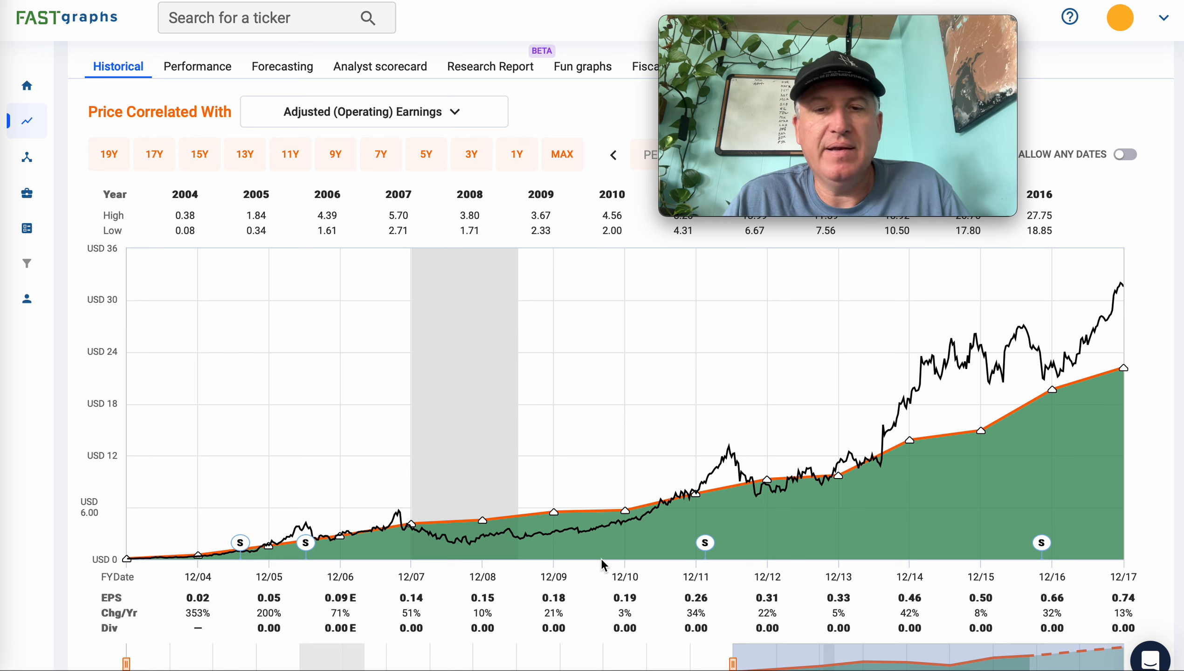
mouse_move(589, 559)
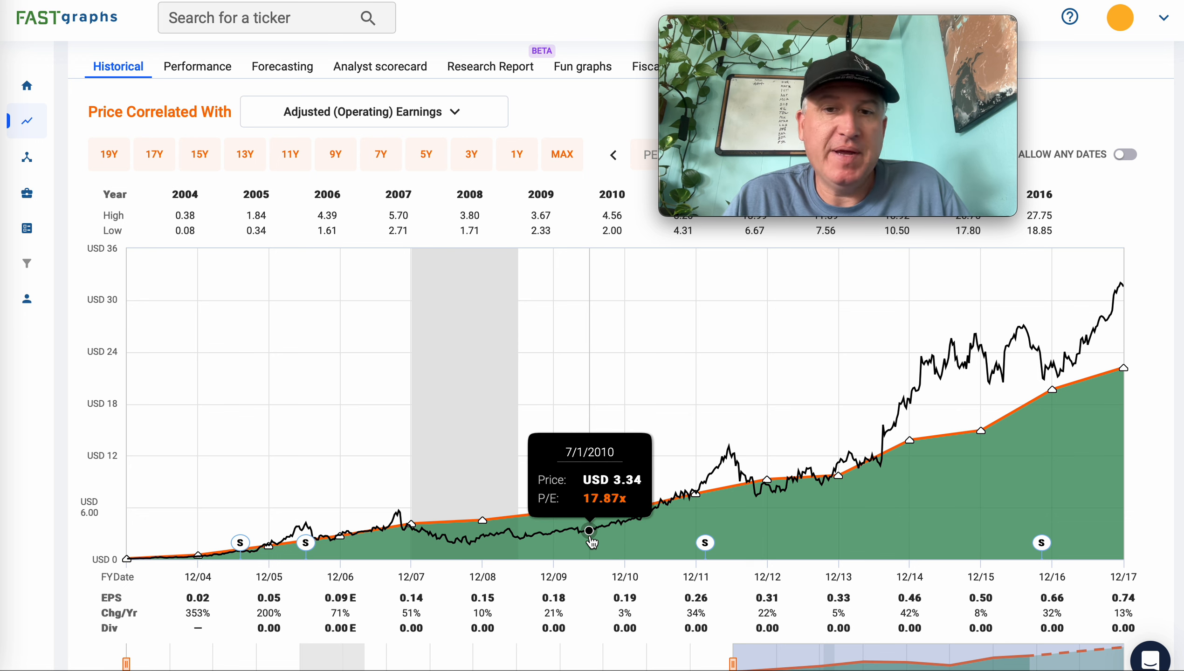
mouse_move(808, 479)
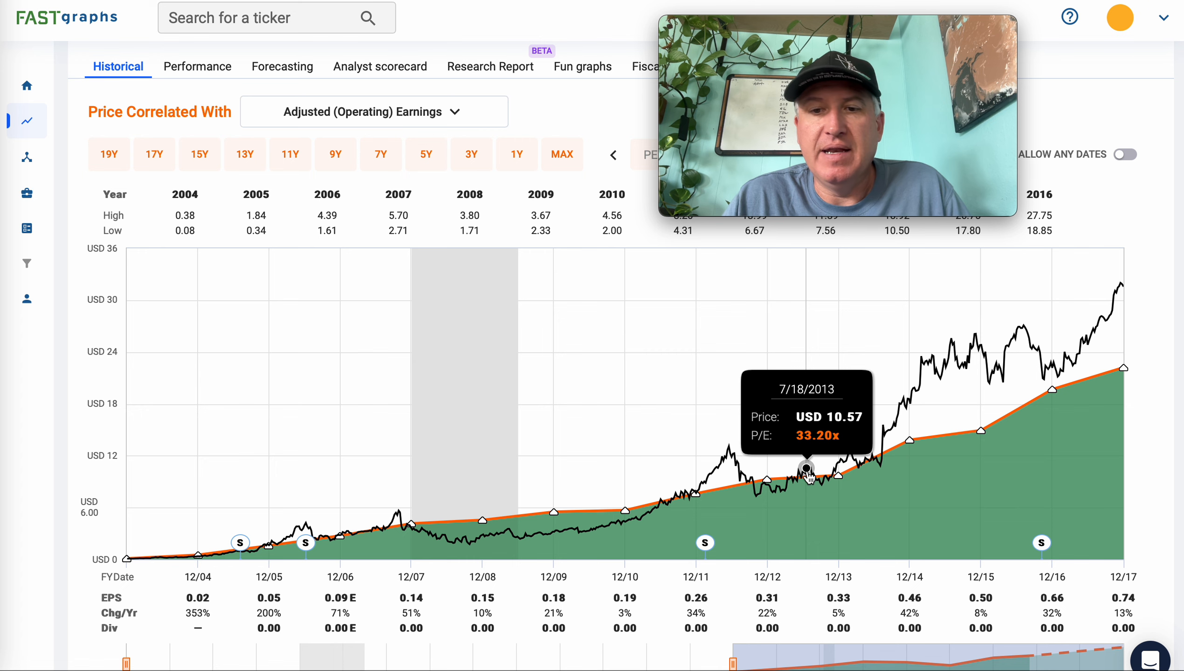
Step: Set the MNST chart to the MAX period, 2004 through the 2025 estimates
scroll("down", 3)
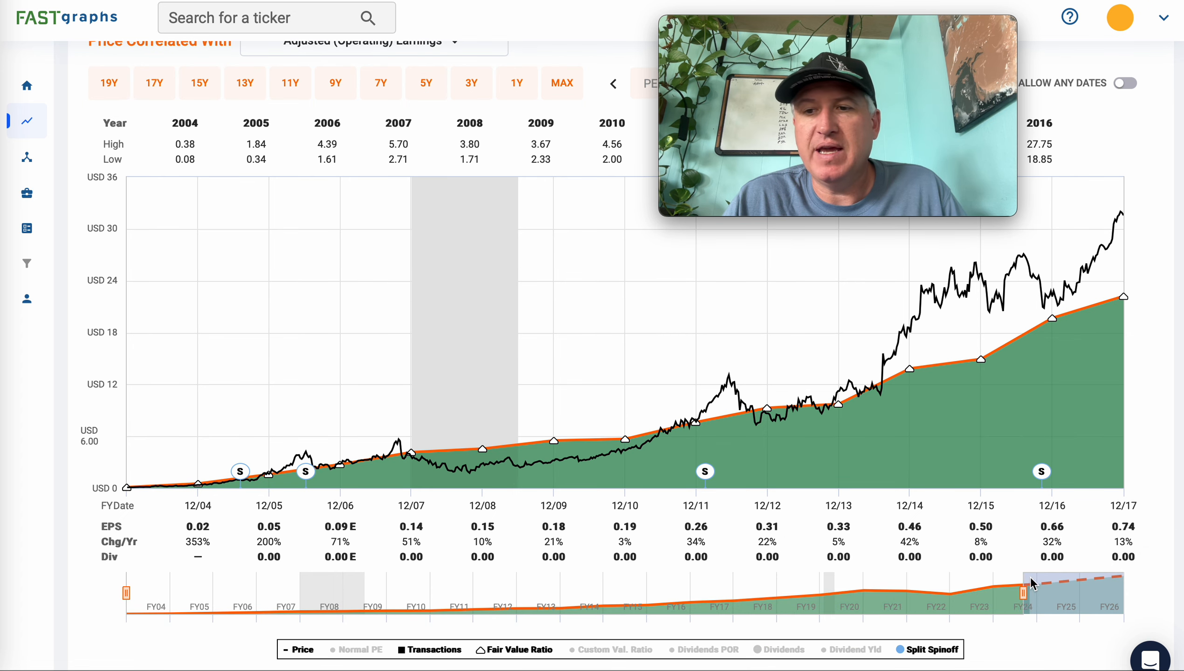
left_click(561, 83)
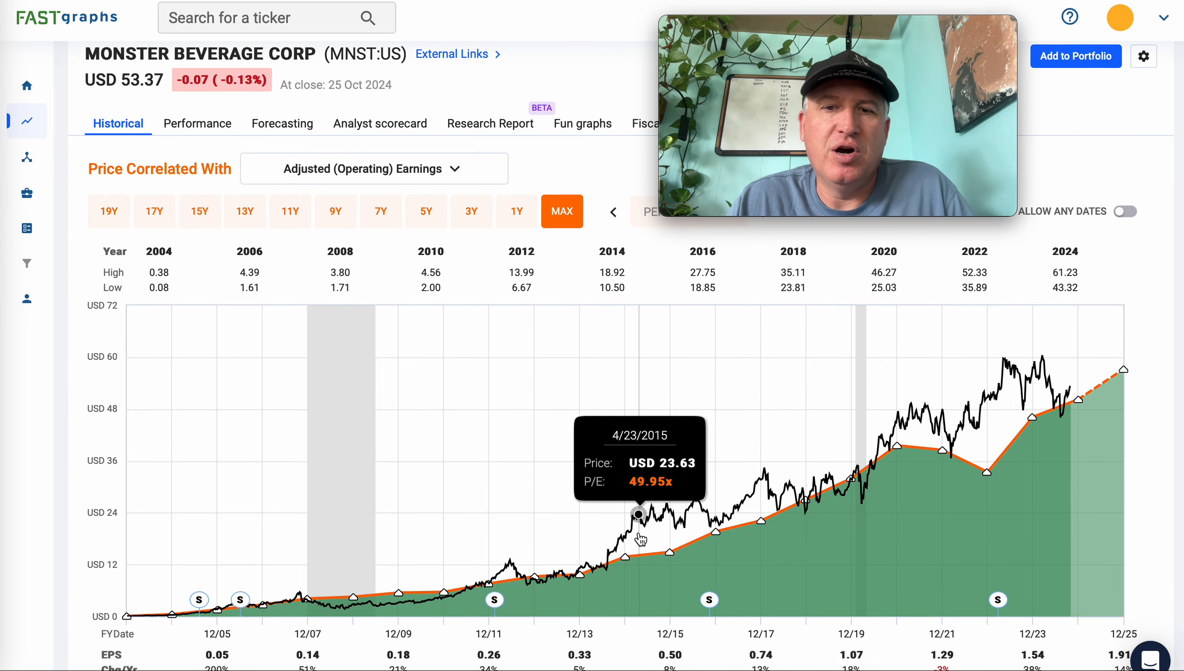
mouse_move(633, 518)
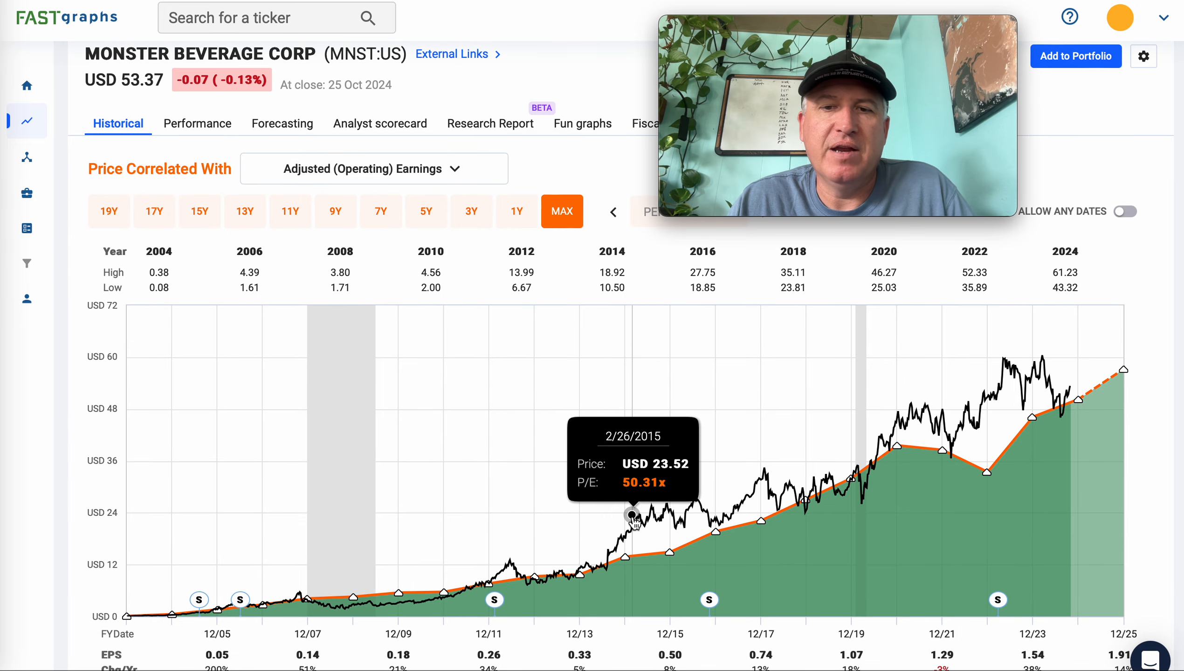
mouse_move(621, 536)
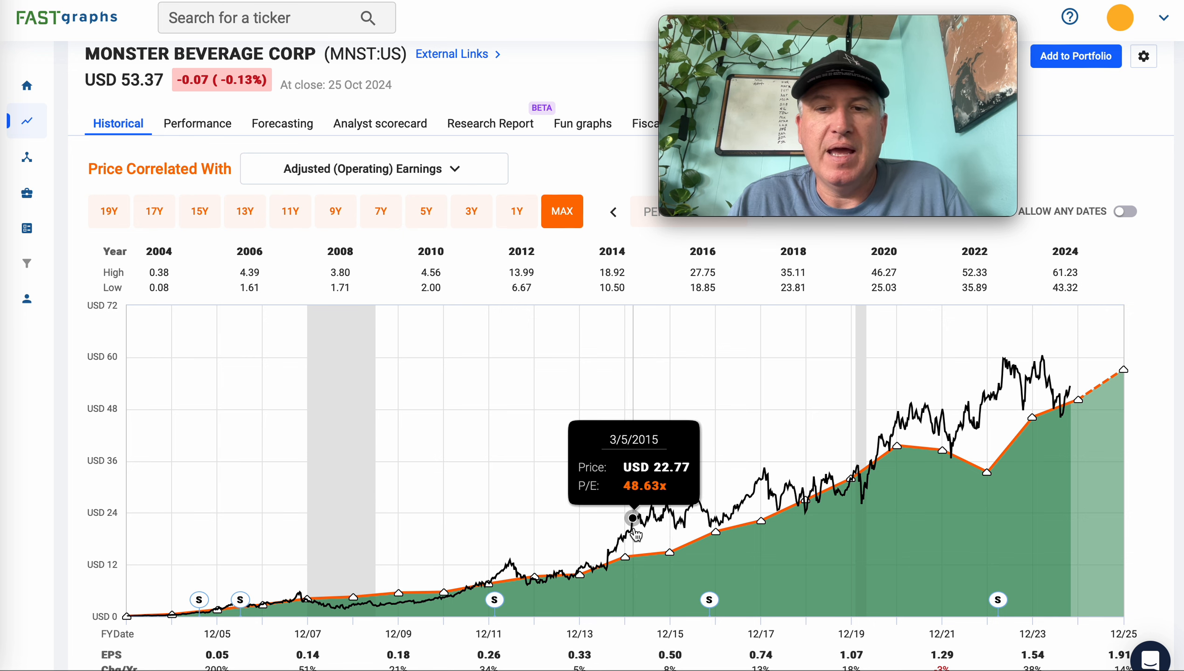
mouse_move(781, 490)
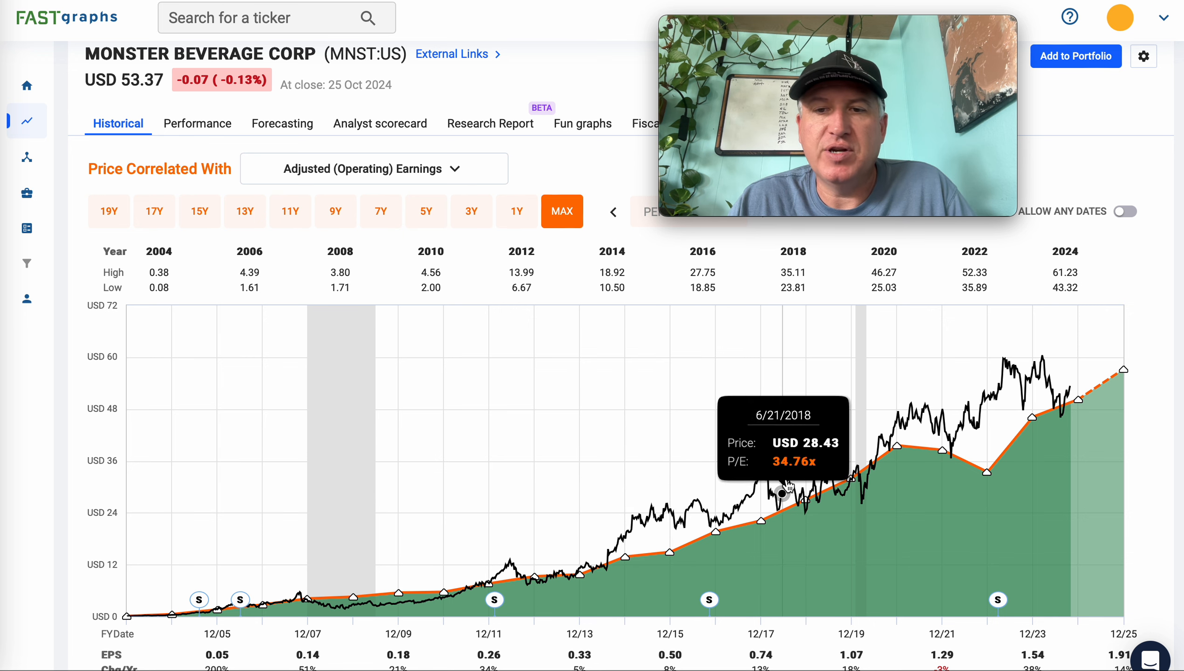
mouse_move(770, 383)
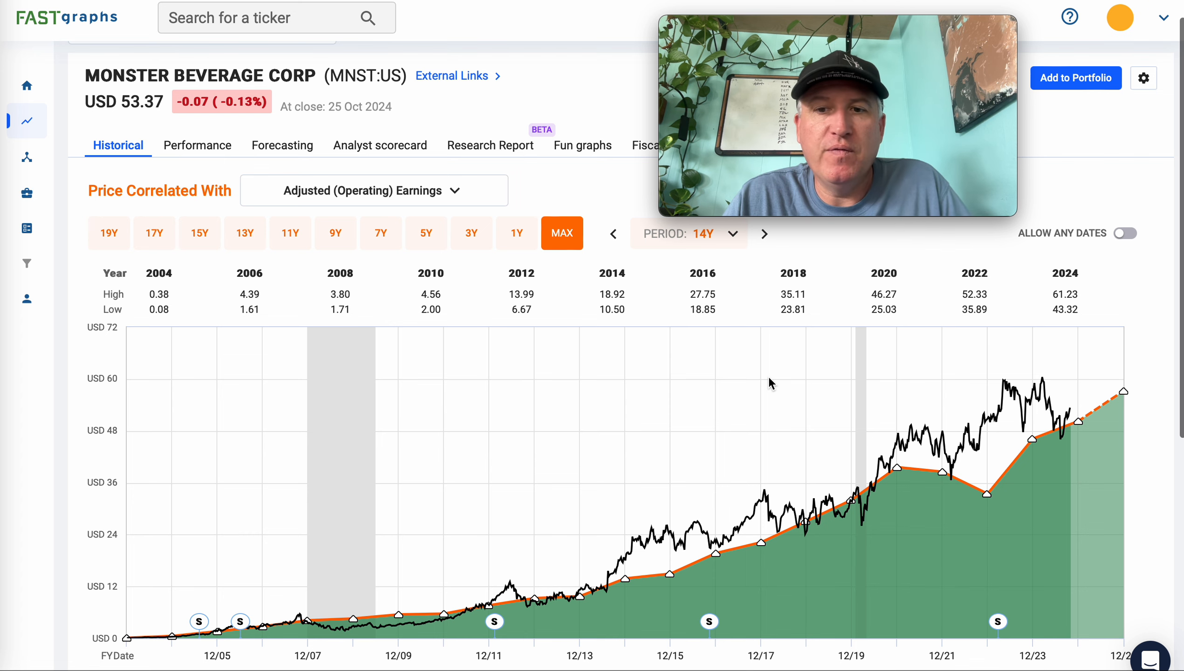
scroll("down", 3)
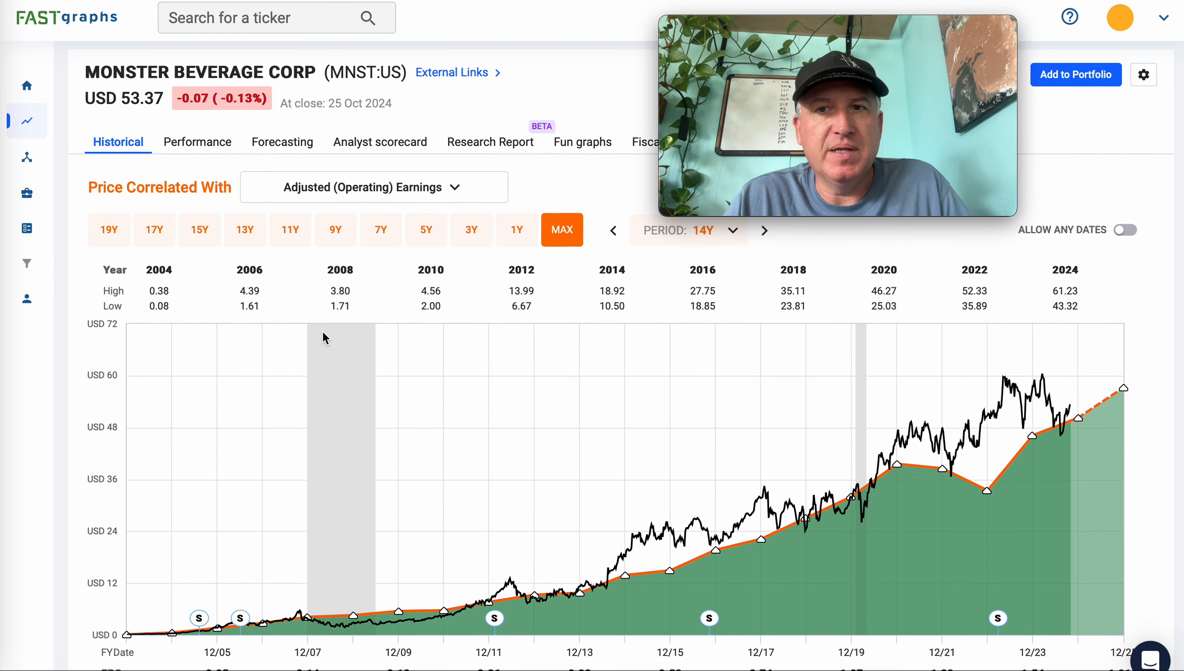
scroll("down", 3)
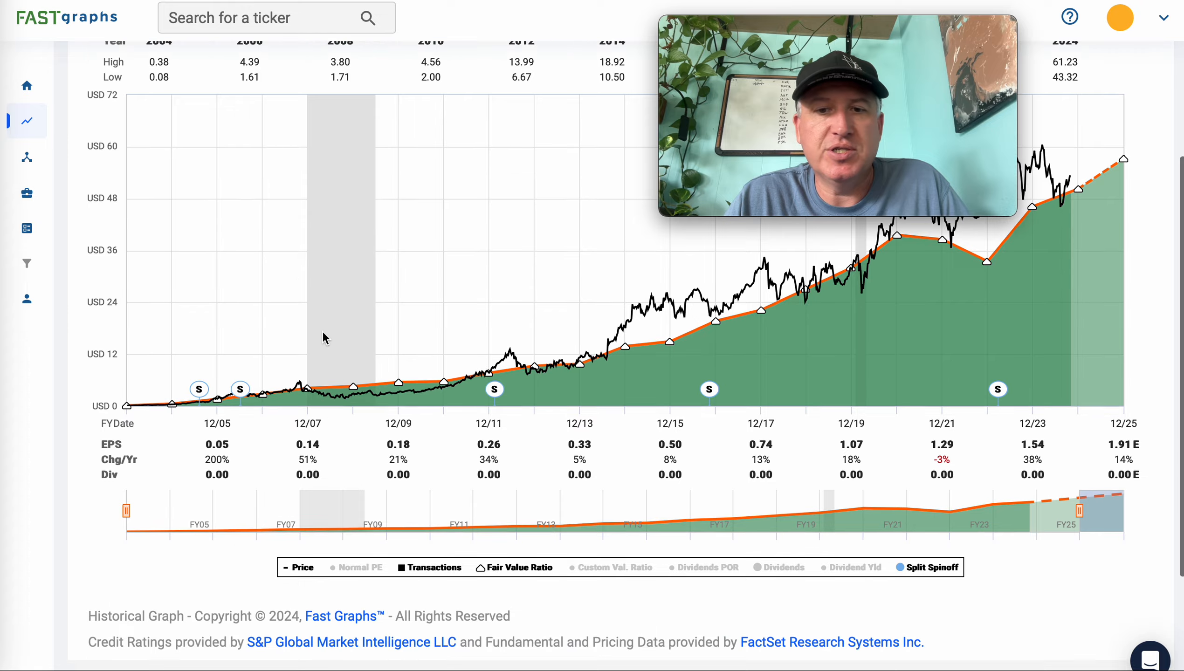
scroll("down", 3)
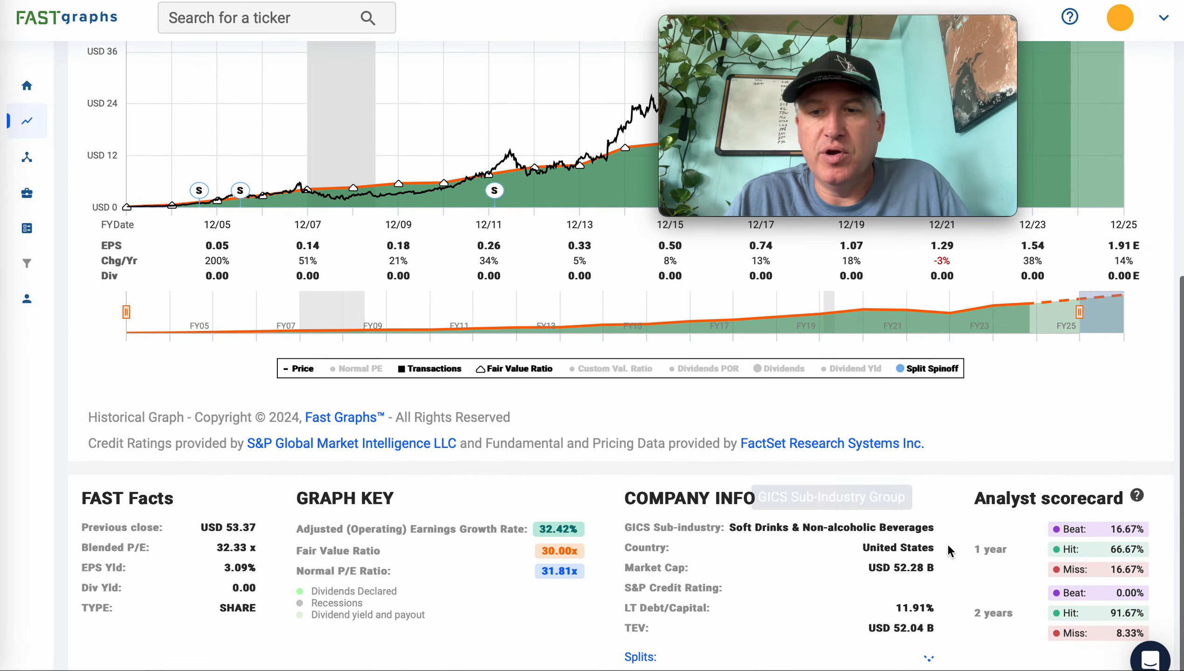
scroll("down", 3)
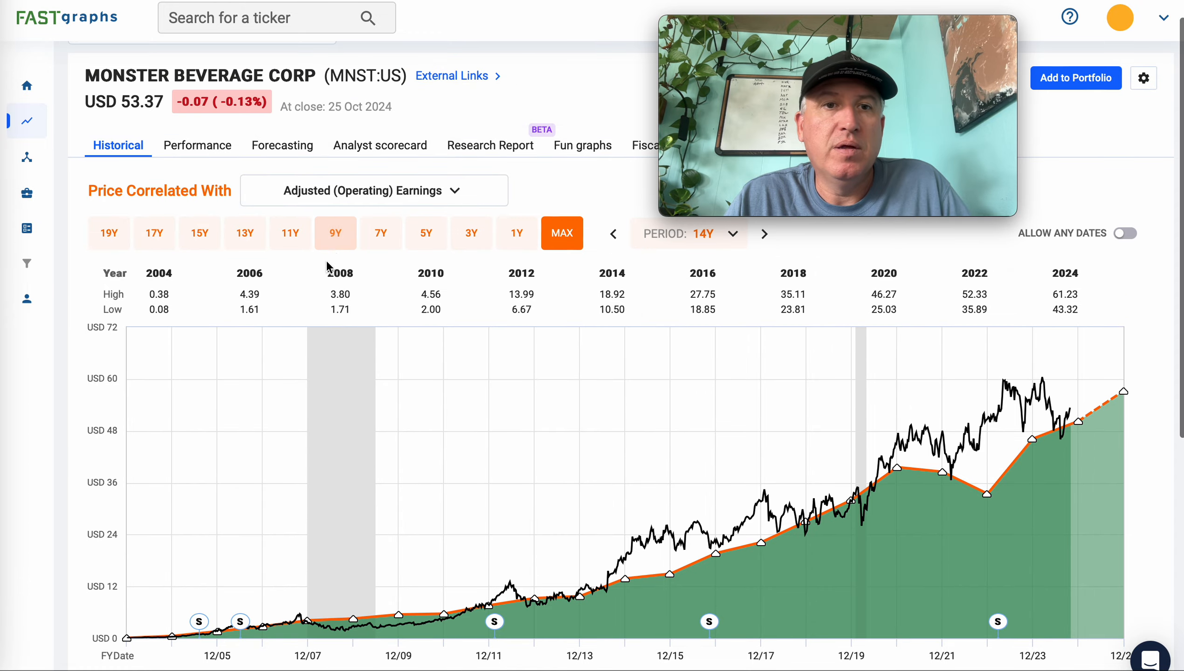
Step: Set the MNST chart to an 11-year window, 2015–2025, and scroll to its yearly EPS rows
left_click(289, 232)
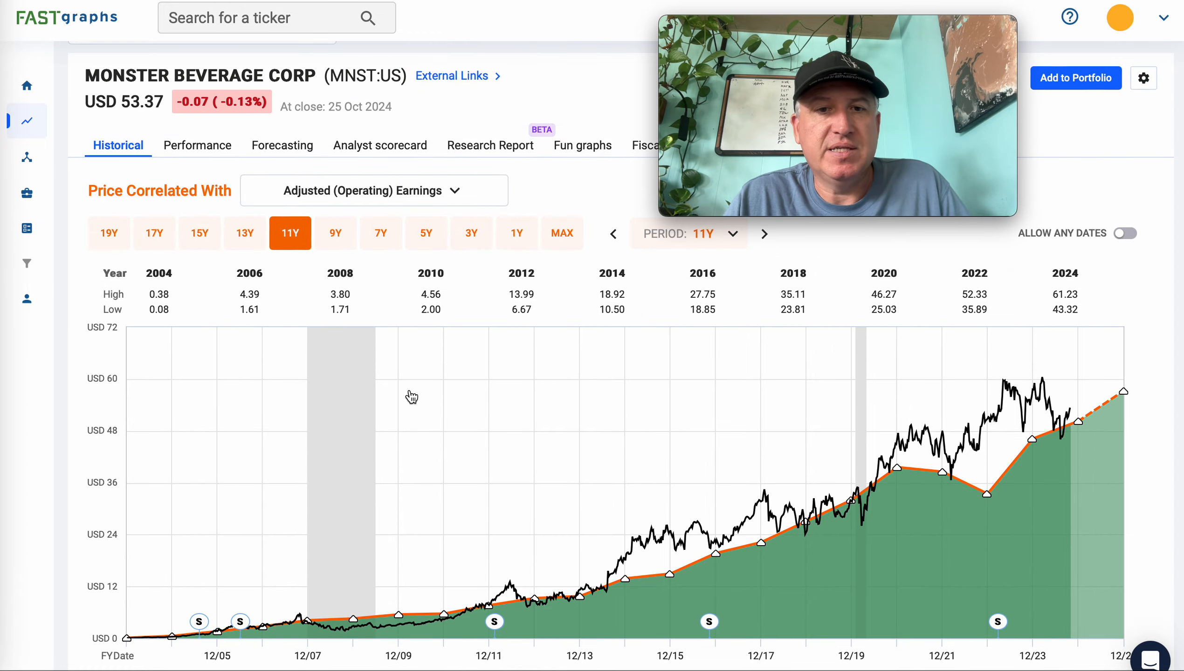
scroll("down", 3)
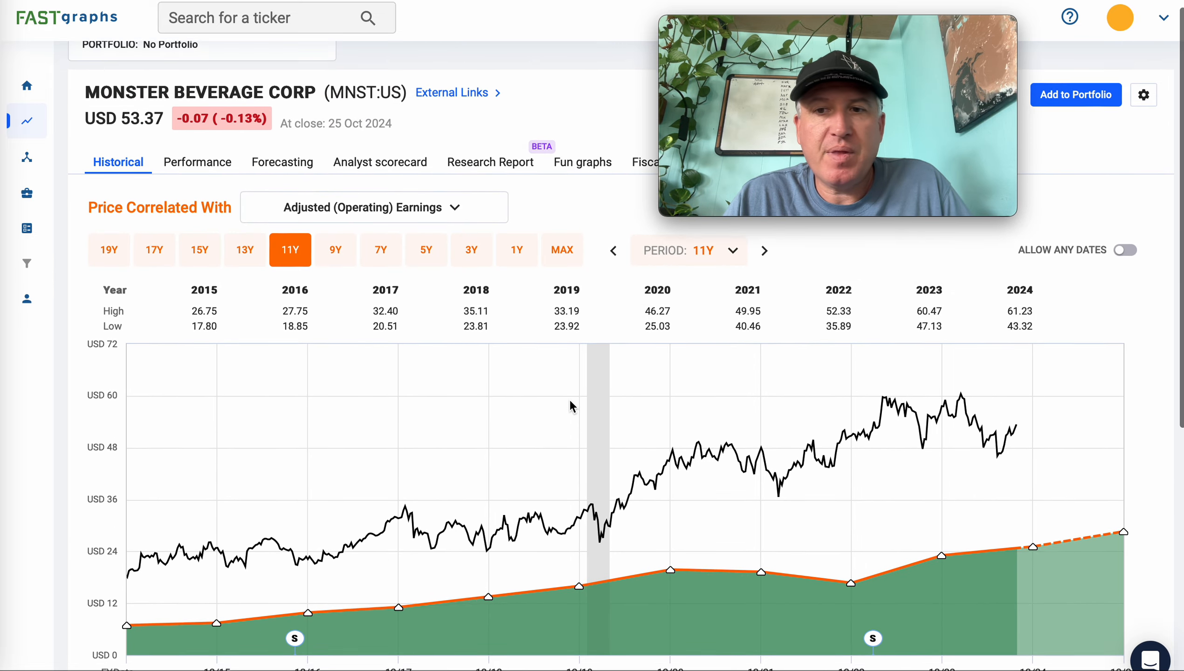
scroll("down", 3)
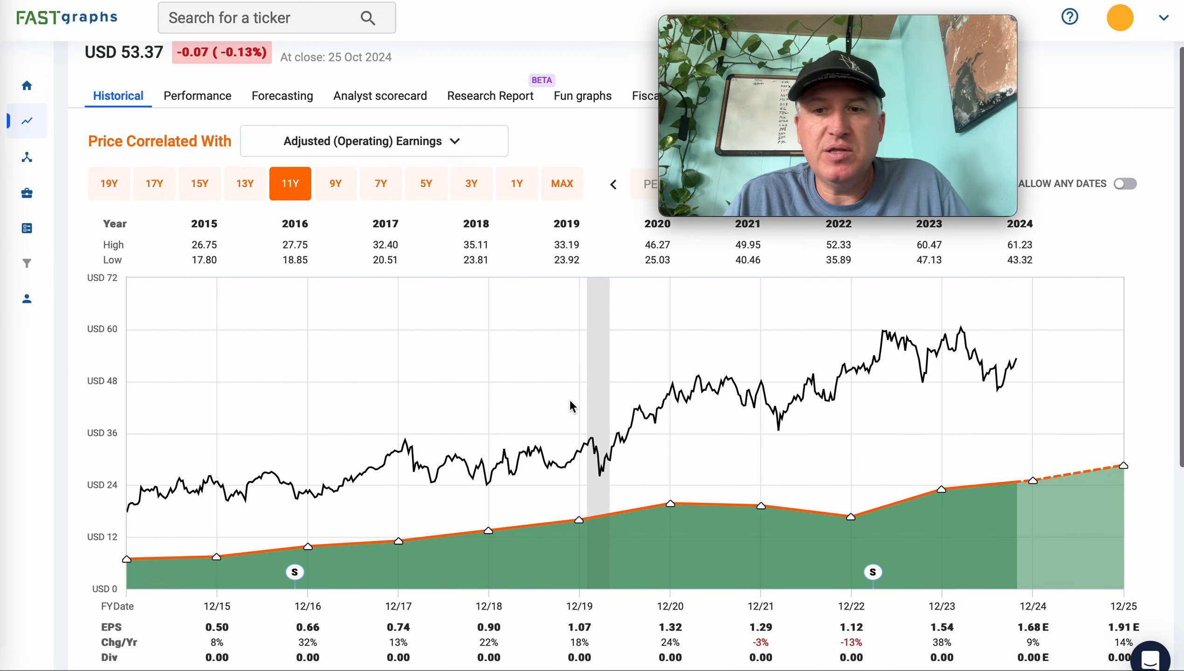
scroll("down", 3)
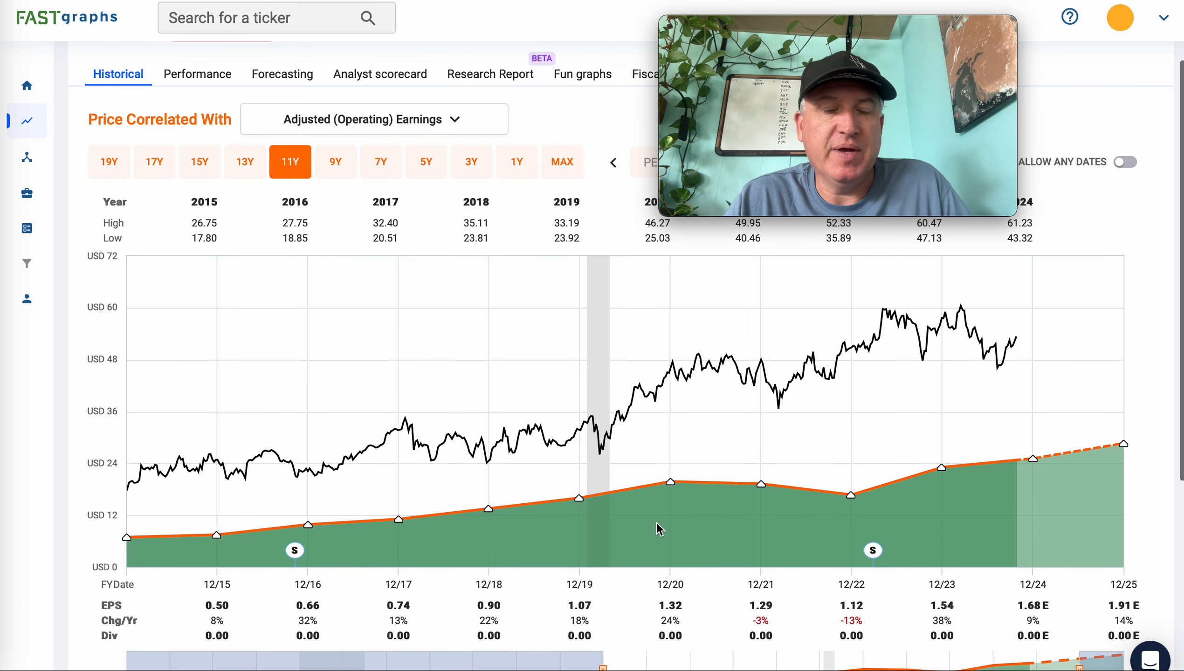
mouse_move(273, 568)
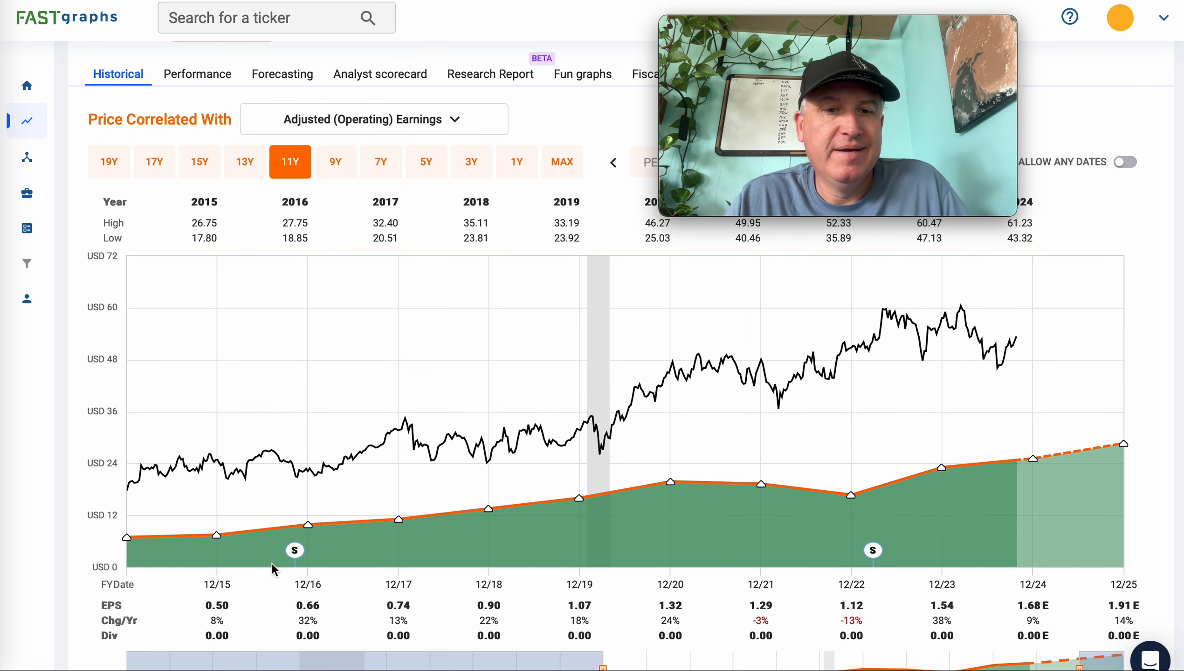
scroll("down", 3)
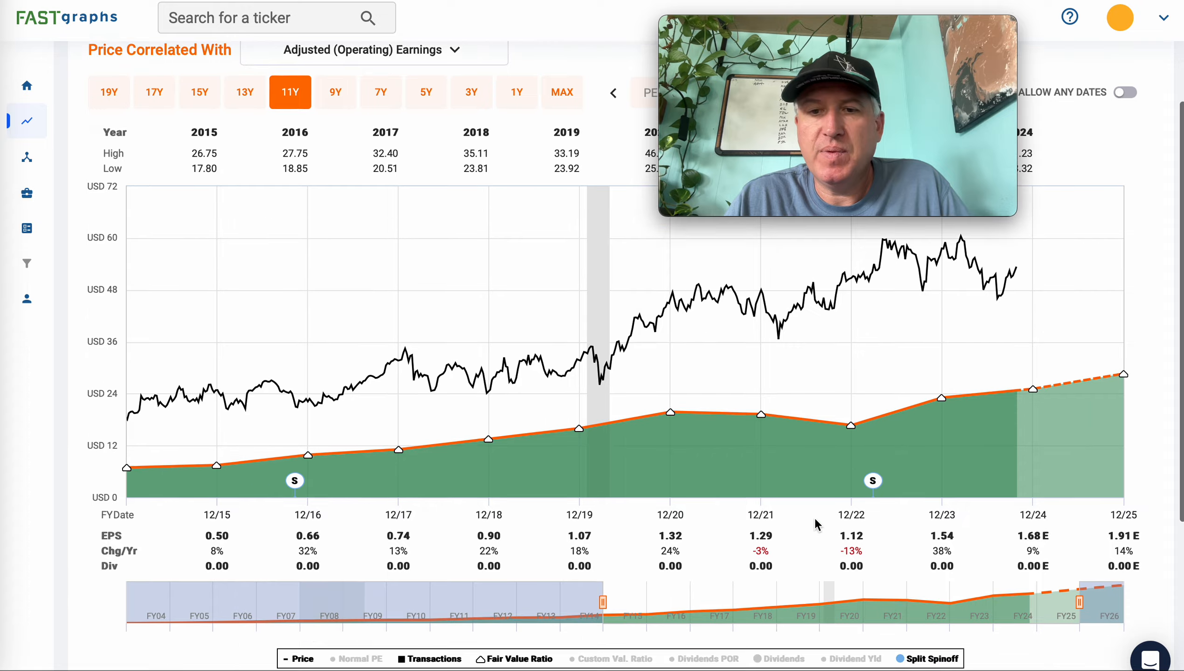
scroll("down", 3)
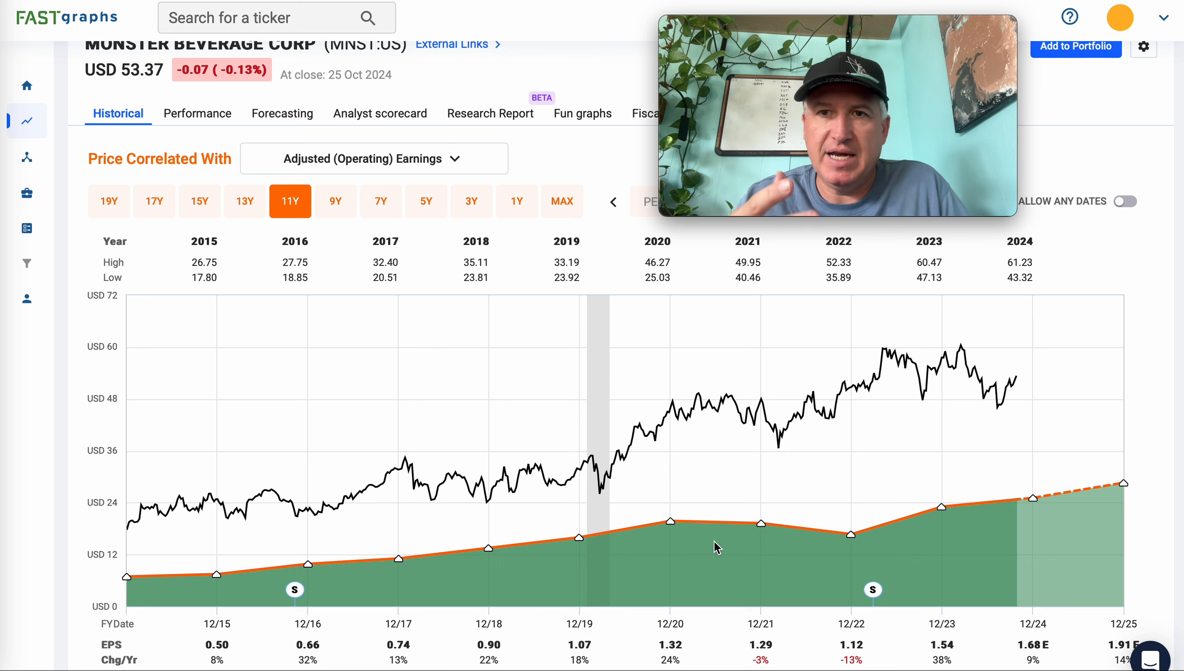
mouse_move(1012, 387)
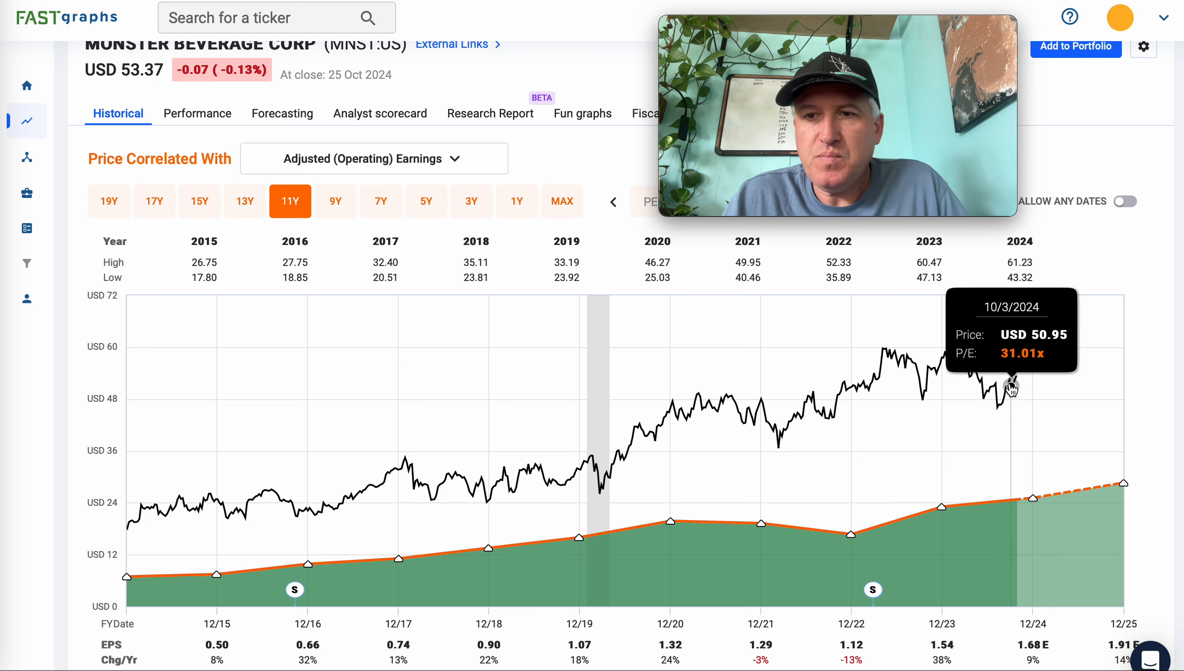
mouse_move(864, 450)
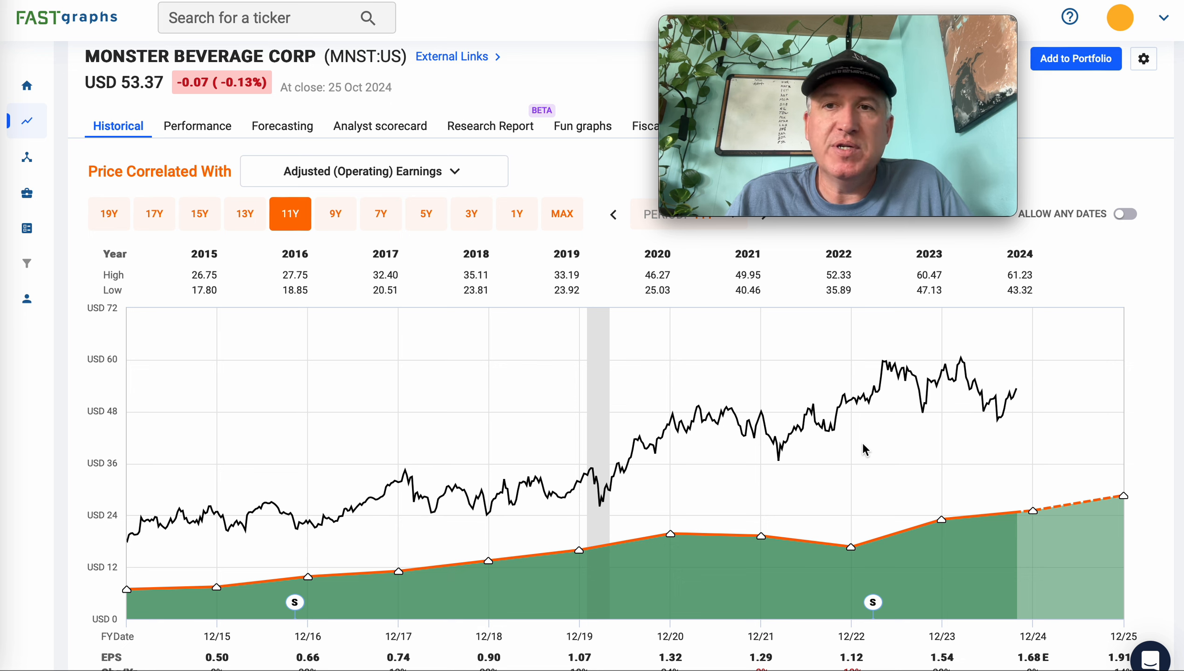
mouse_move(1018, 391)
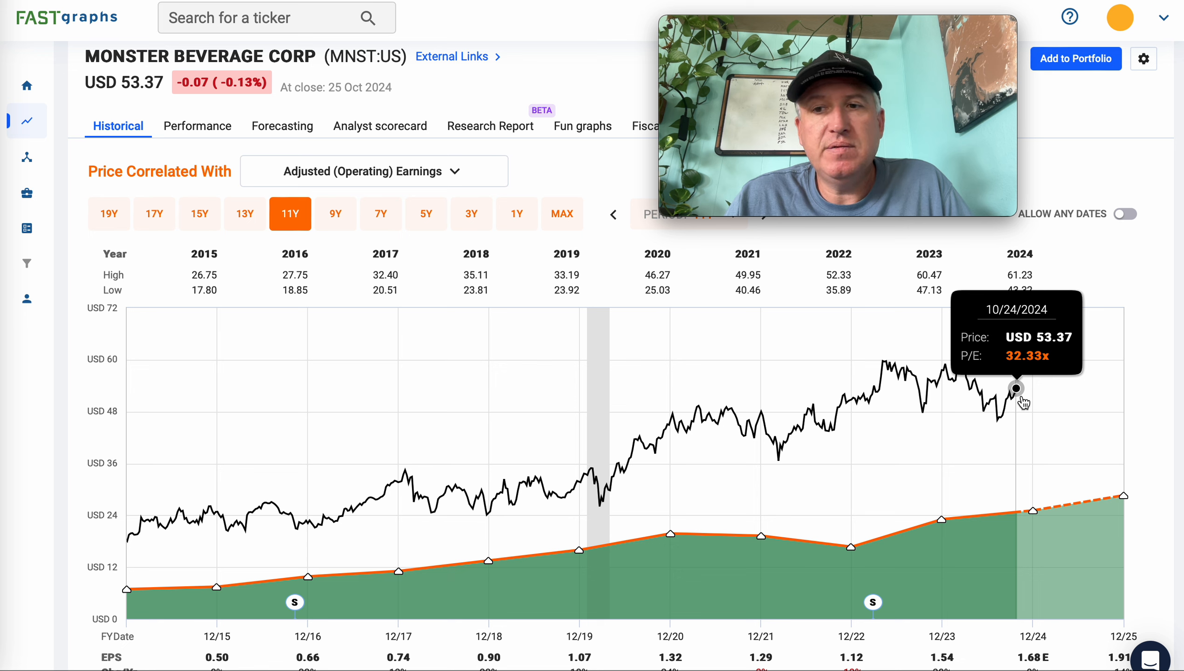
mouse_move(1040, 400)
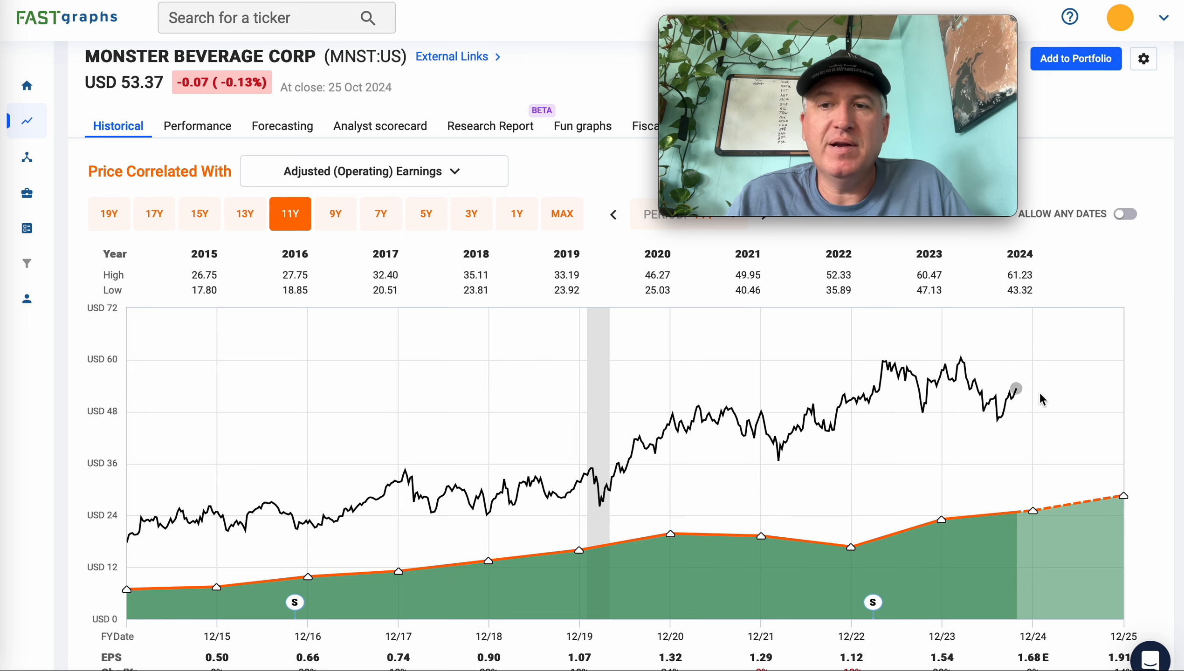
mouse_move(1017, 391)
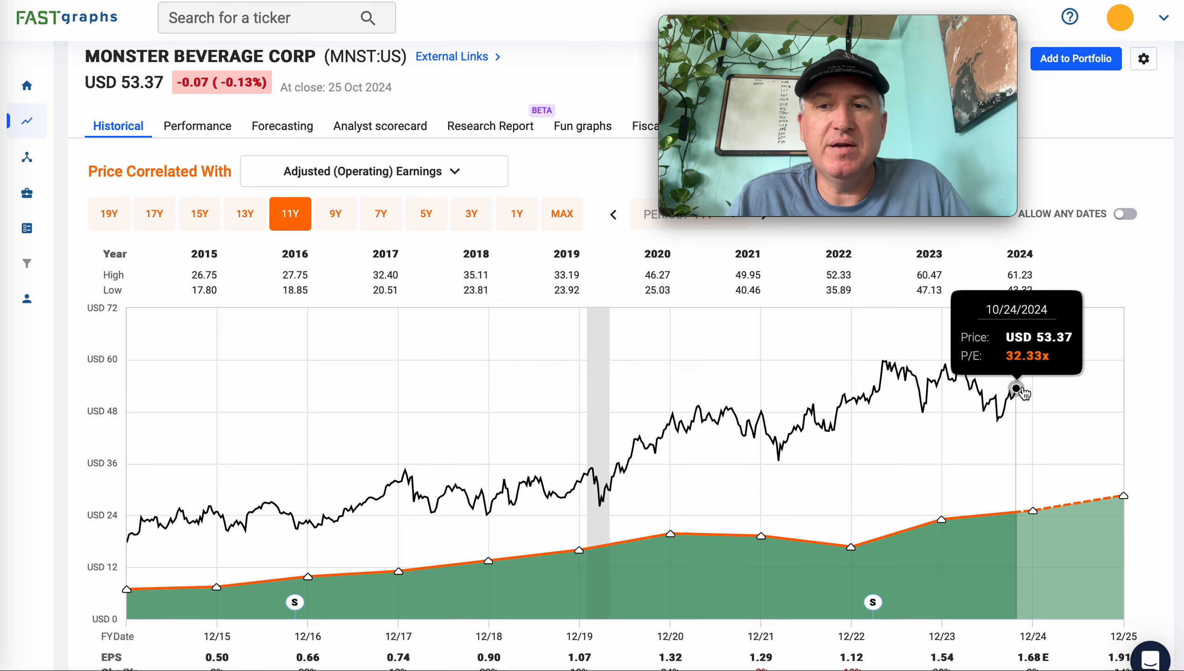
mouse_move(1012, 436)
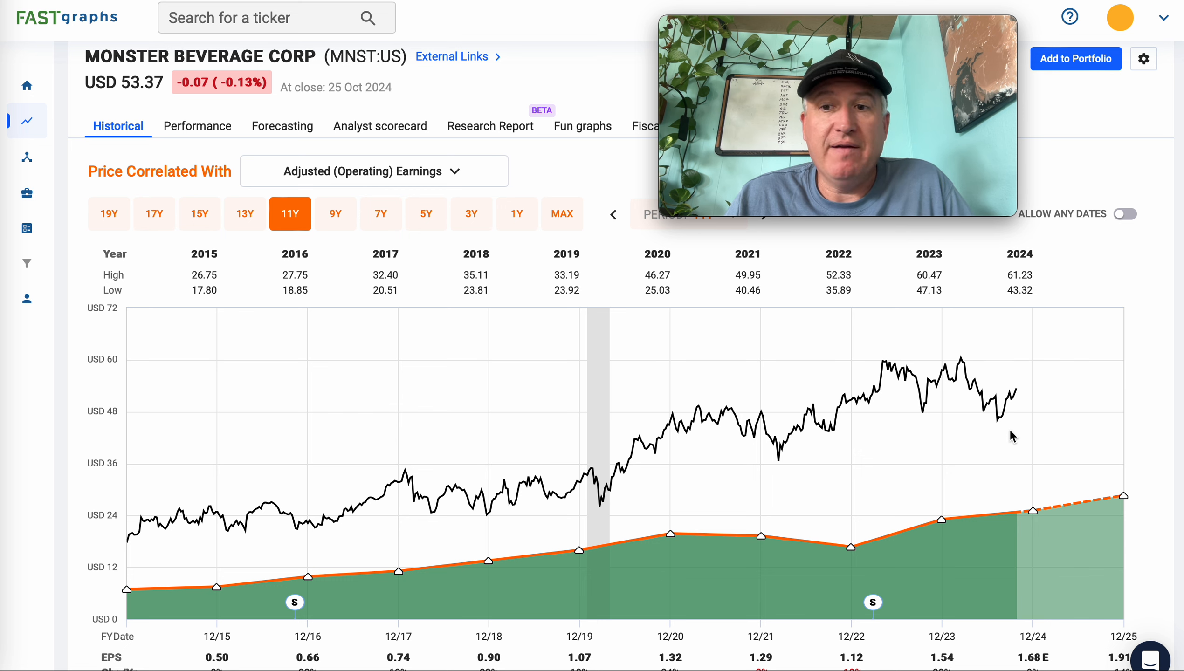
mouse_move(1018, 391)
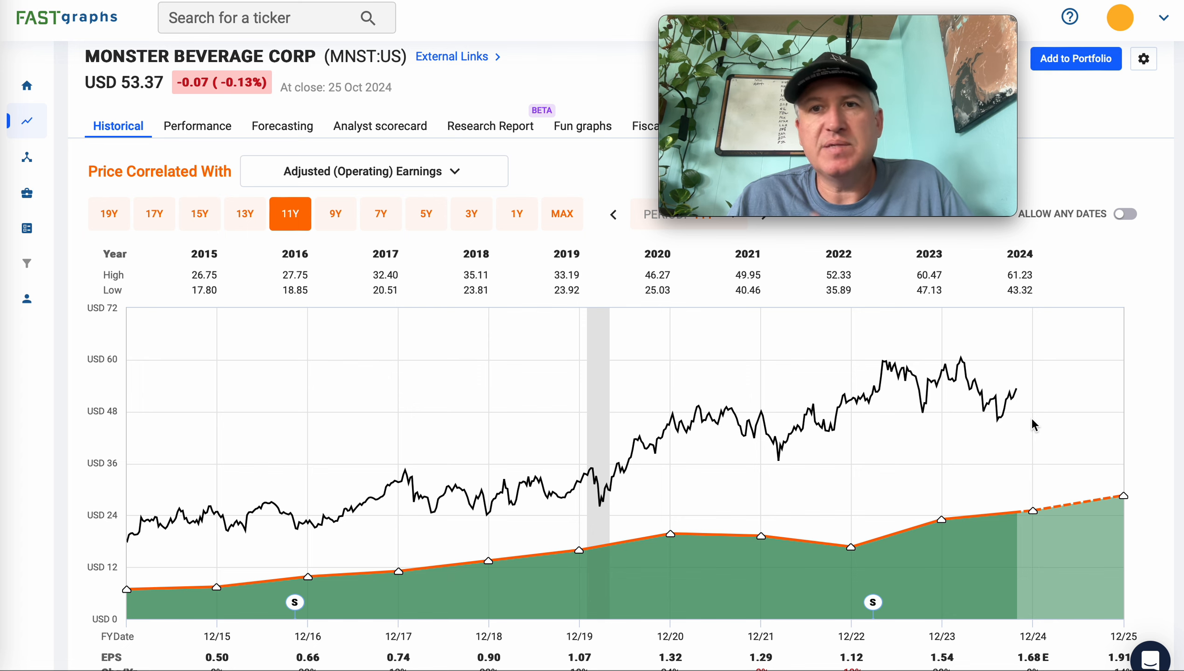
mouse_move(899, 467)
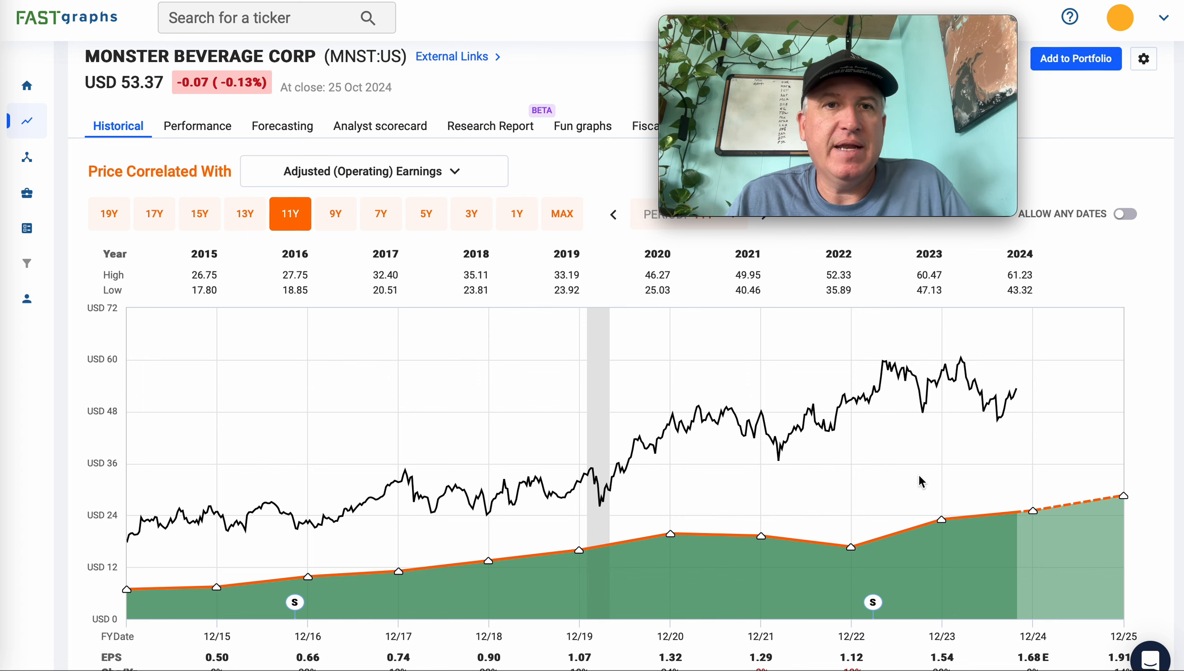
scroll("down", 3)
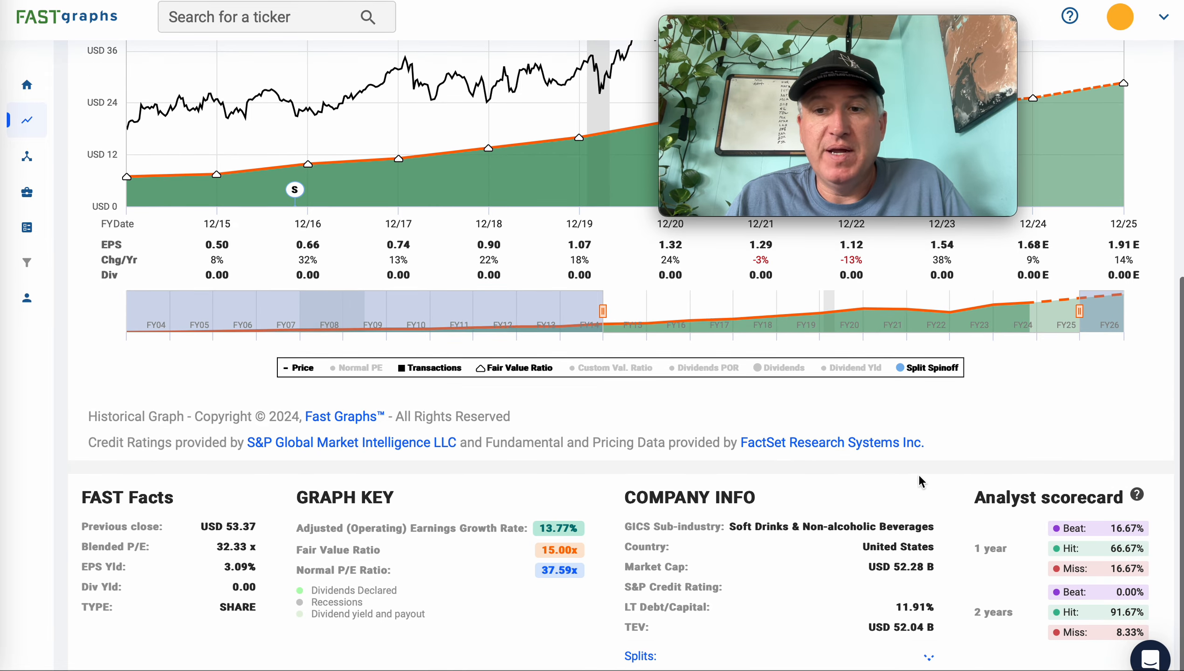
mouse_move(942, 633)
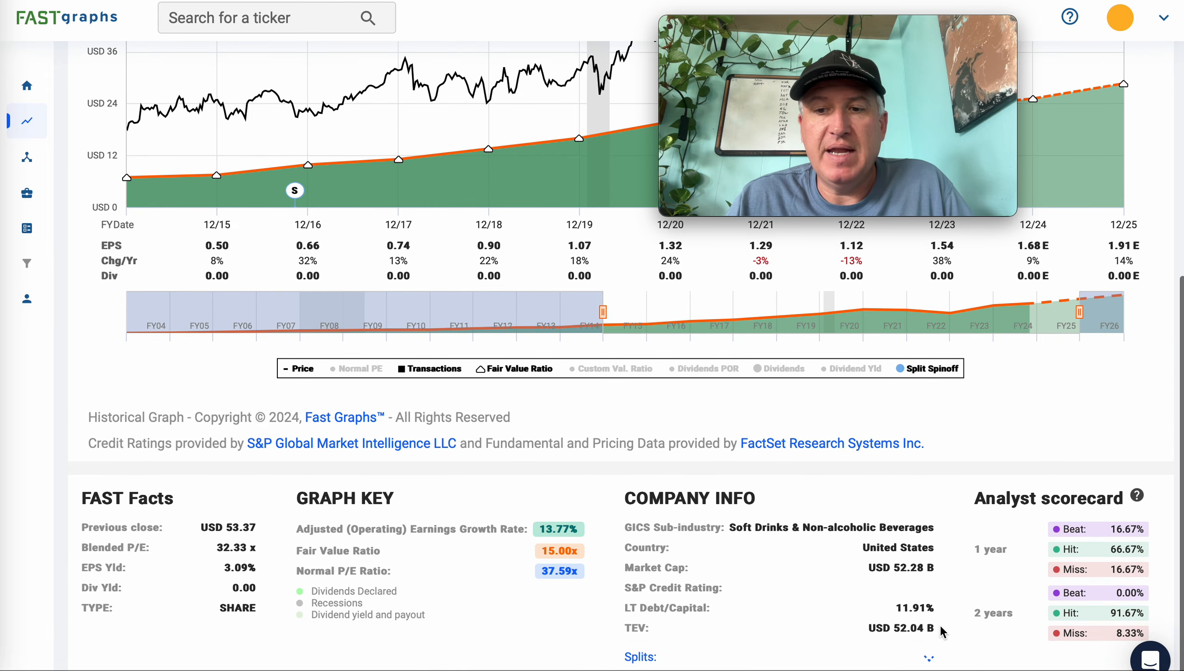
mouse_move(709, 614)
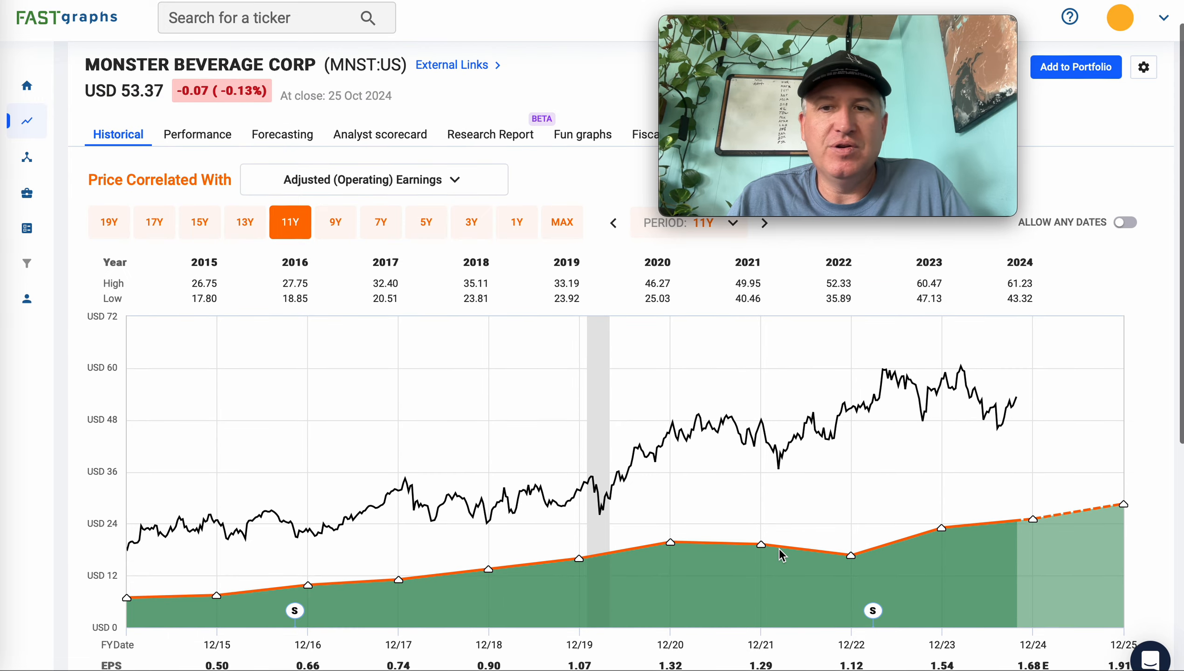
scroll("down", 3)
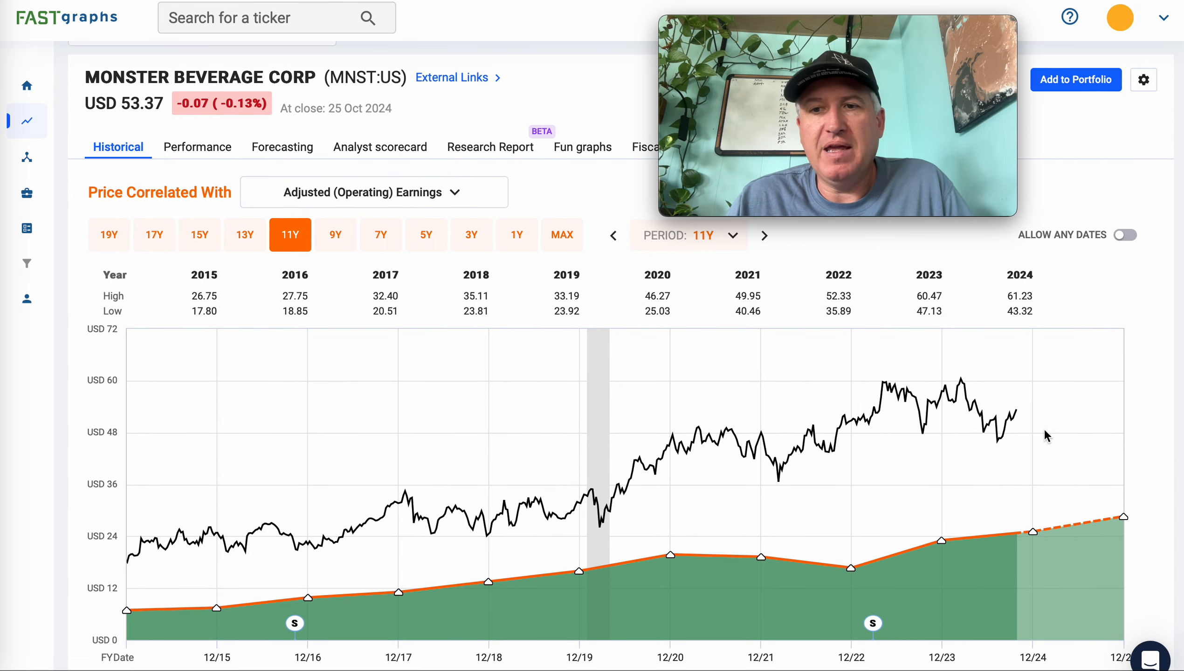
mouse_move(971, 507)
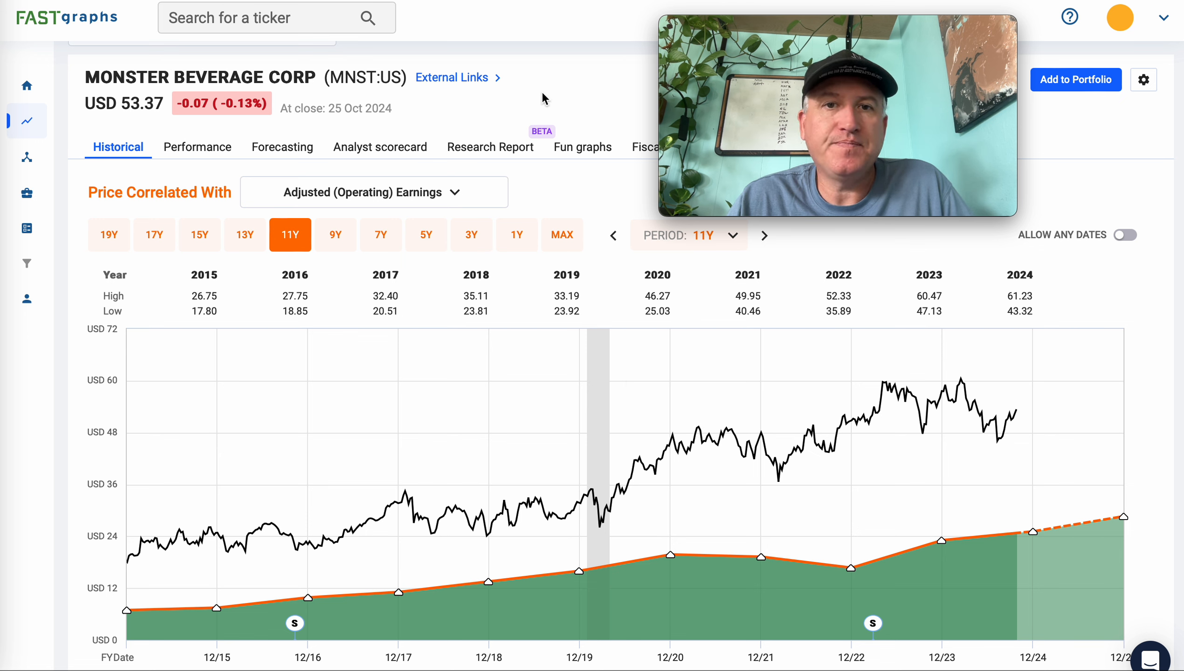
mouse_move(355, 5)
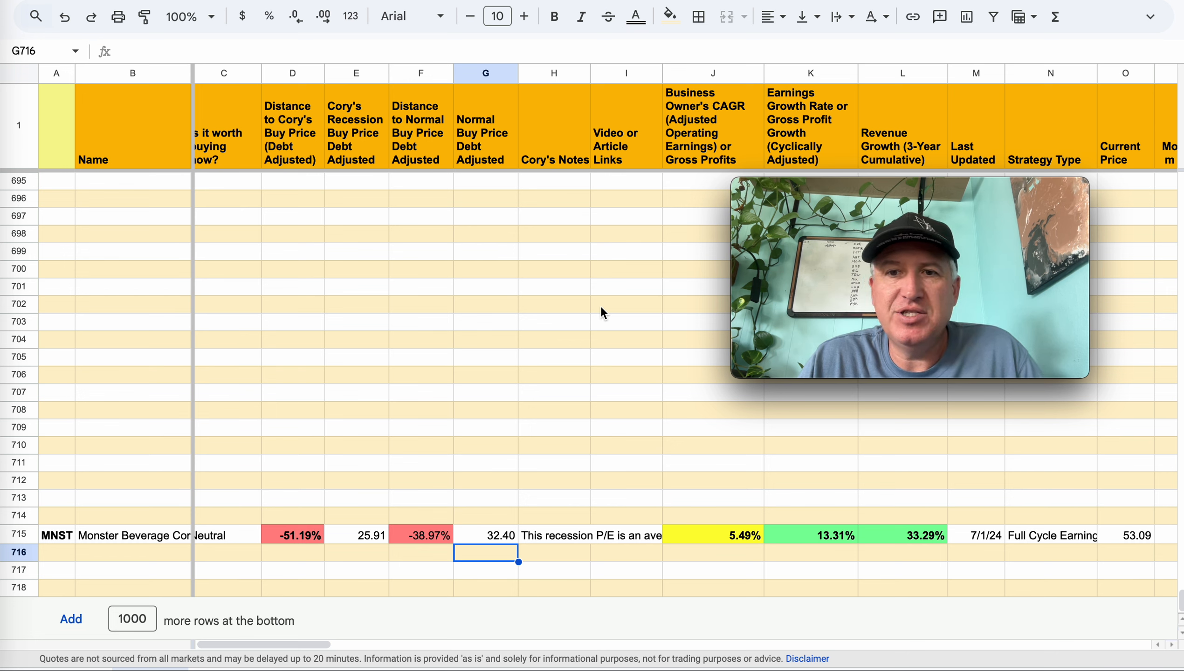
mouse_move(715, 473)
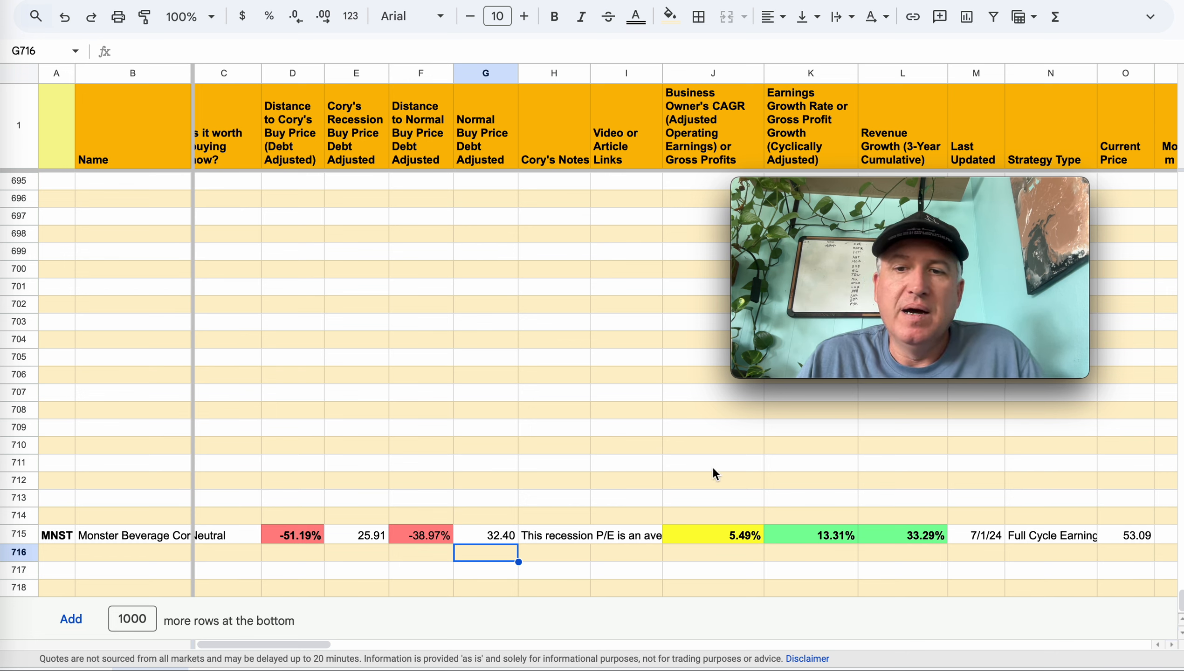
mouse_move(819, 543)
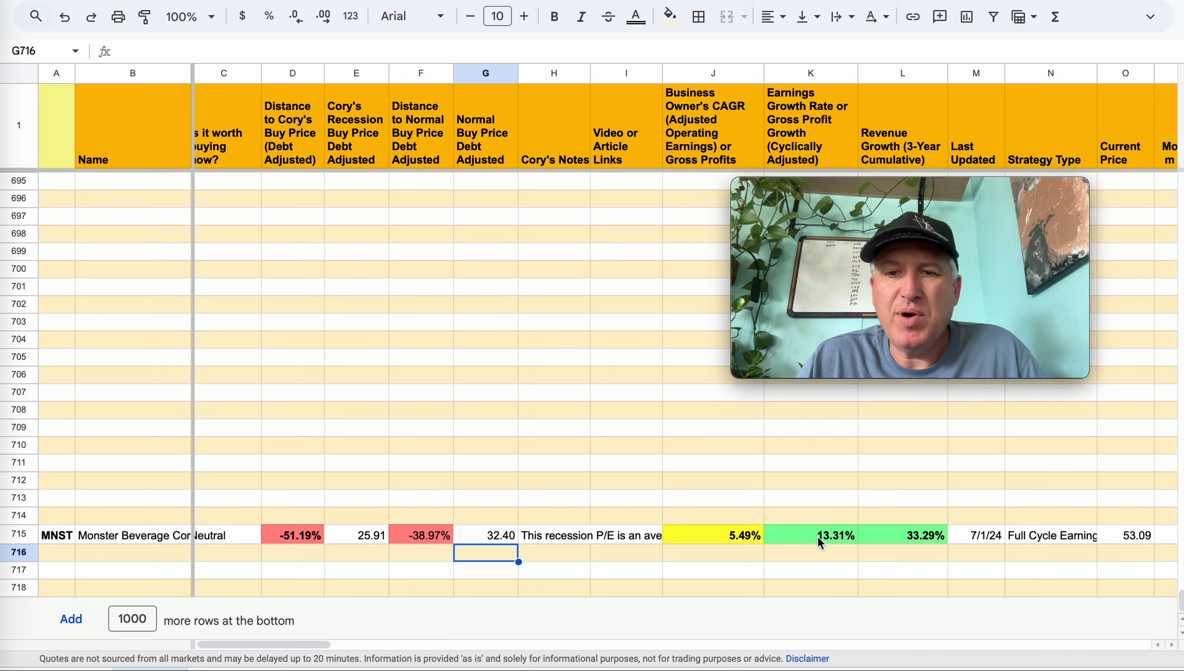
Step: Select cell K715 showing MNST's 13.31% earnings growth rate
left_click(810, 534)
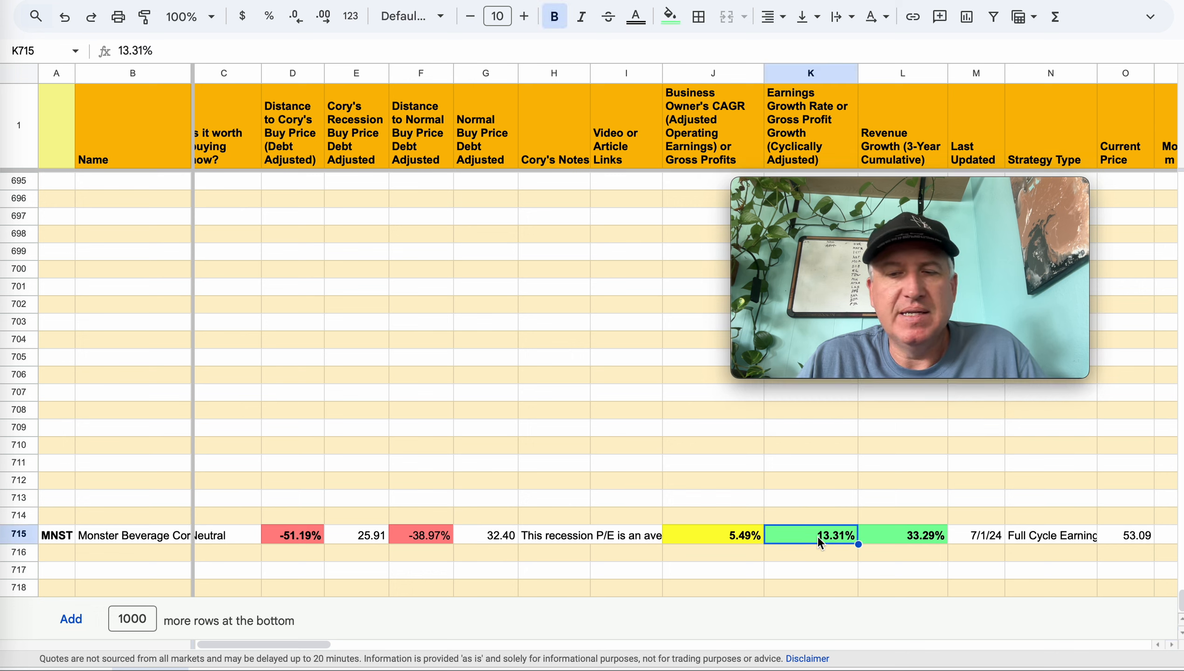
mouse_move(846, 557)
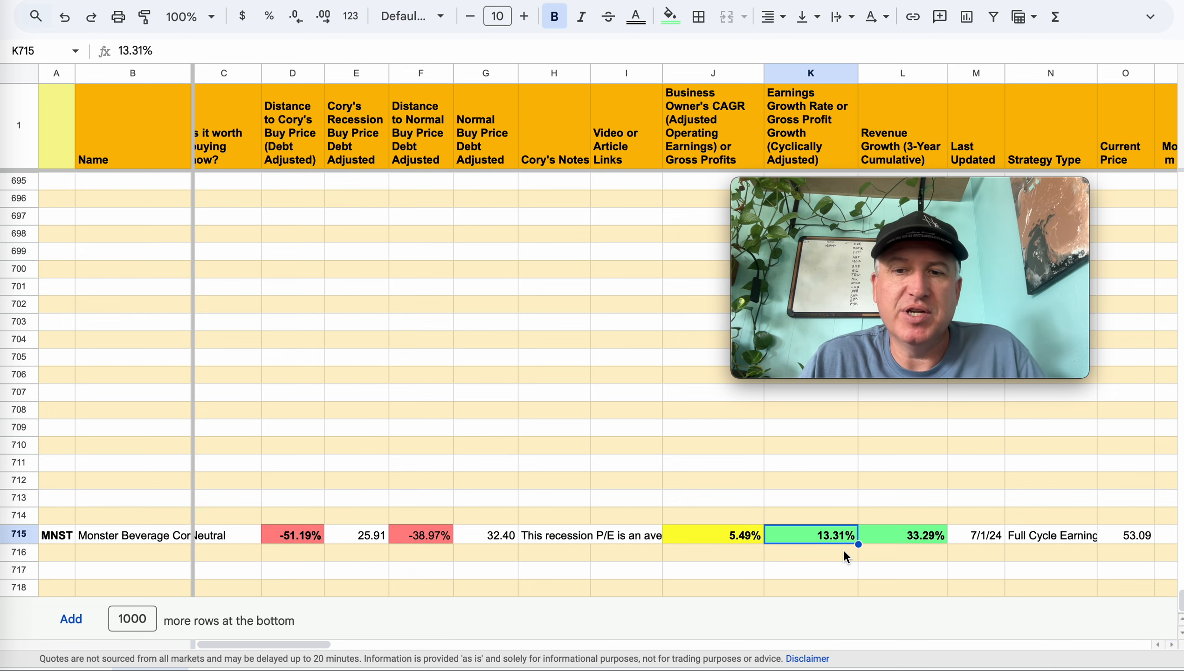
mouse_move(220, 97)
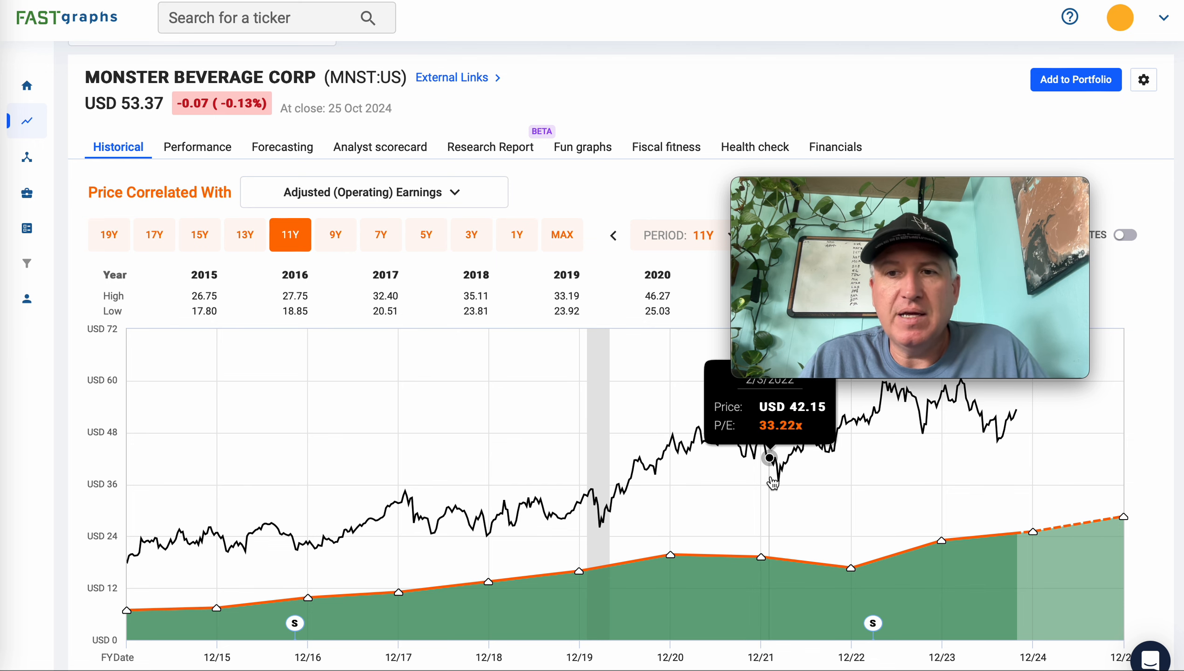
Step: Extend the MNST chart range to FY26, a 12-year period with the 2.13 EPS estimate
scroll("down", 3)
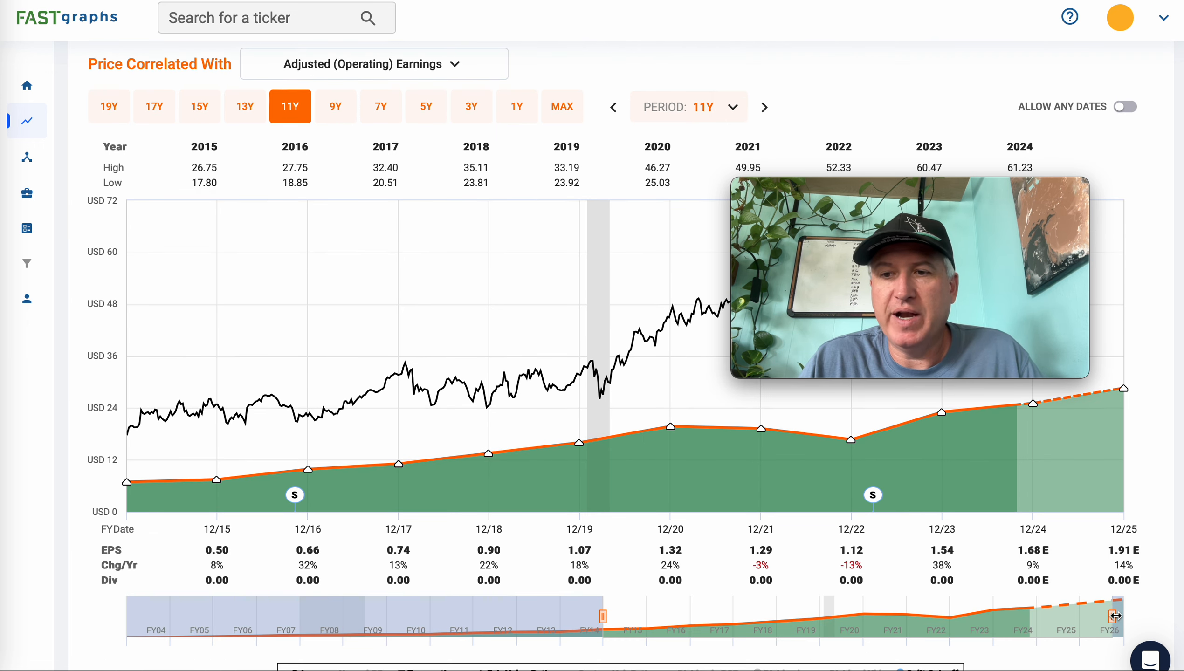
left_click(764, 106)
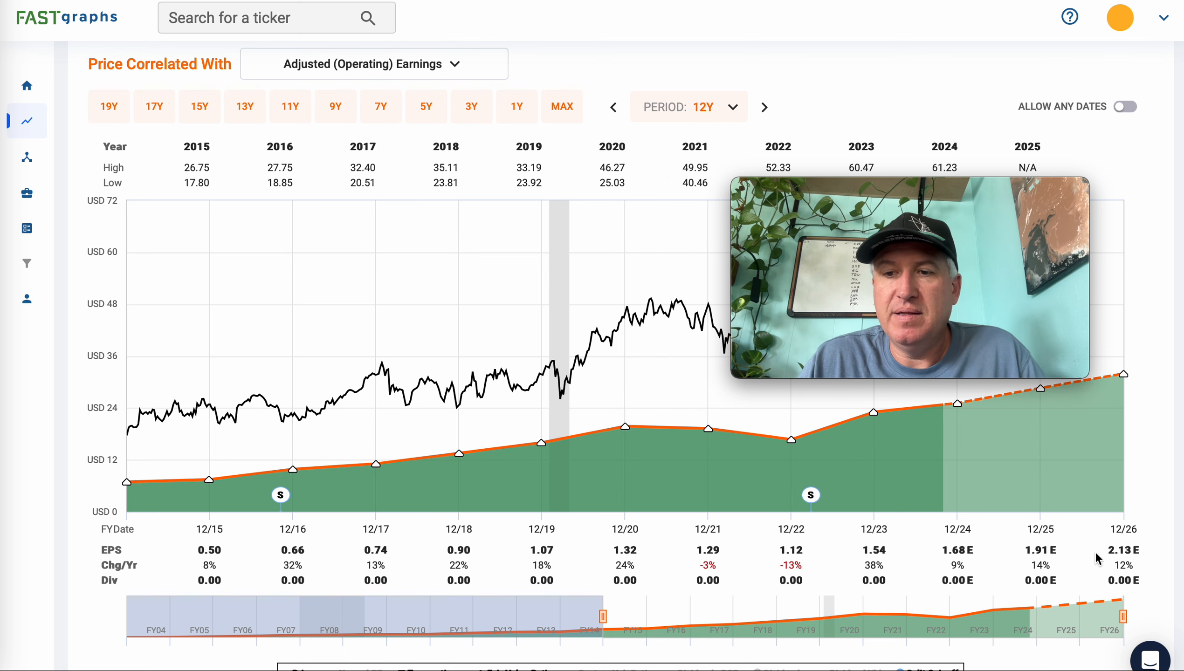
mouse_move(793, 489)
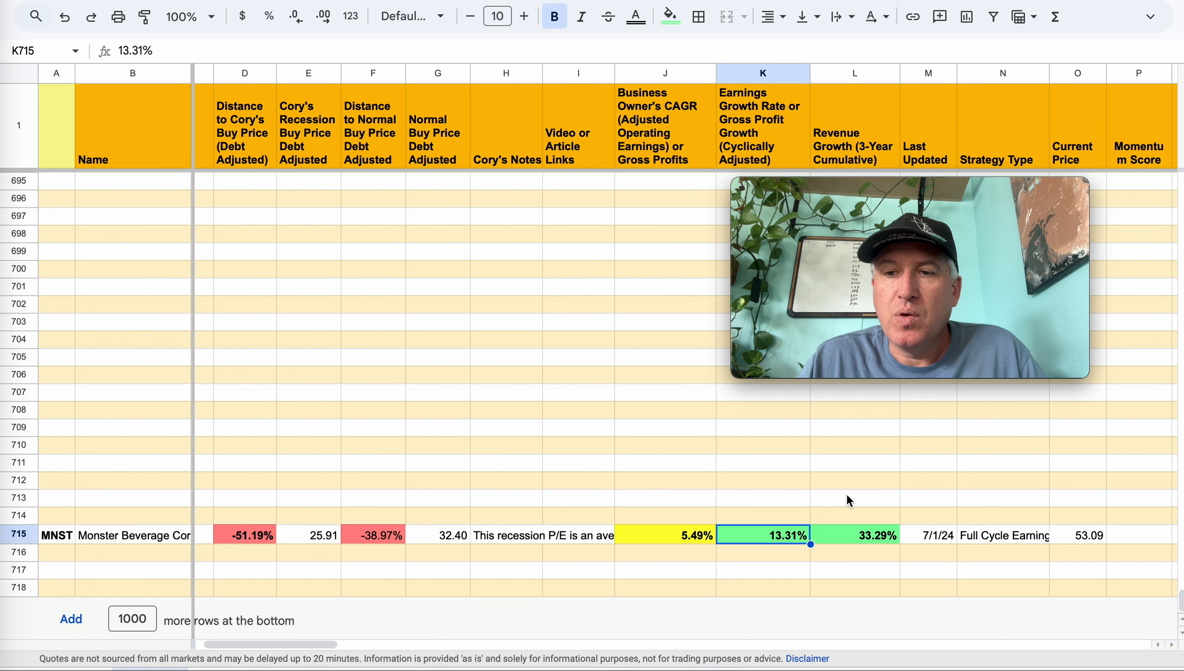
Step: Inspect the DIVIDE formulas behind MNST's 31.60 P/E in U715 and 0.0333 earnings yield in X715
scroll("right", 3)
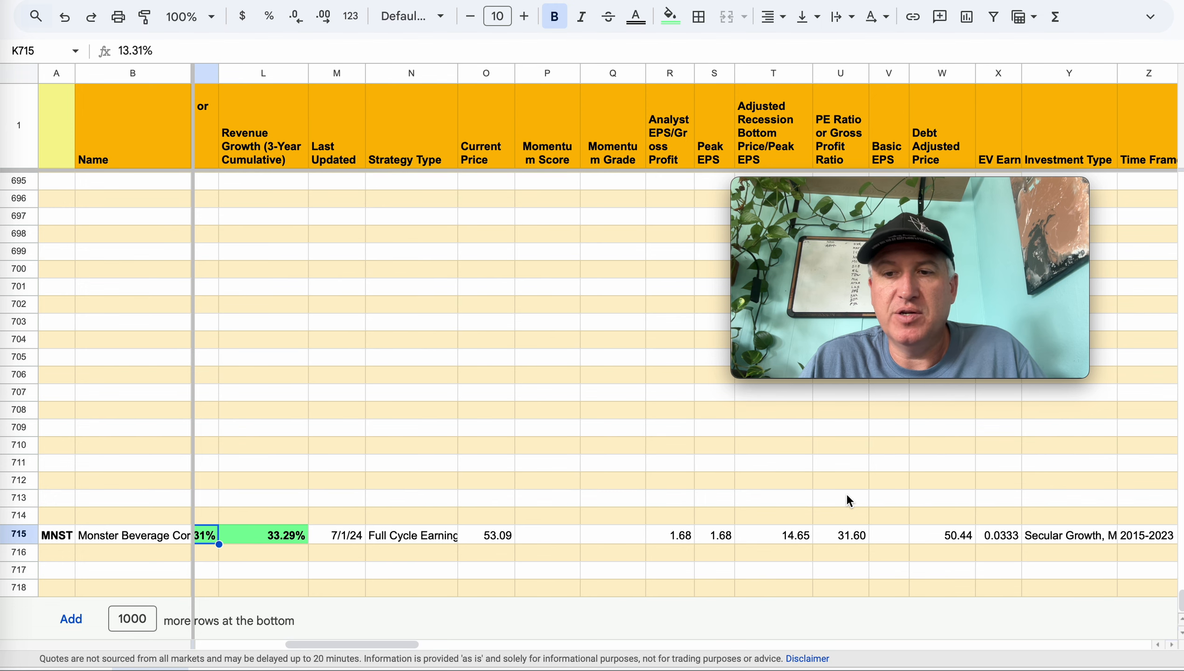
scroll("right", 3)
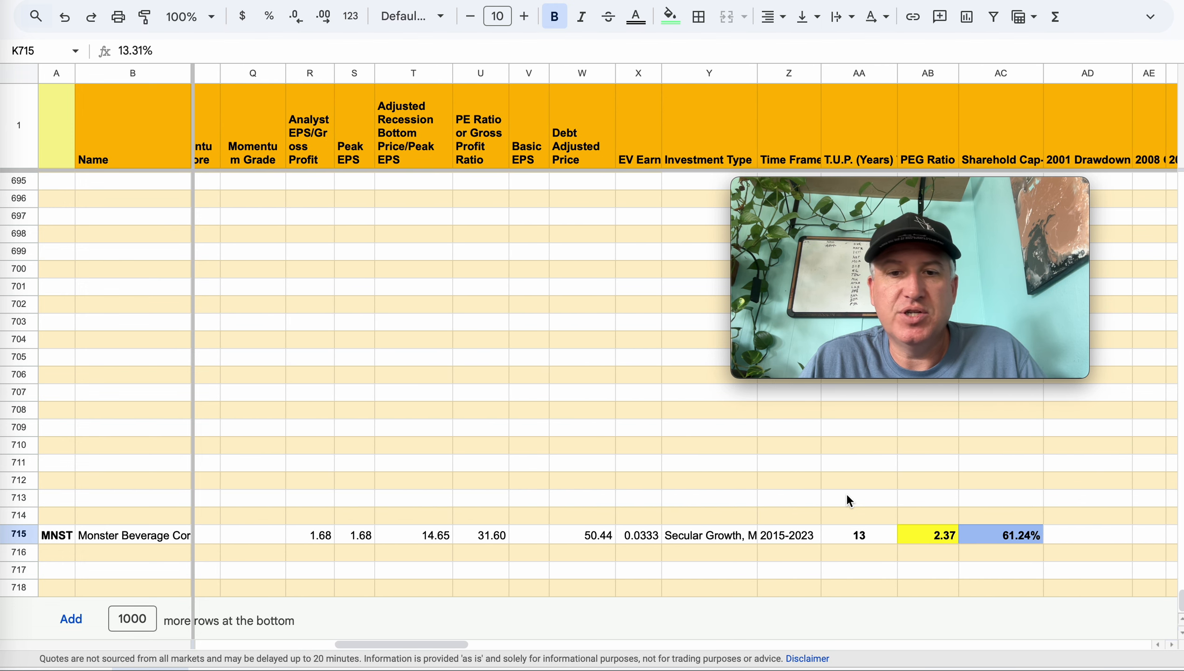
mouse_move(632, 508)
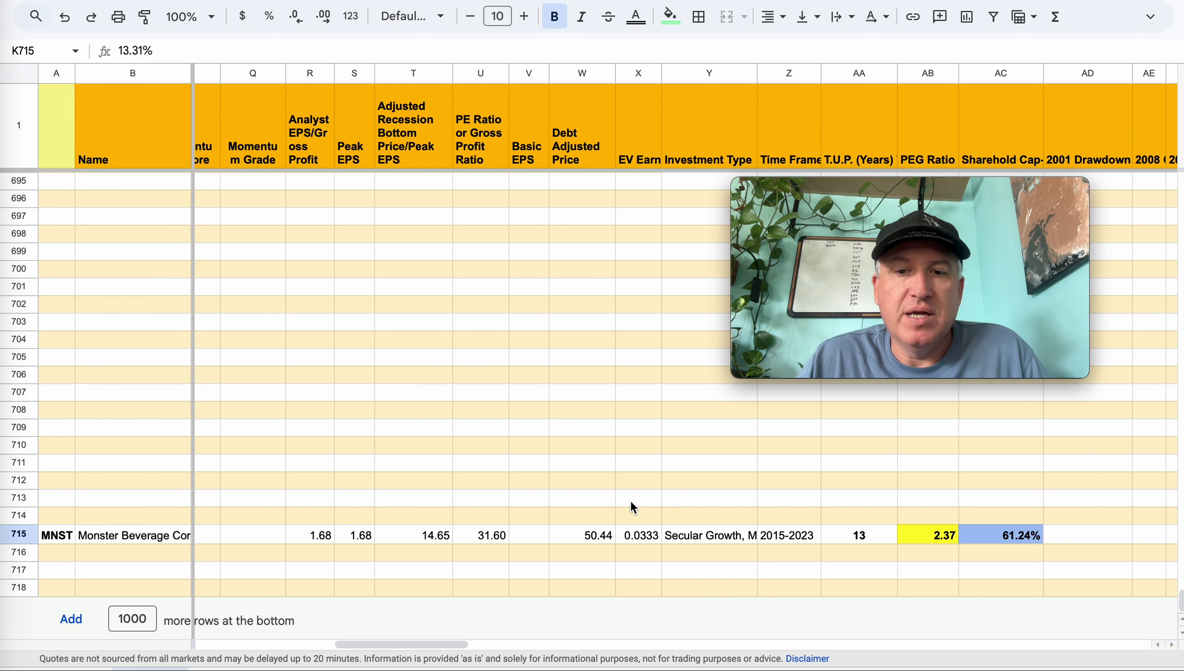
left_click(638, 535)
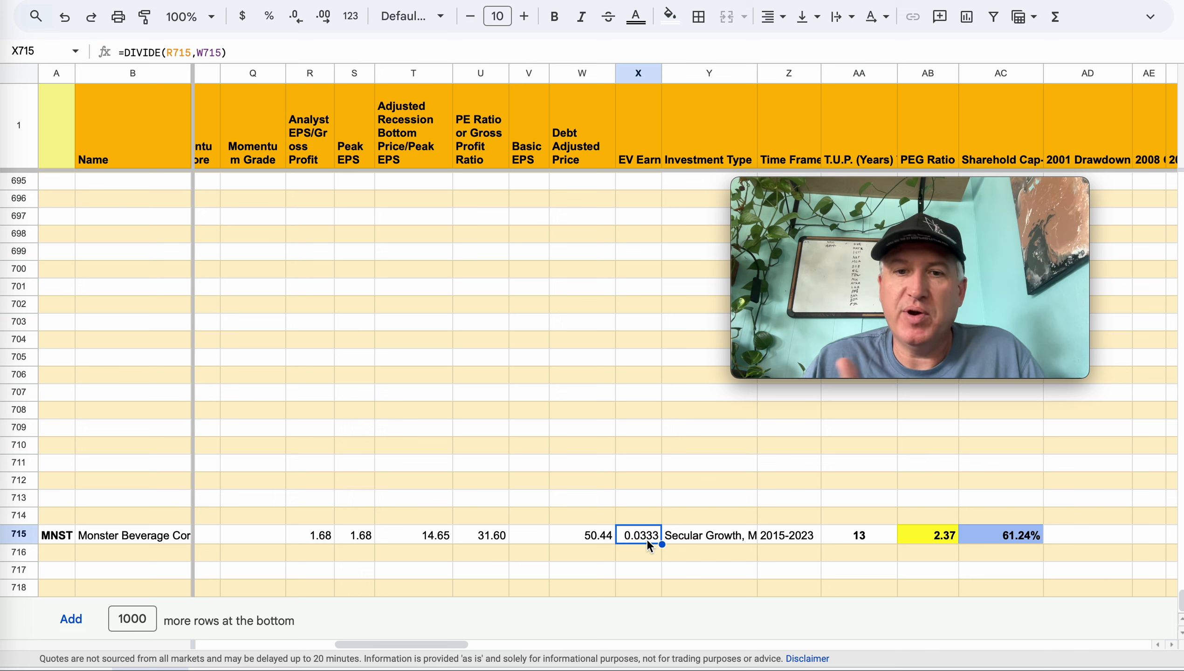
left_click(481, 534)
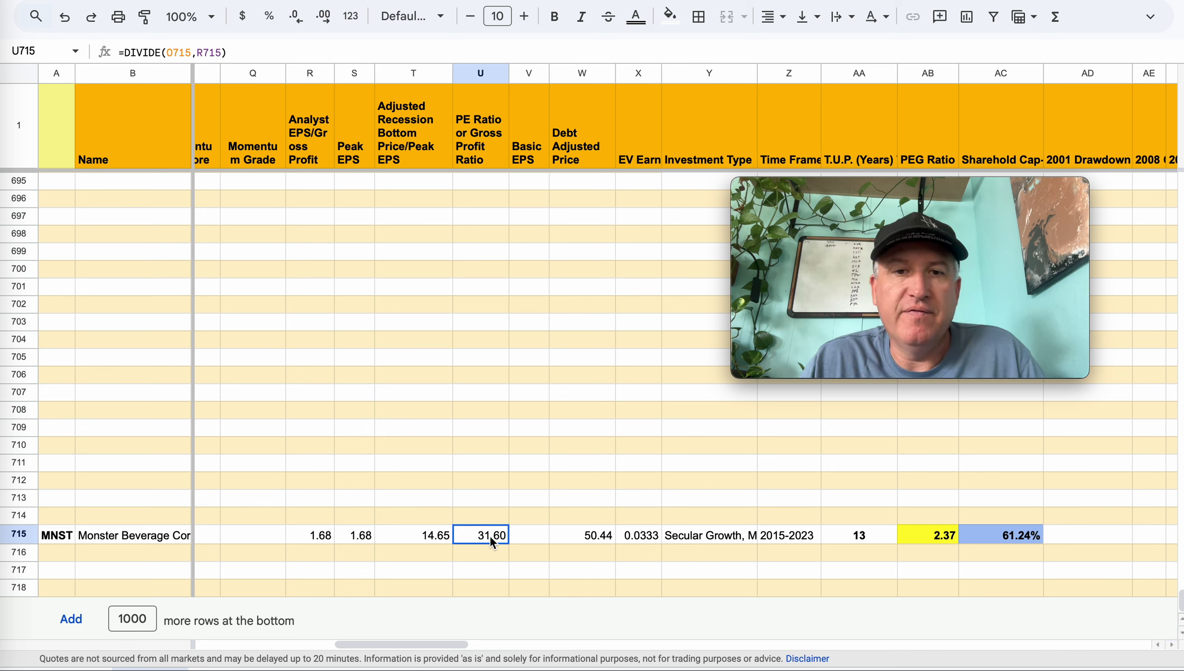
mouse_move(648, 540)
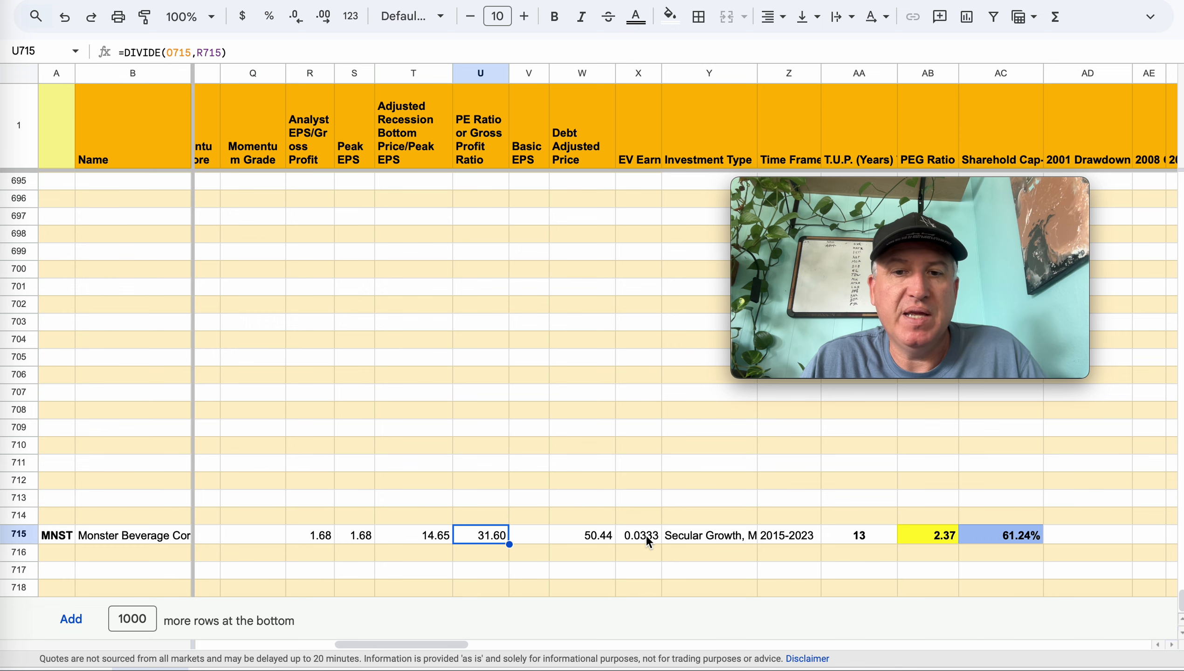
left_click(638, 535)
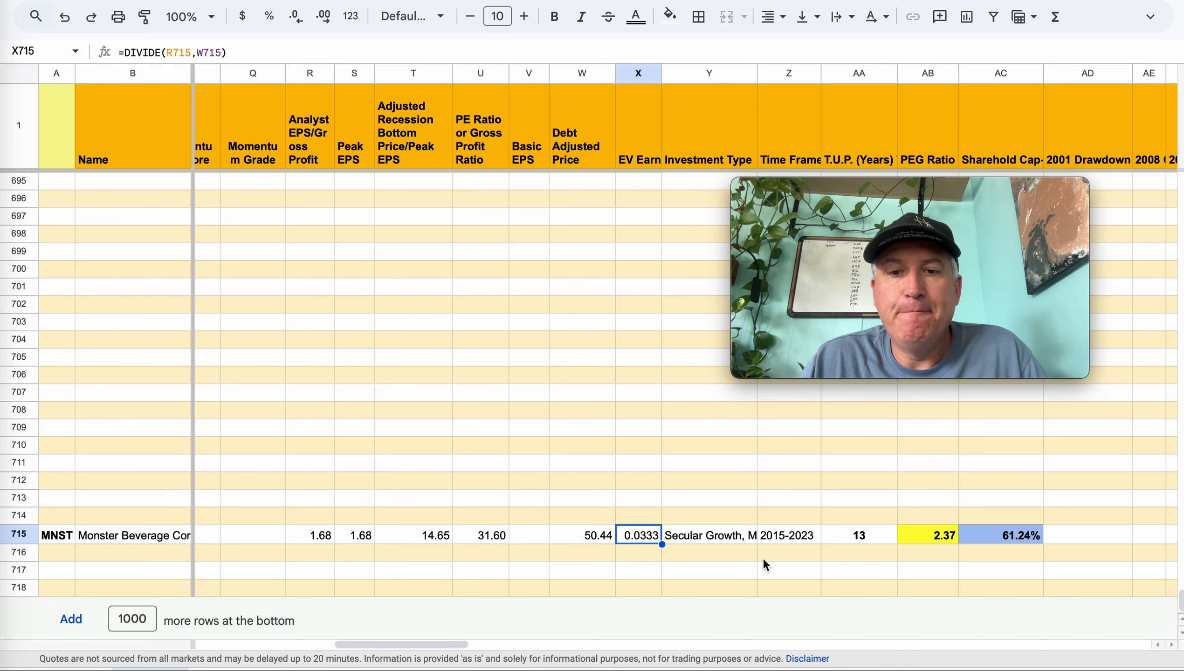
scroll("right", 3)
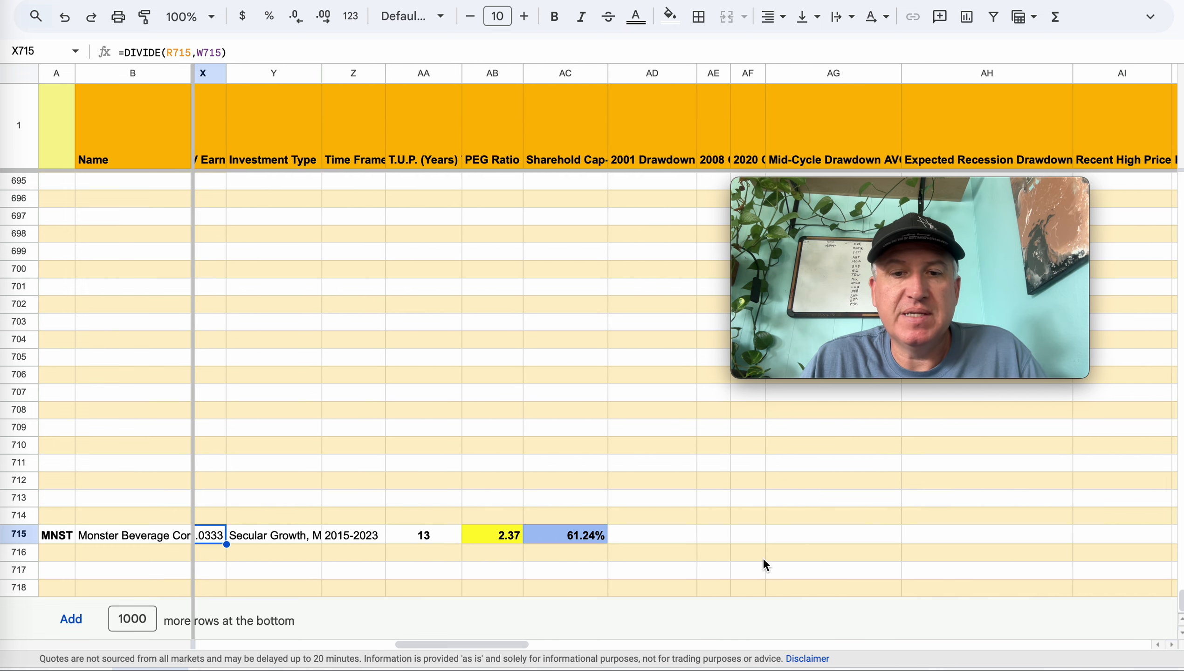
scroll("right", 3)
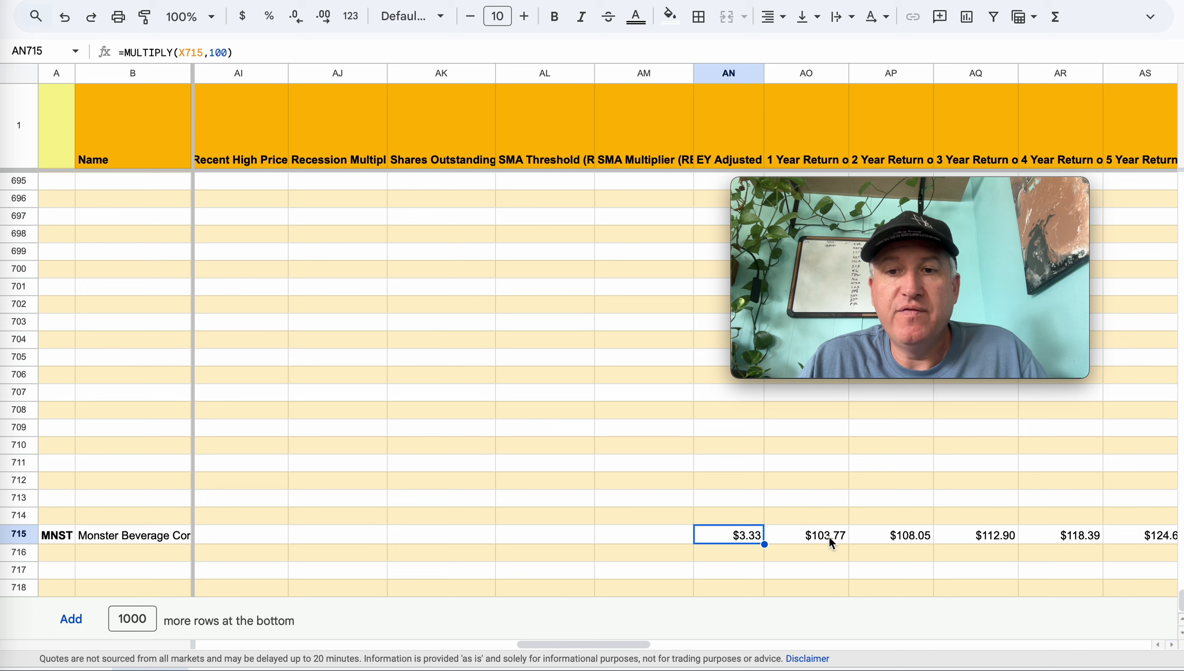
left_click(806, 534)
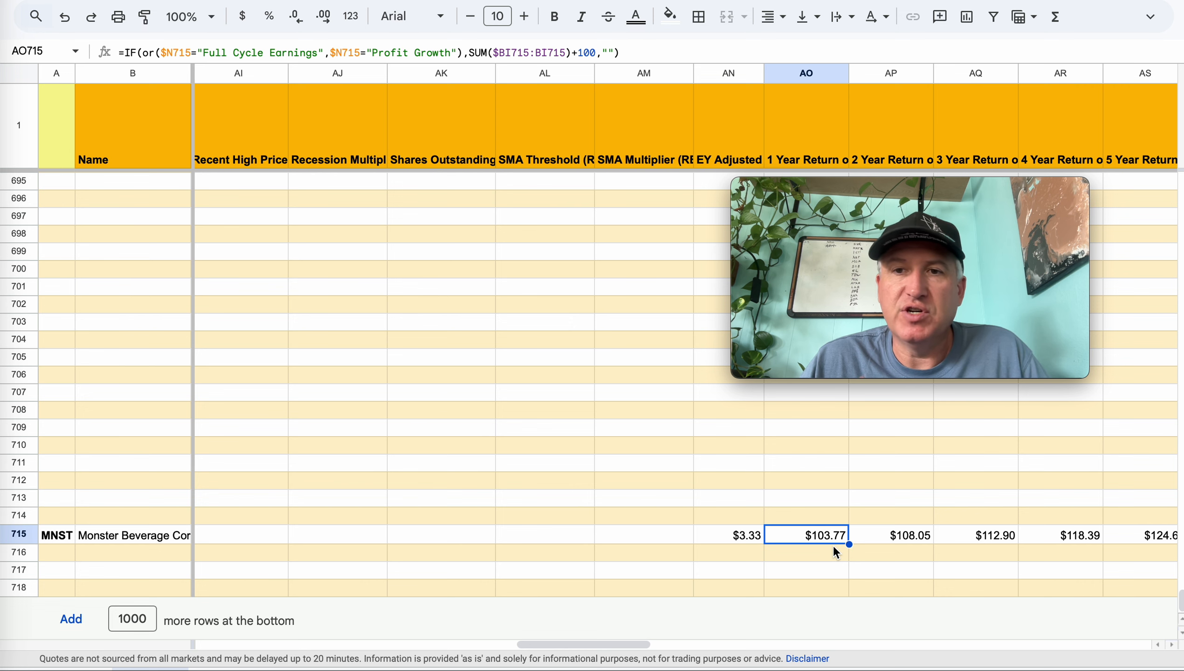
mouse_move(921, 575)
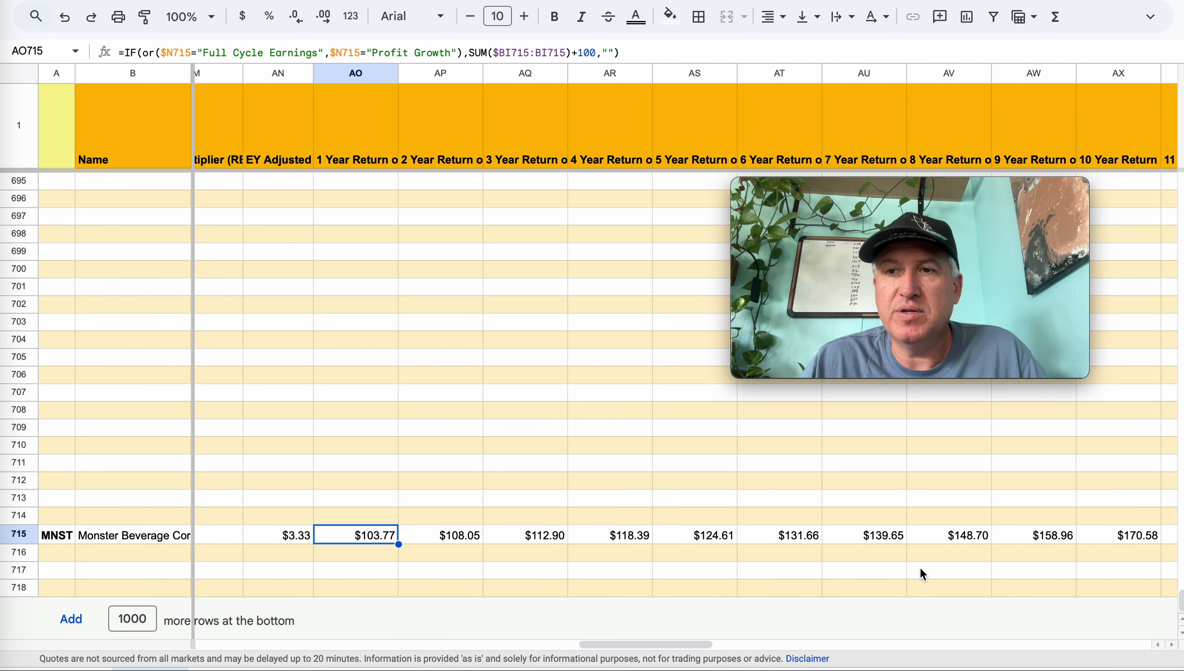
left_click(1130, 535)
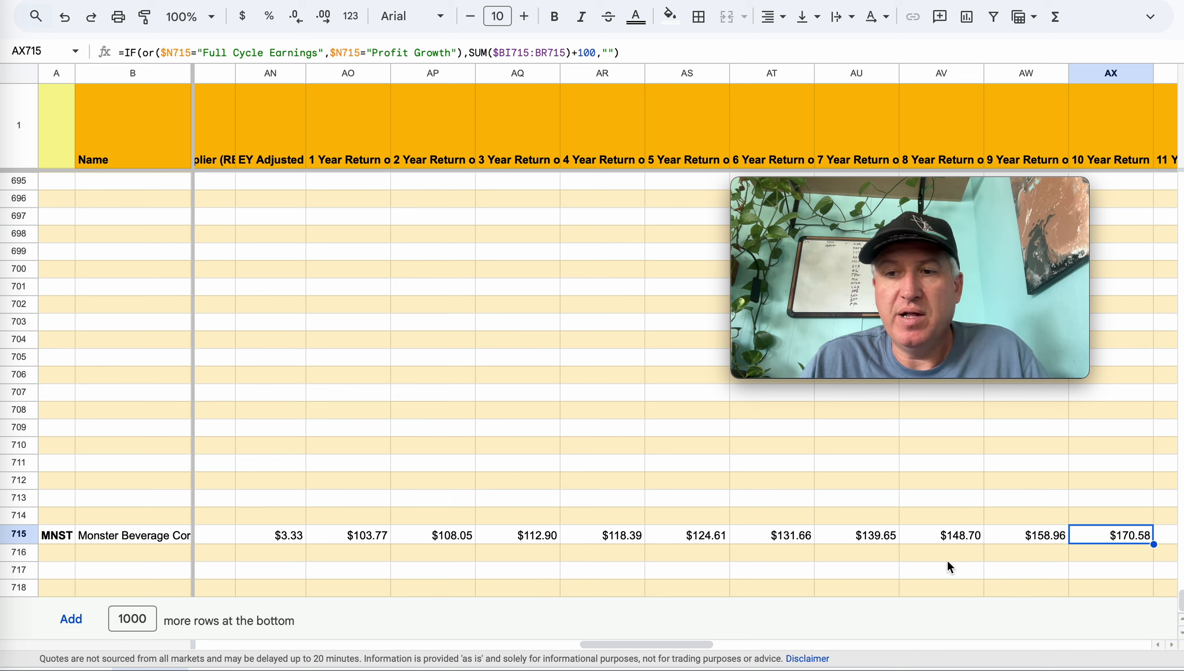
mouse_move(857, 572)
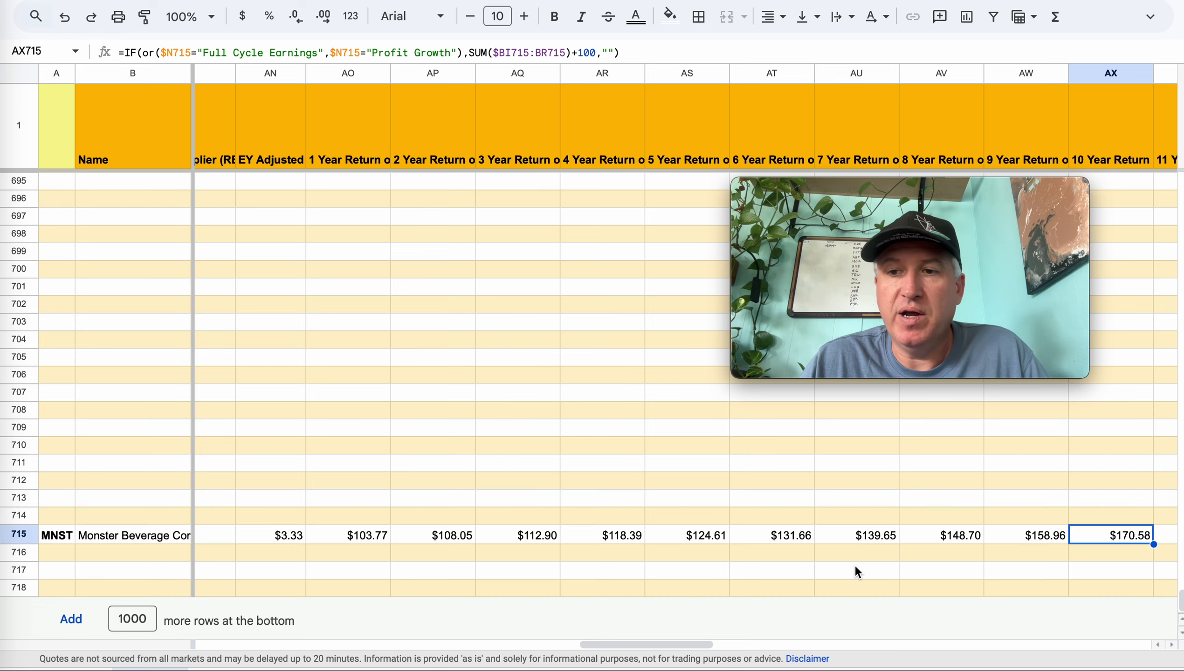
scroll("left", 3)
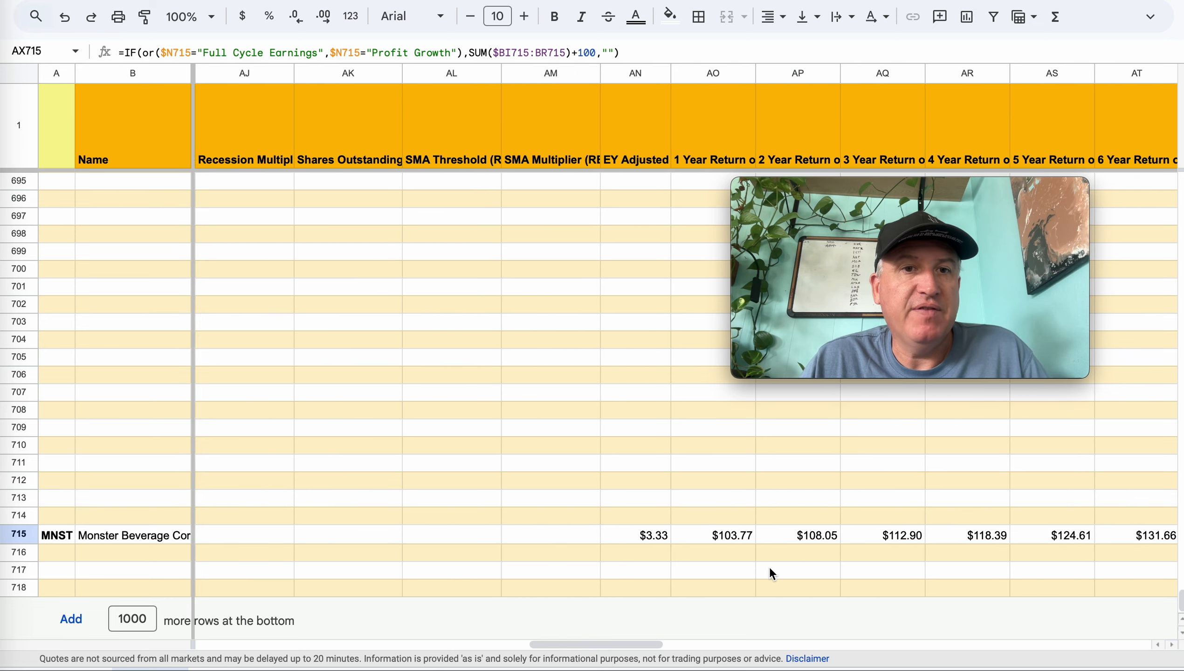
scroll("left", 3)
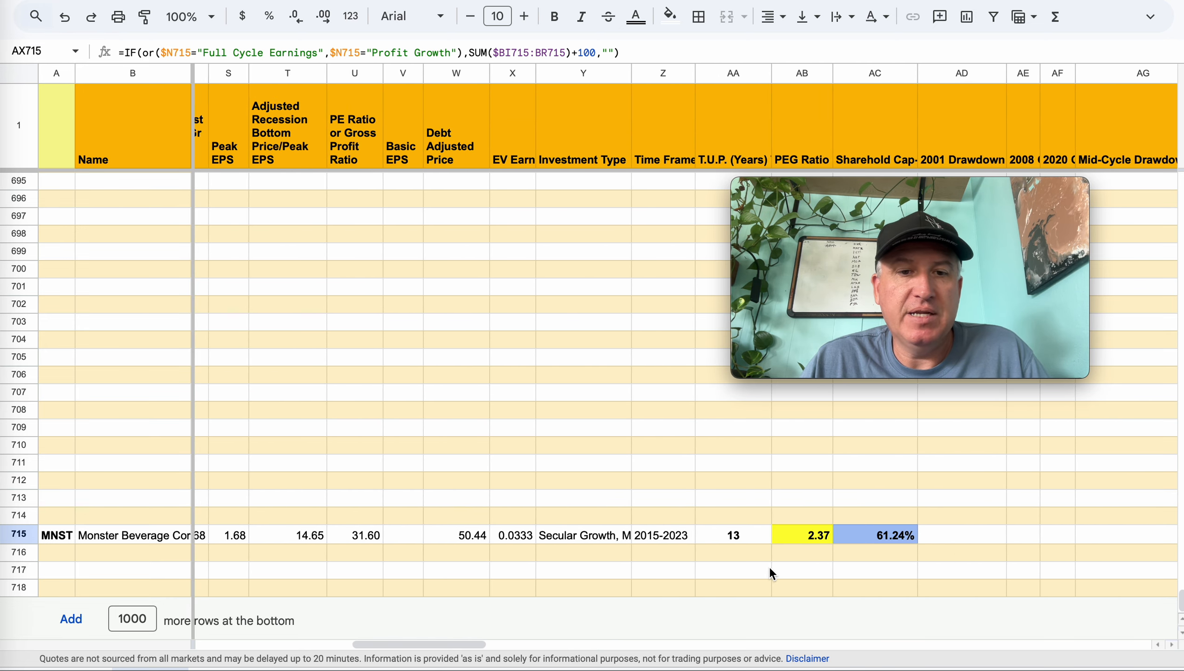
scroll("left", 3)
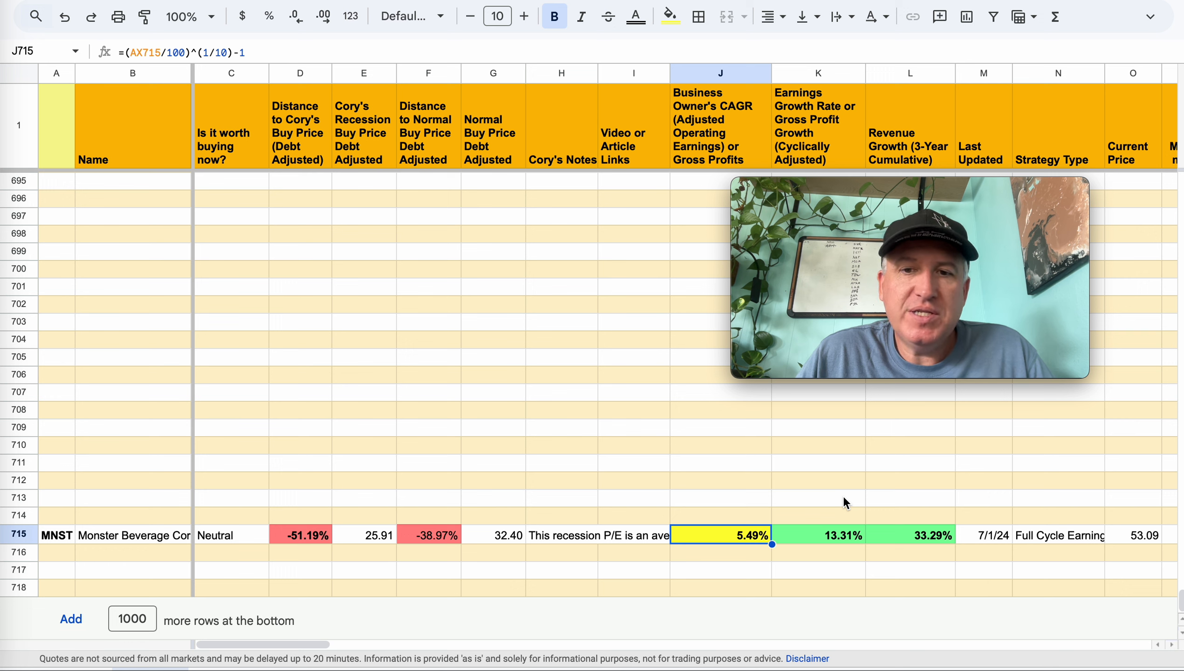
mouse_move(769, 516)
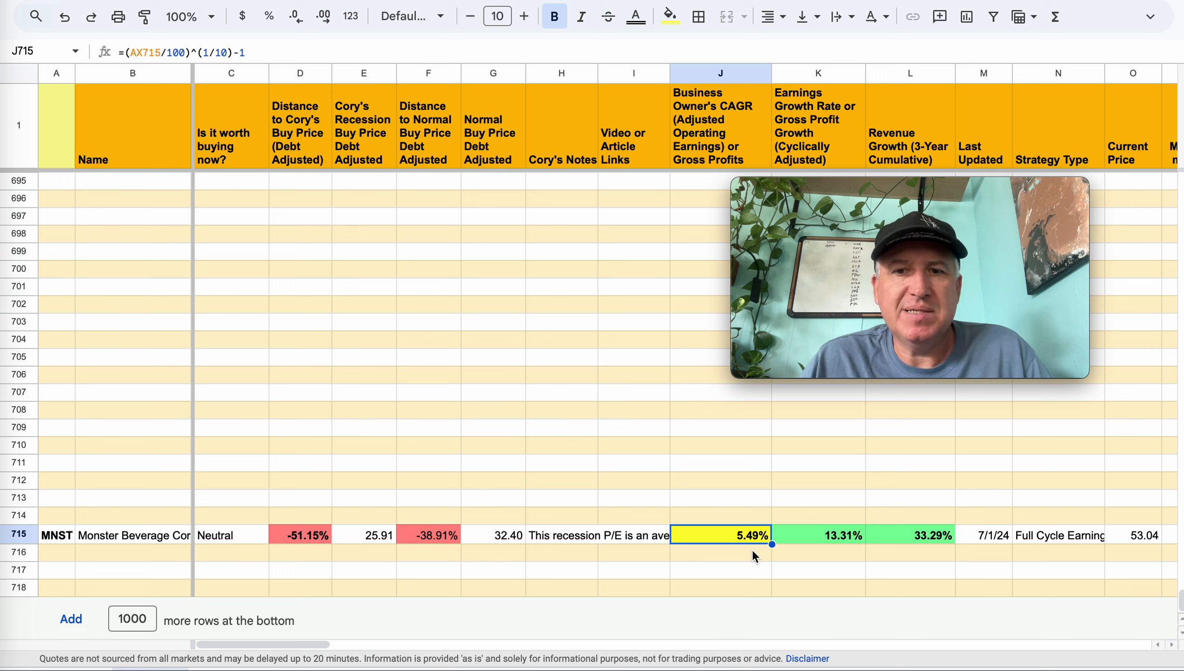
mouse_move(740, 529)
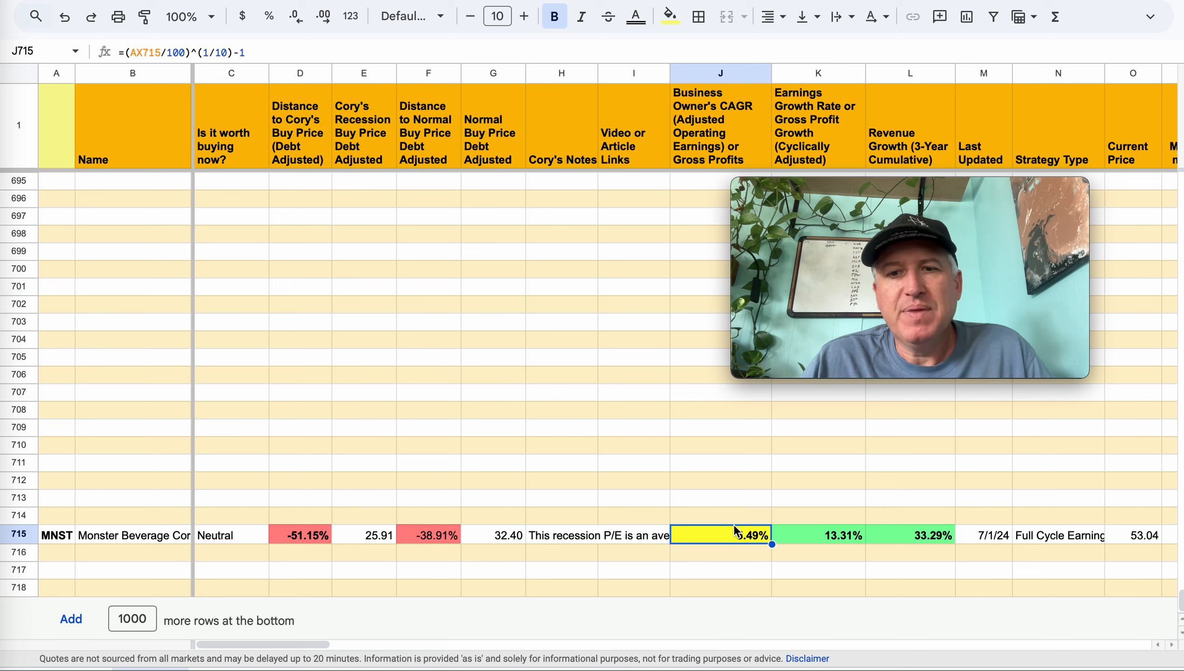
mouse_move(765, 567)
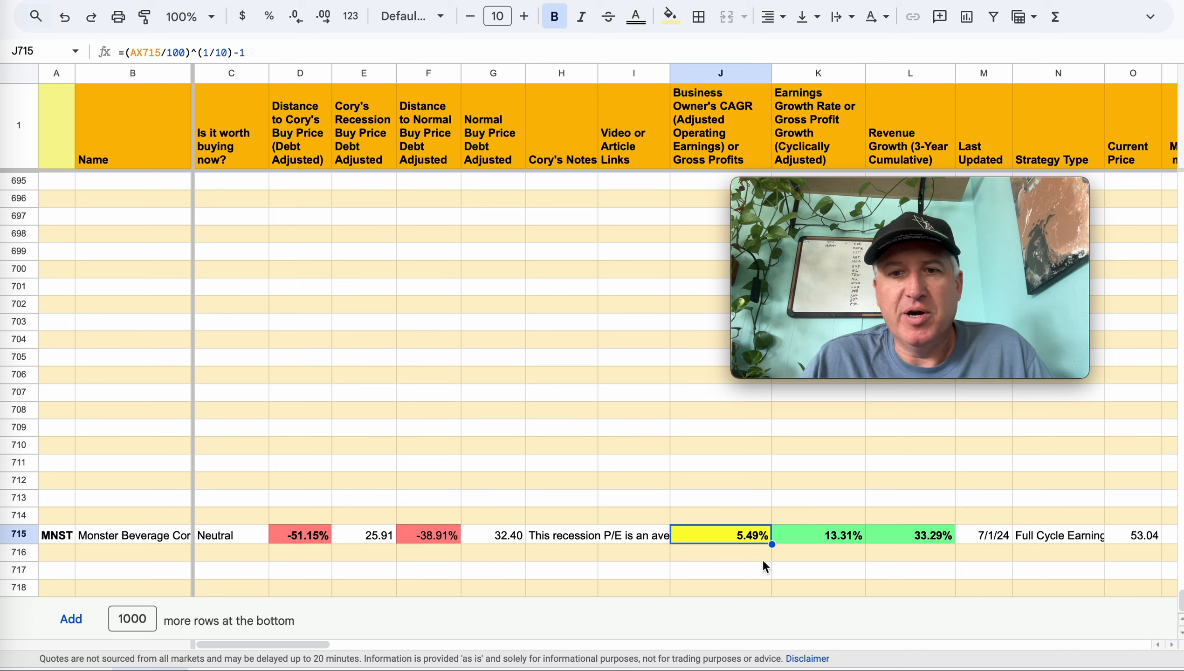
left_click(720, 552)
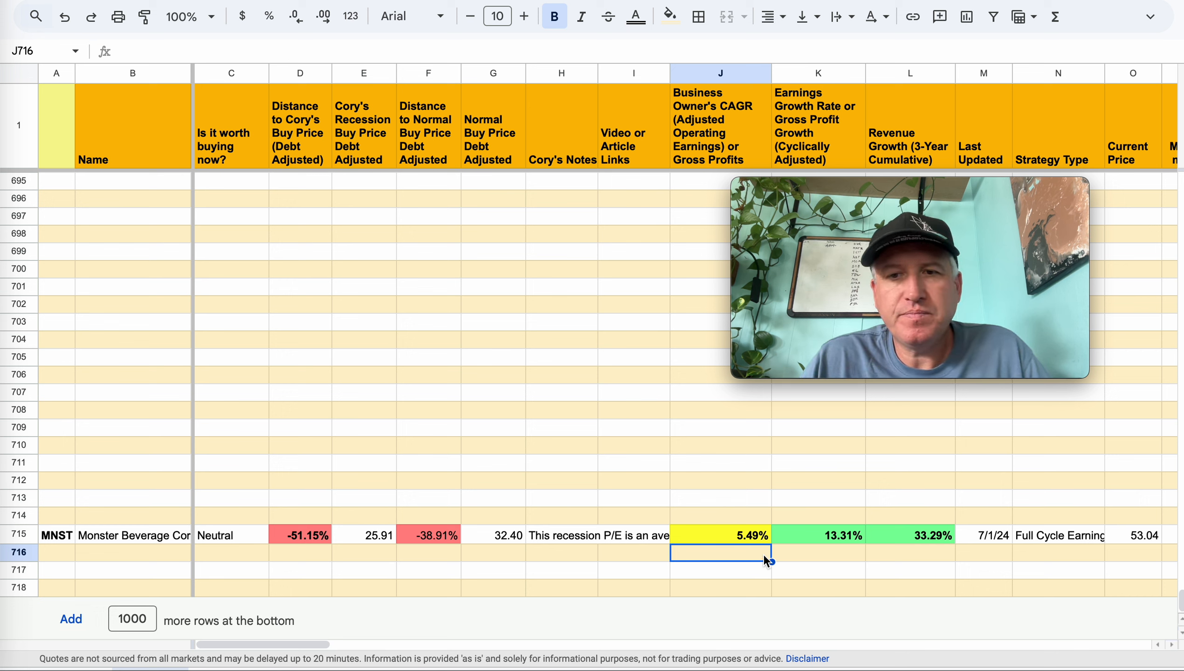
left_click(719, 534)
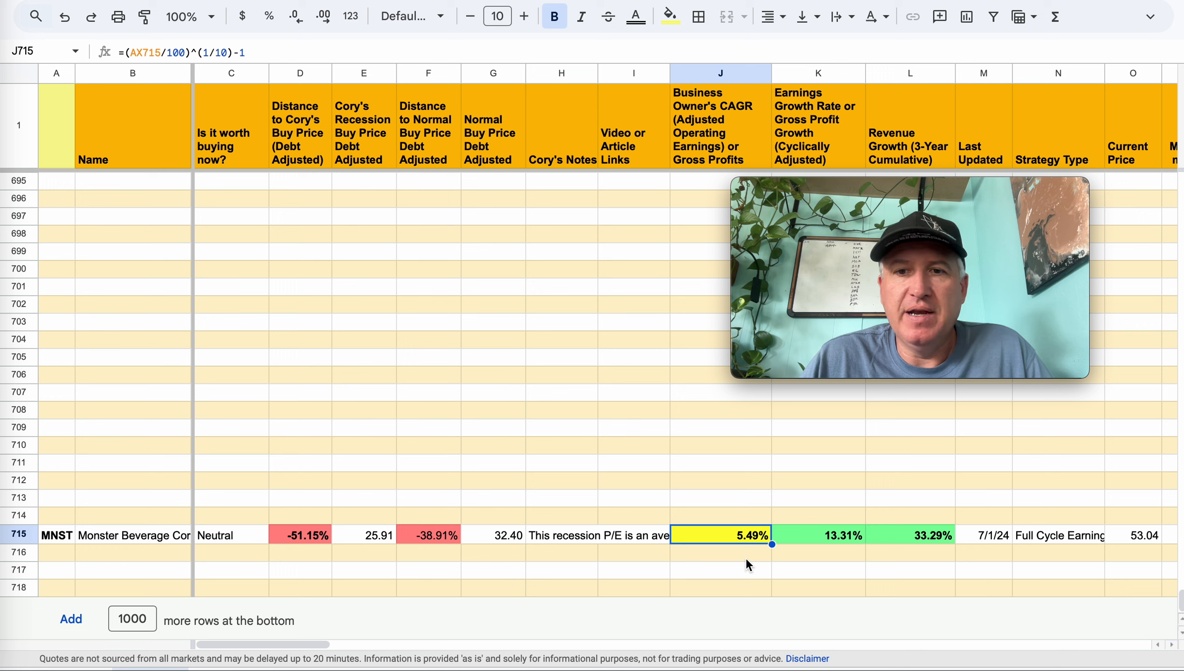
left_click(719, 552)
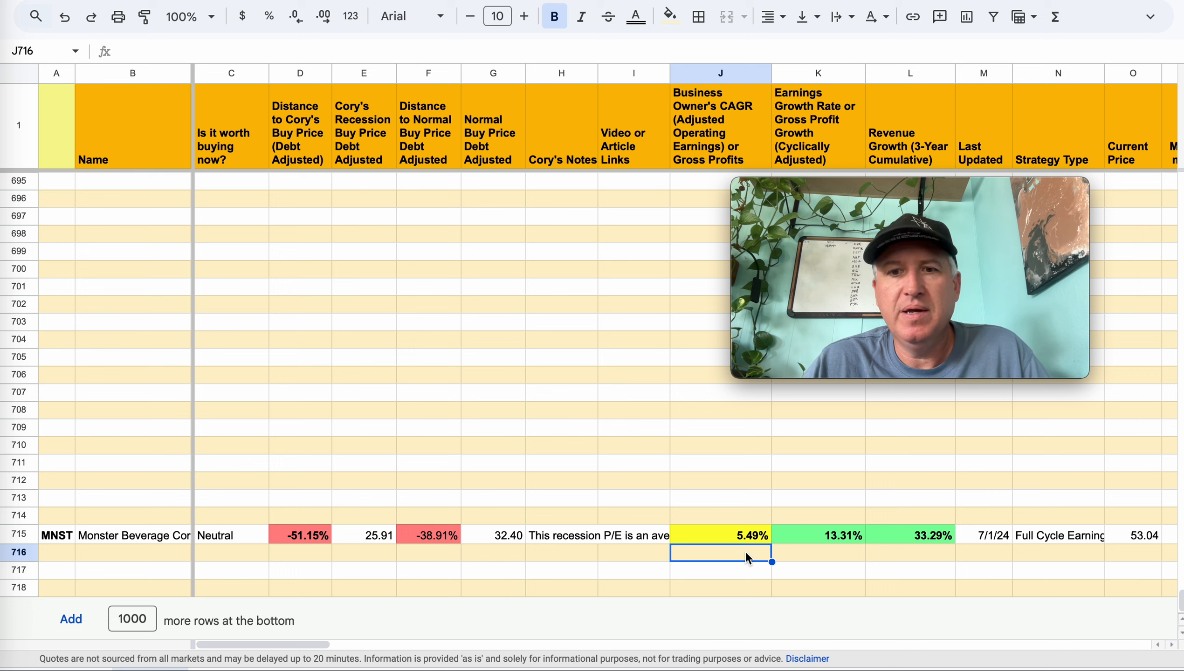
mouse_move(752, 554)
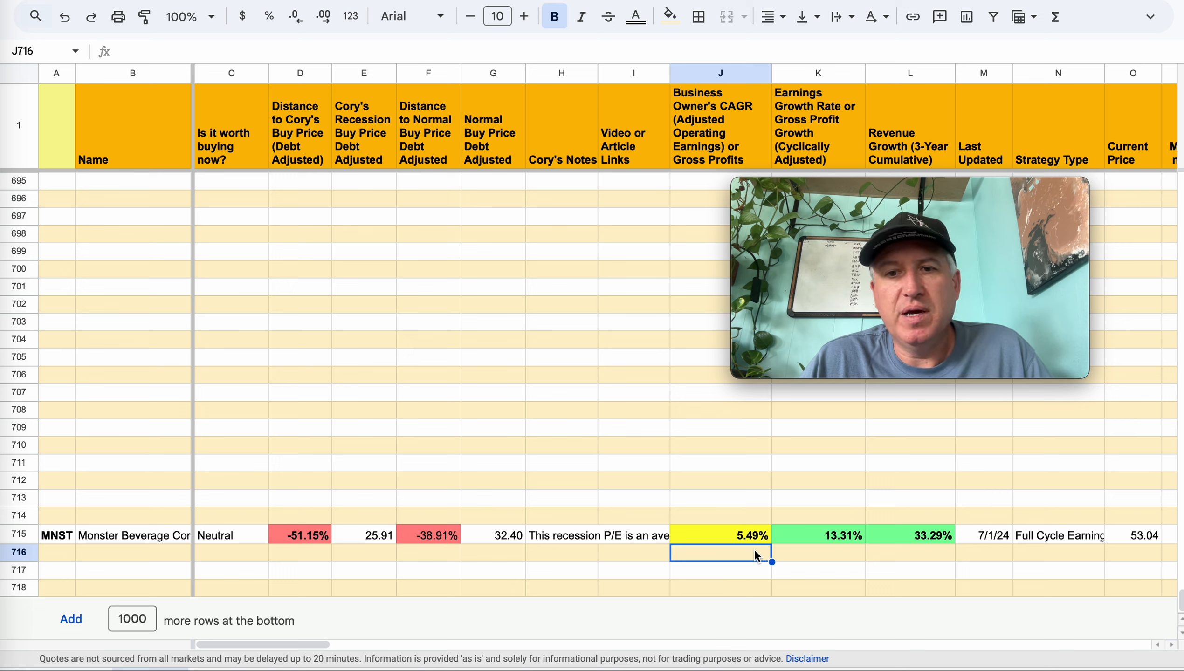
mouse_move(796, 514)
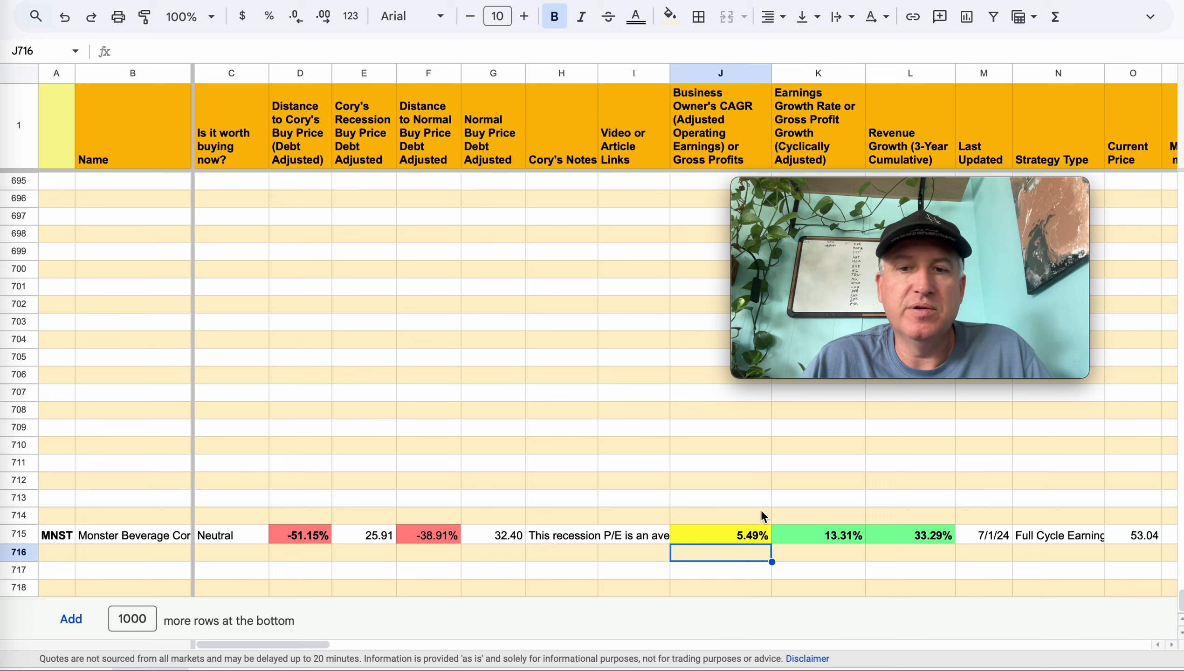
mouse_move(741, 553)
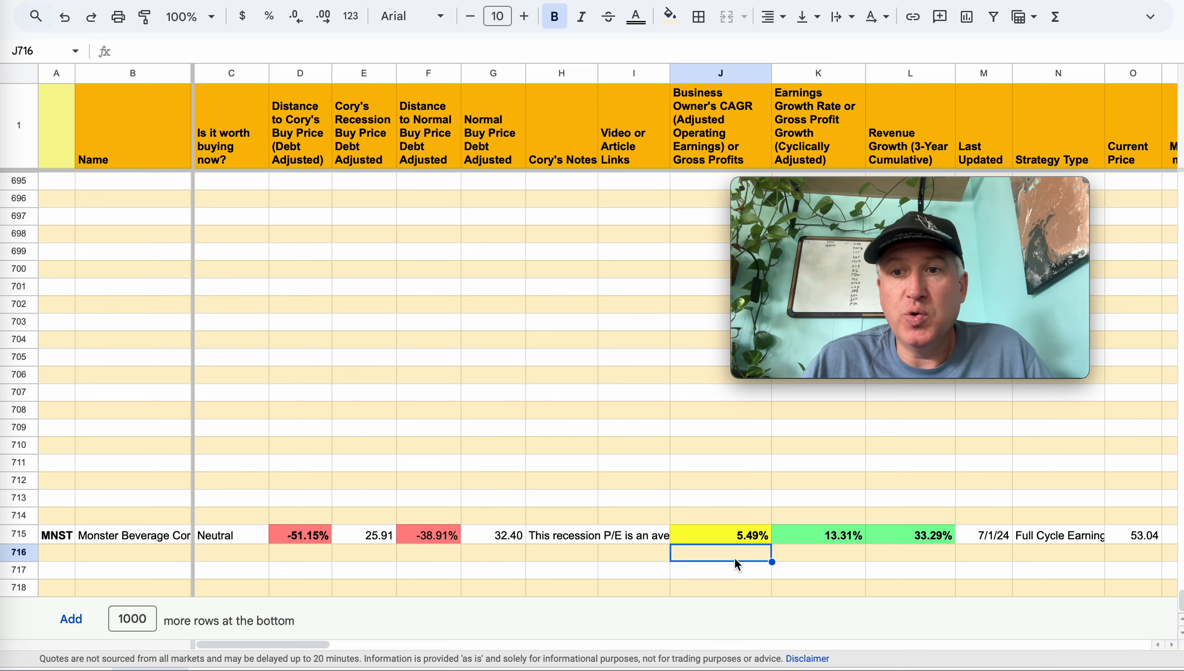
mouse_move(748, 561)
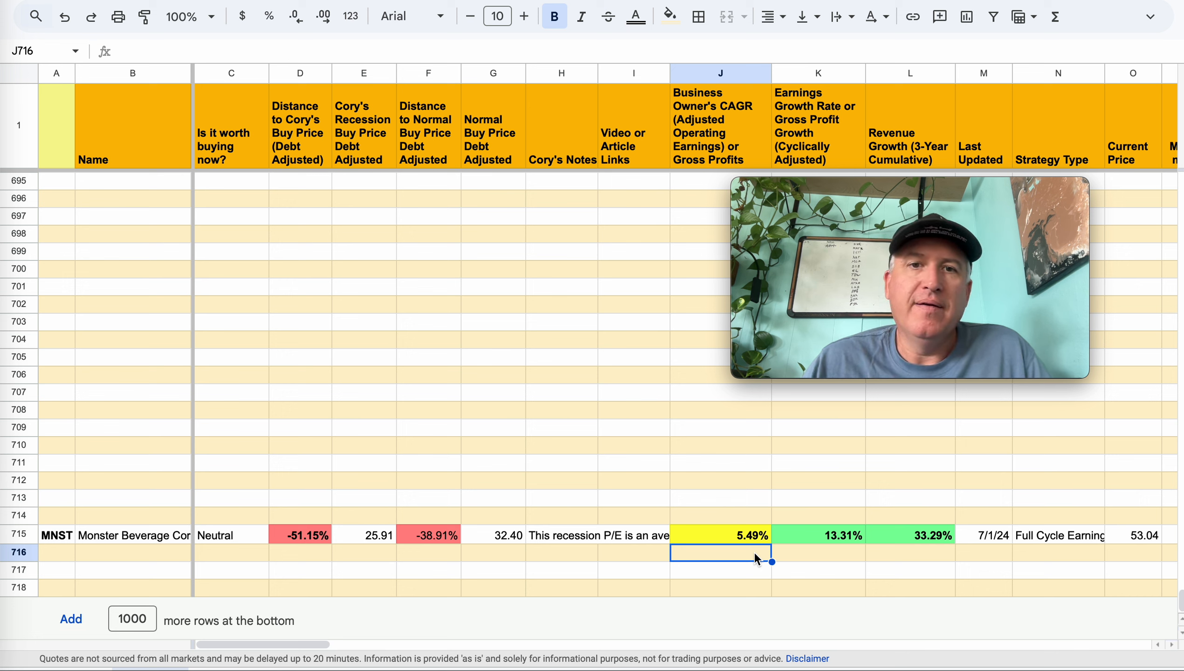
mouse_move(715, 554)
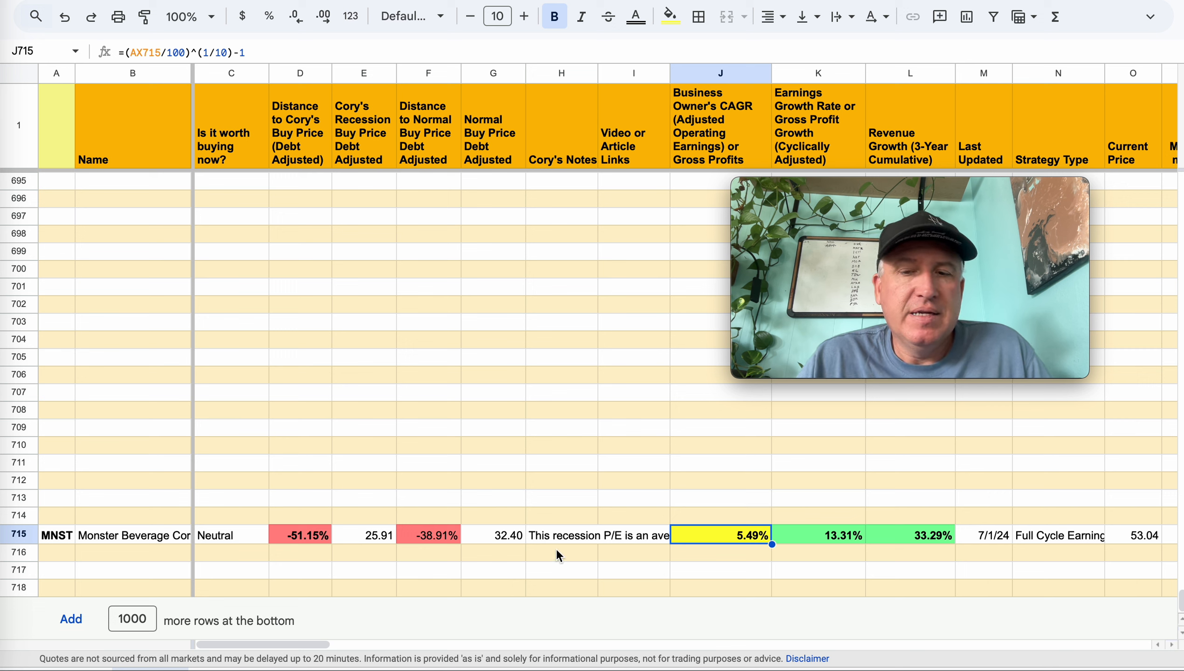
left_click(493, 535)
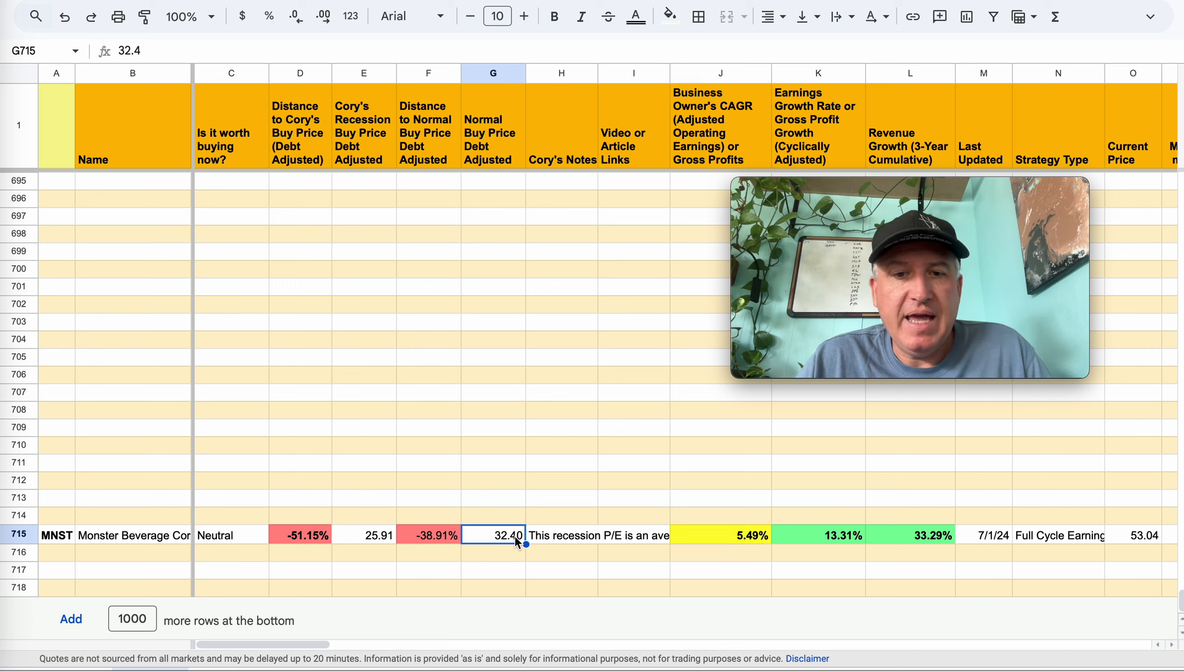
mouse_move(684, 510)
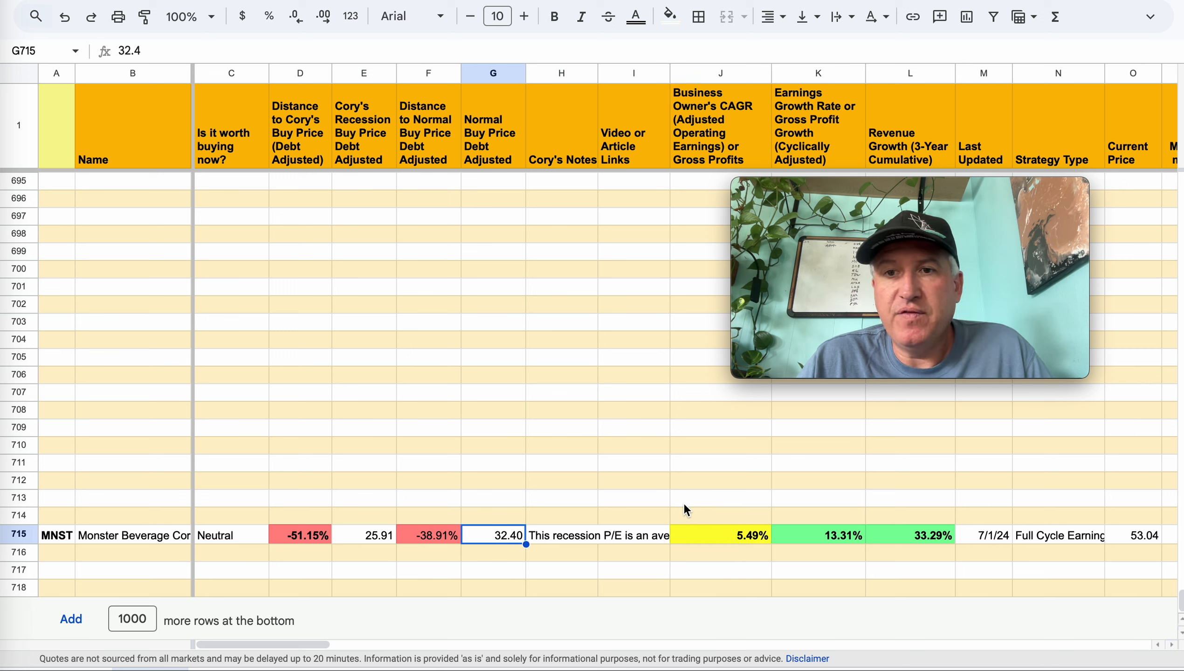
mouse_move(785, 540)
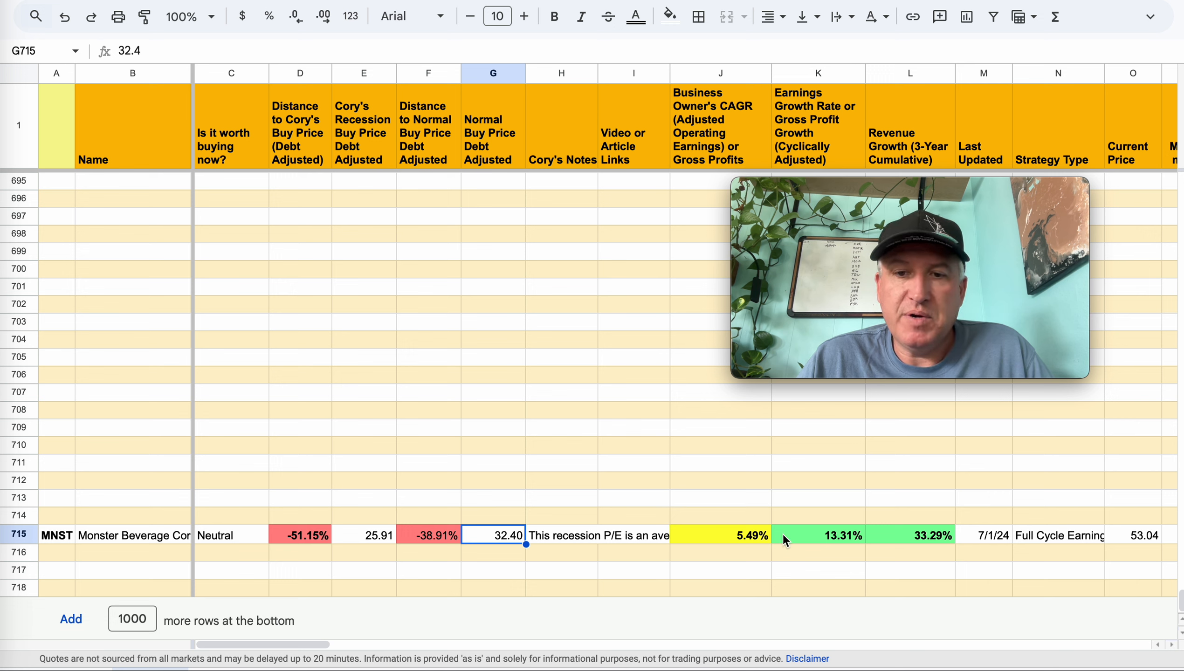
mouse_move(713, 535)
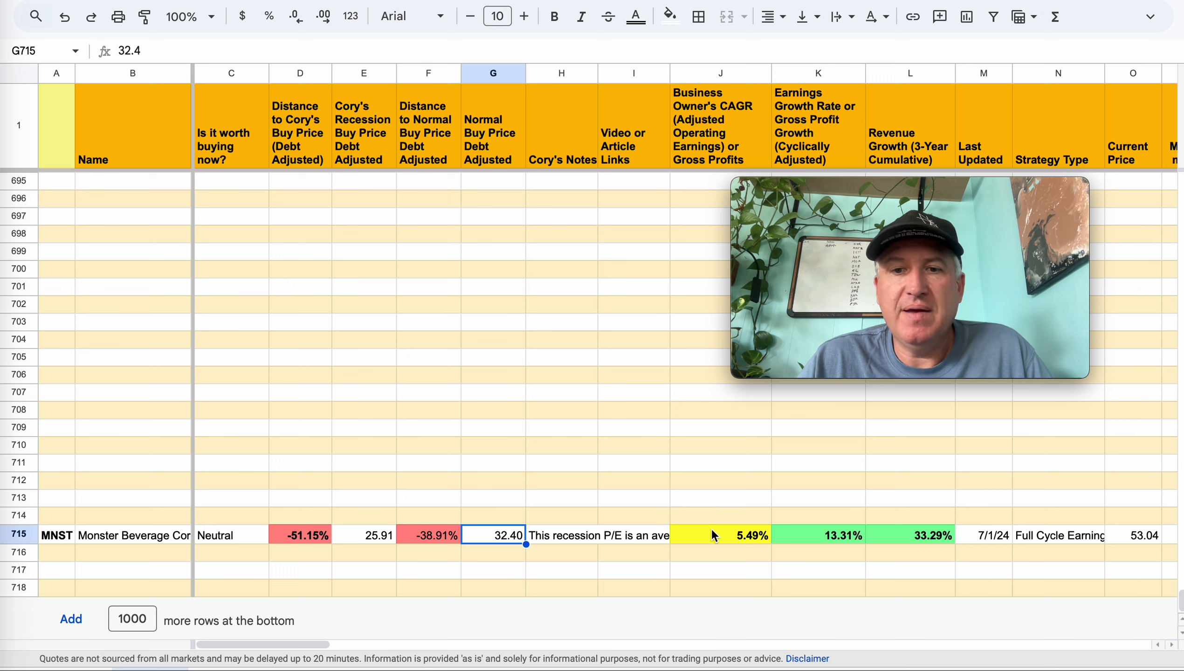
mouse_move(712, 548)
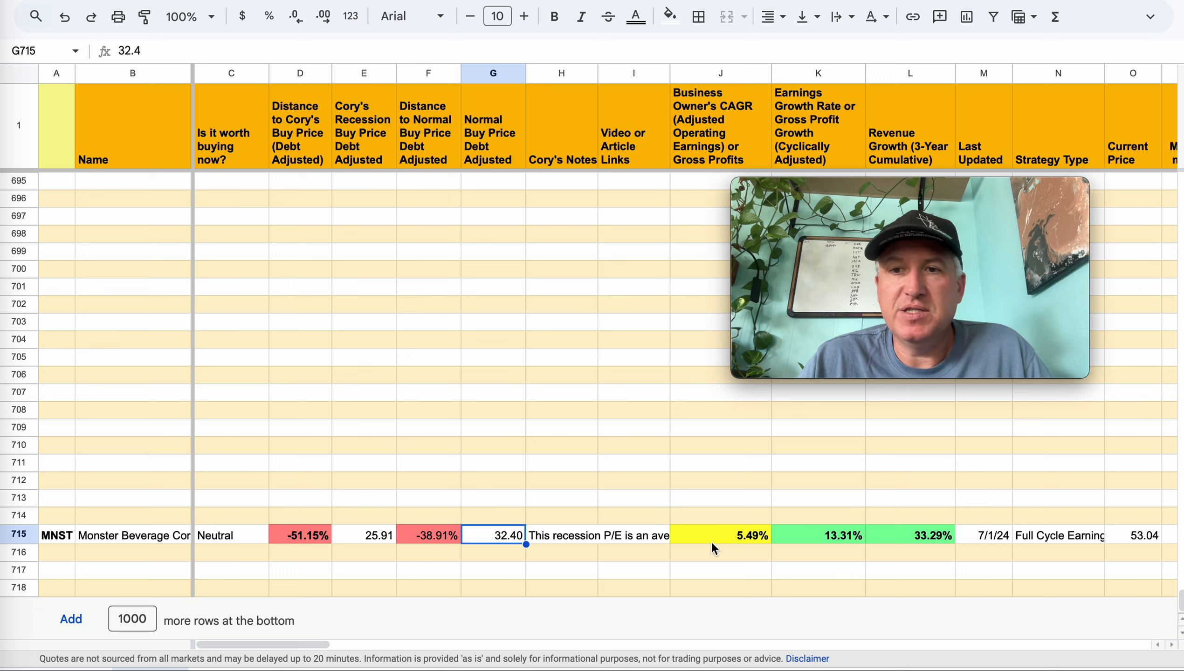
mouse_move(585, 556)
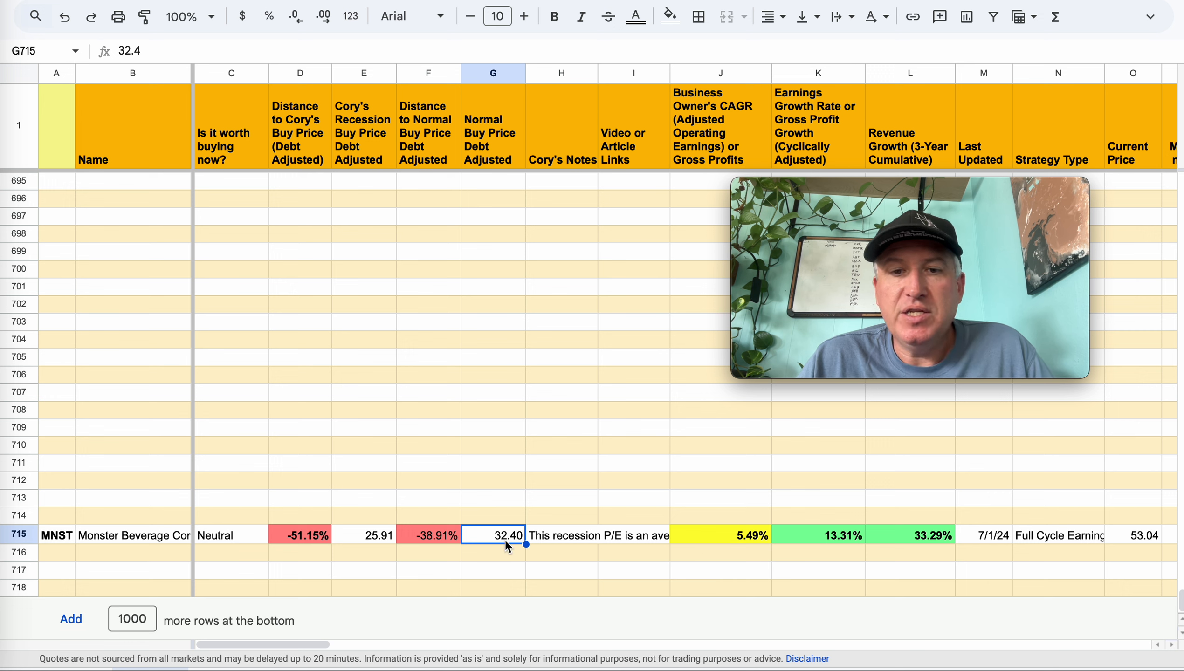
mouse_move(751, 538)
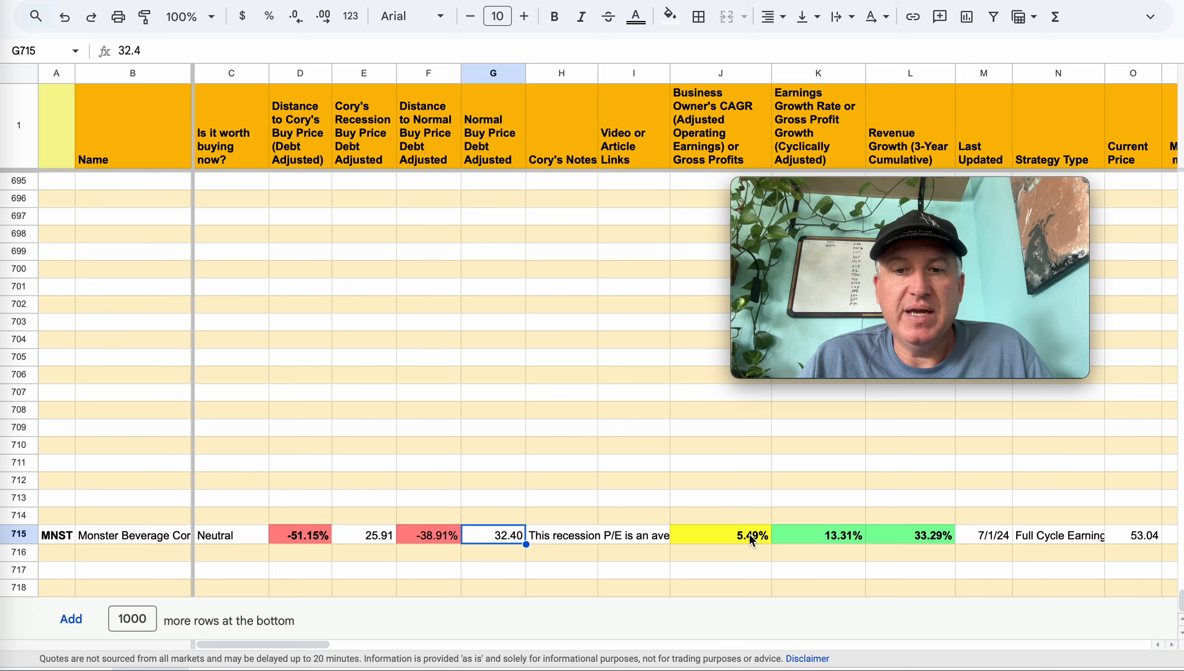
left_click(719, 535)
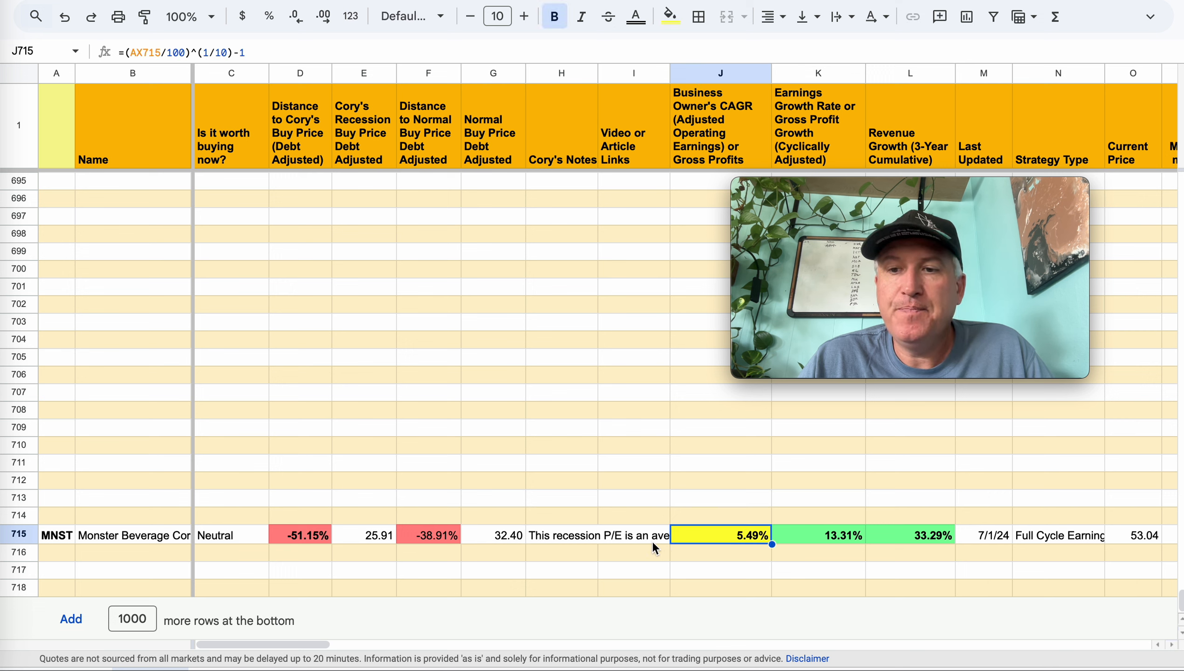
mouse_move(514, 547)
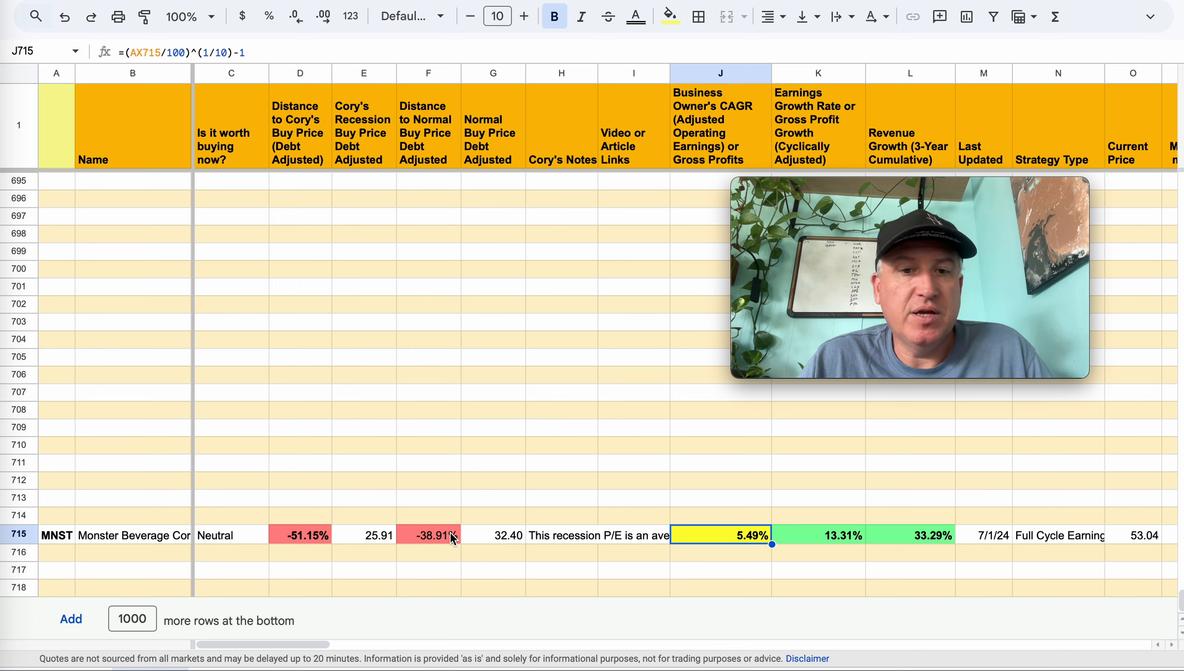
left_click(428, 535)
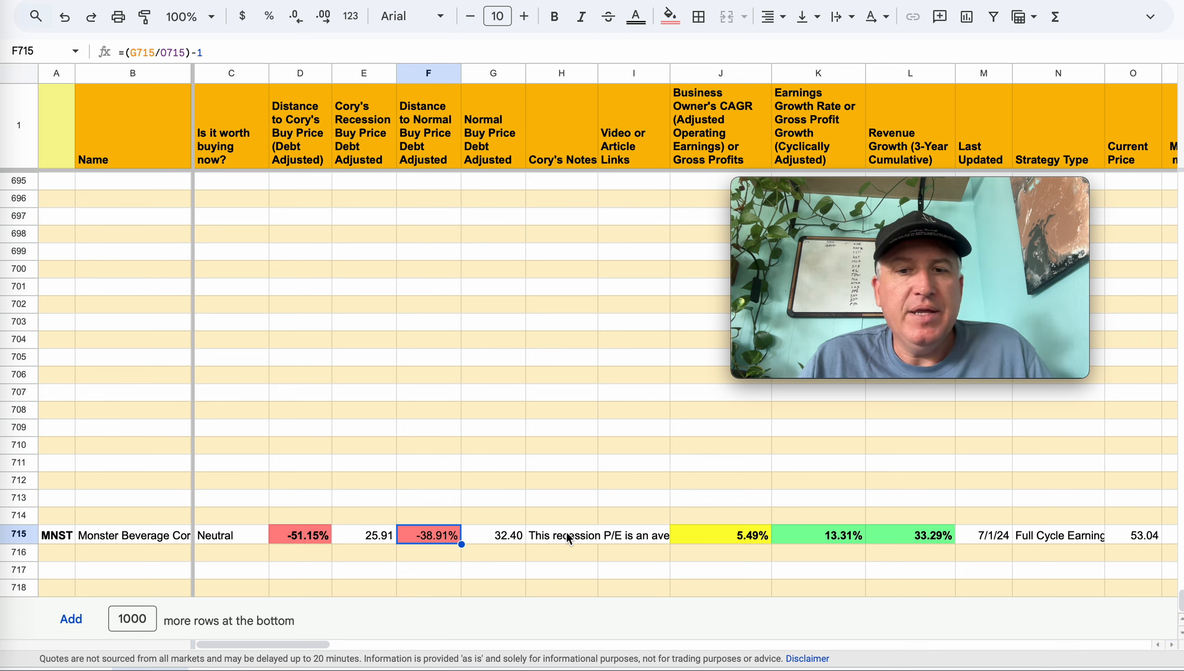
left_click(562, 535)
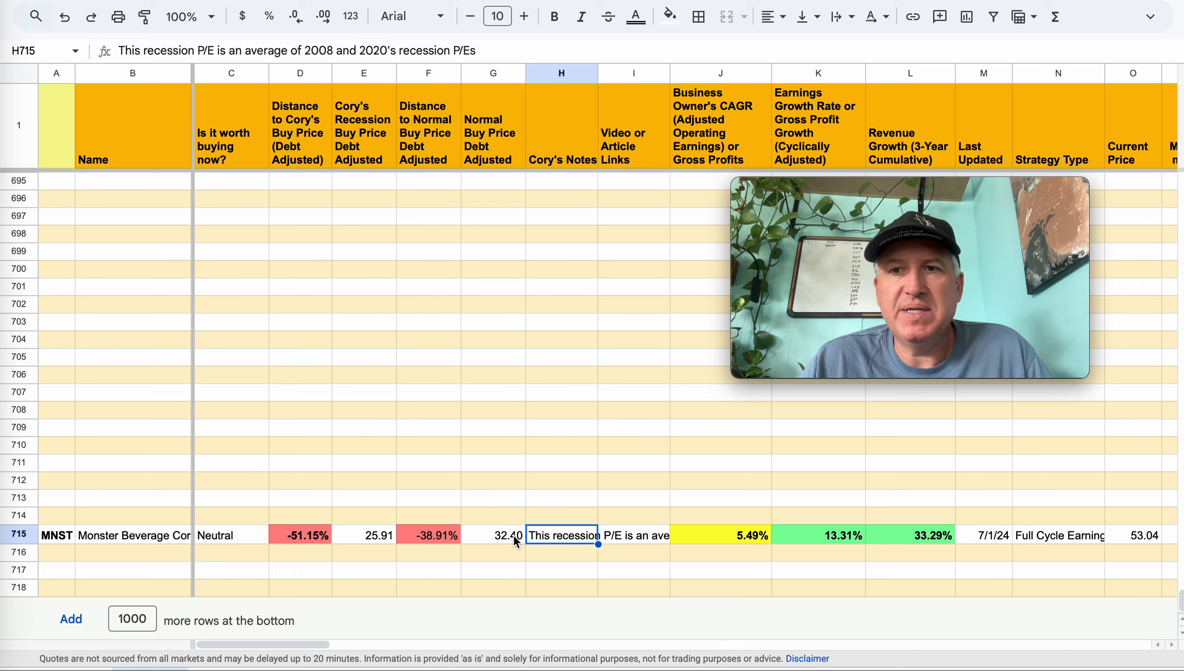
left_click(492, 534)
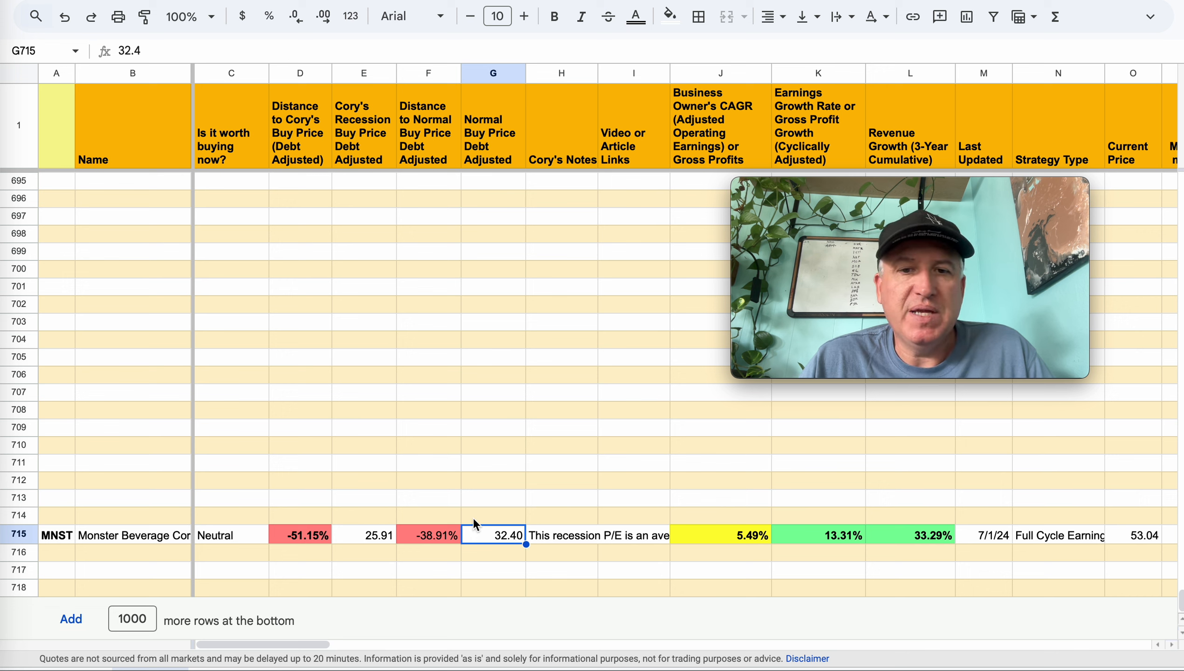
mouse_move(497, 521)
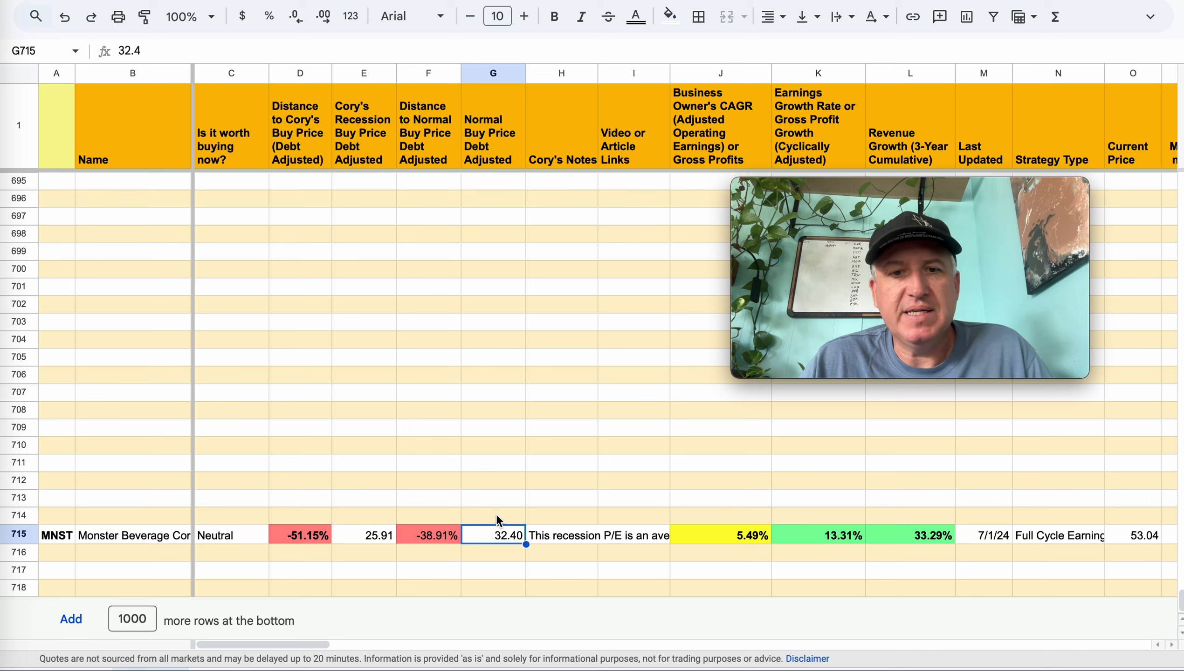
mouse_move(414, 523)
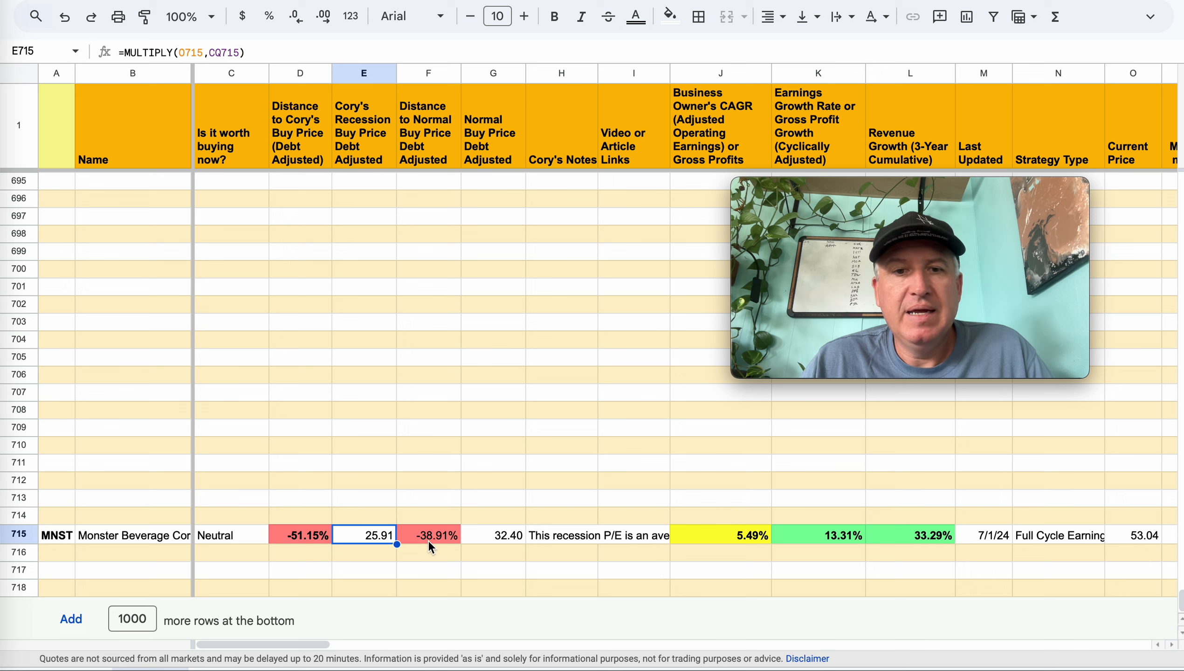
mouse_move(525, 541)
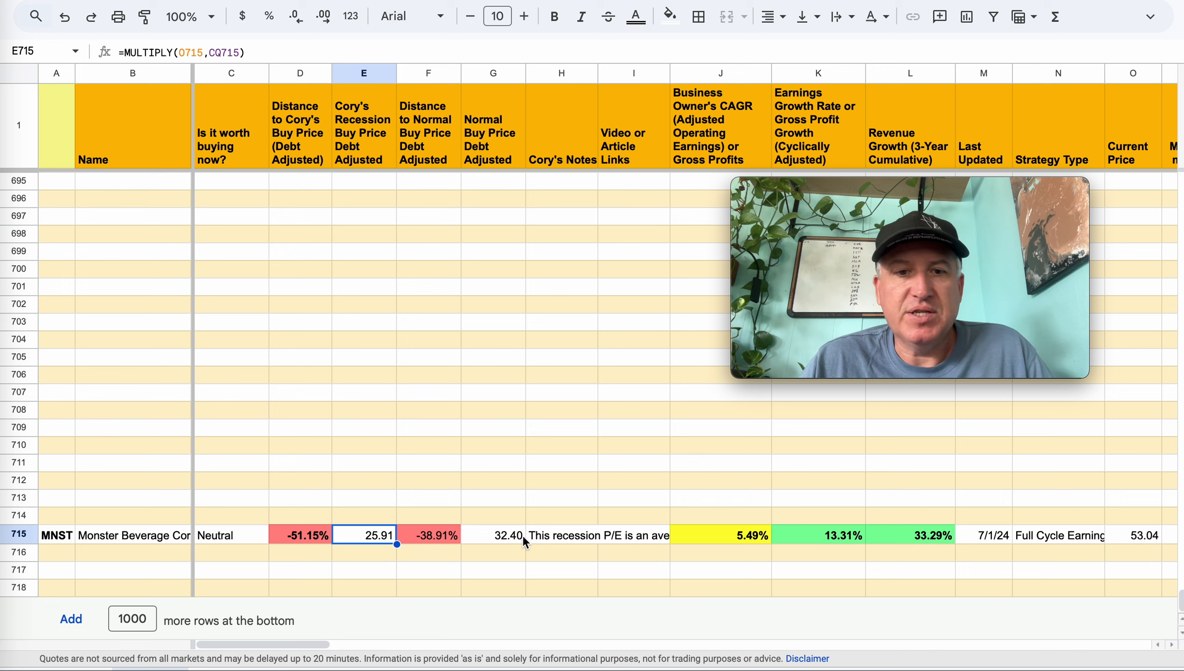
left_click(494, 535)
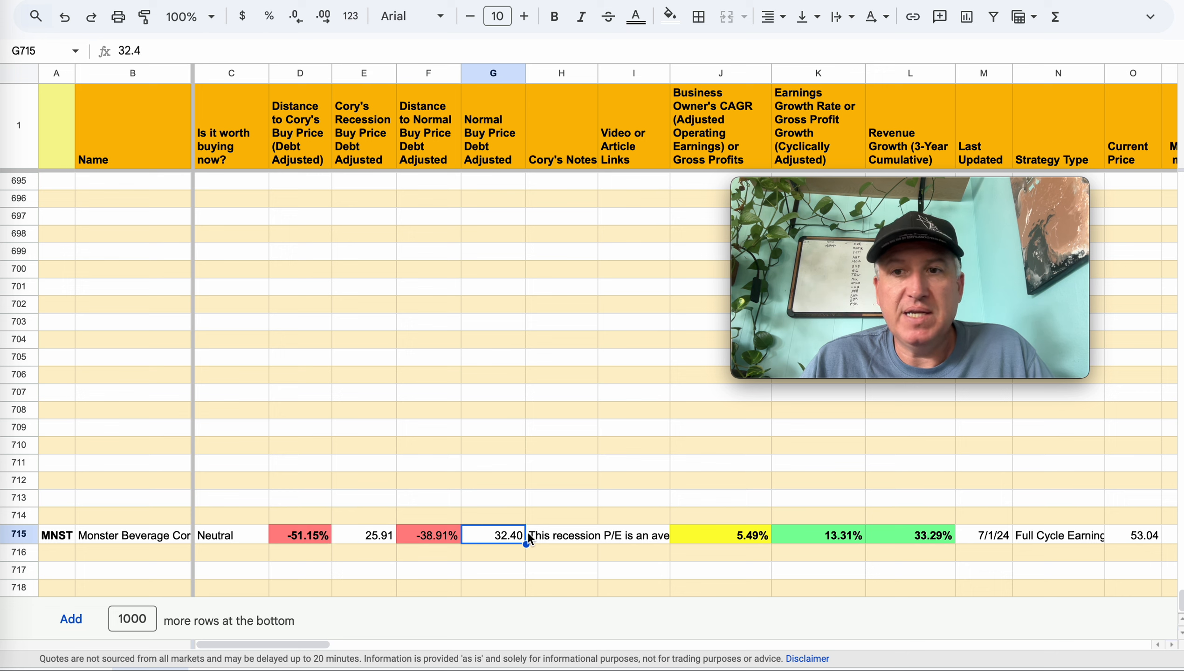
mouse_move(555, 550)
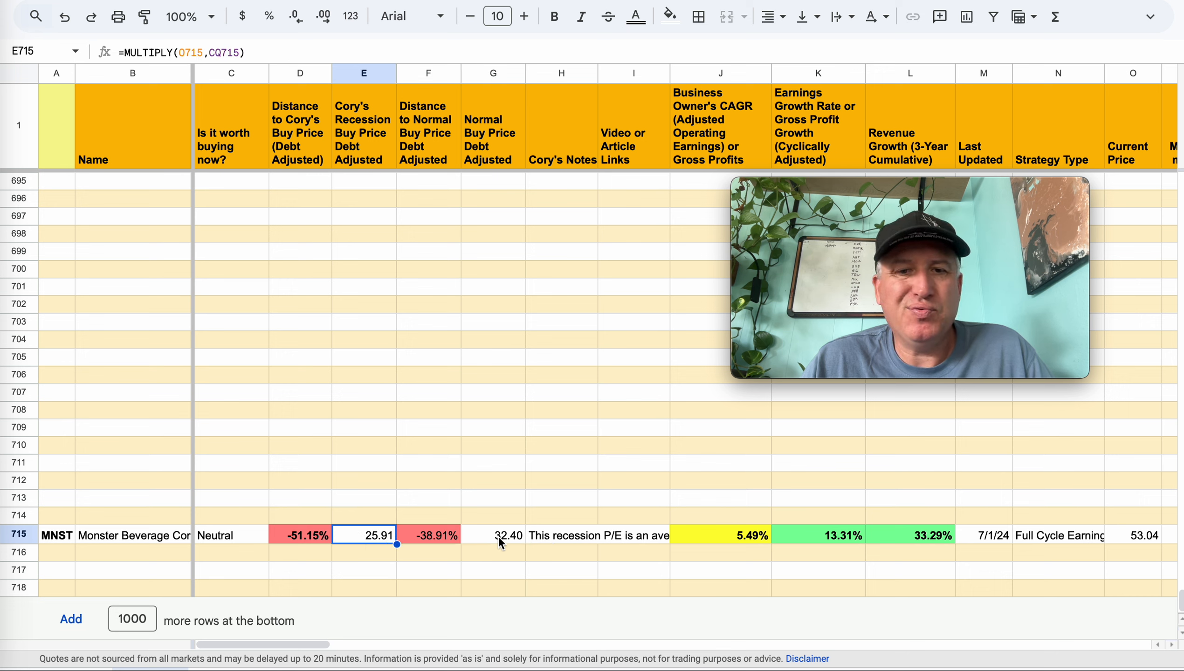
left_click(494, 536)
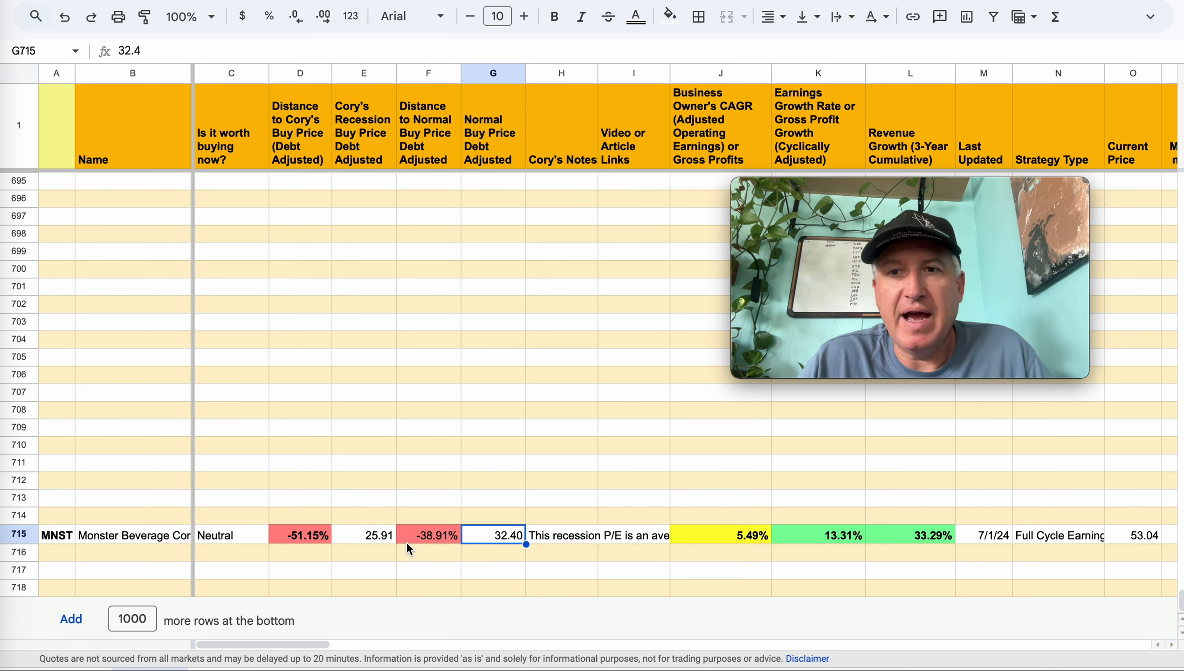
mouse_move(544, 565)
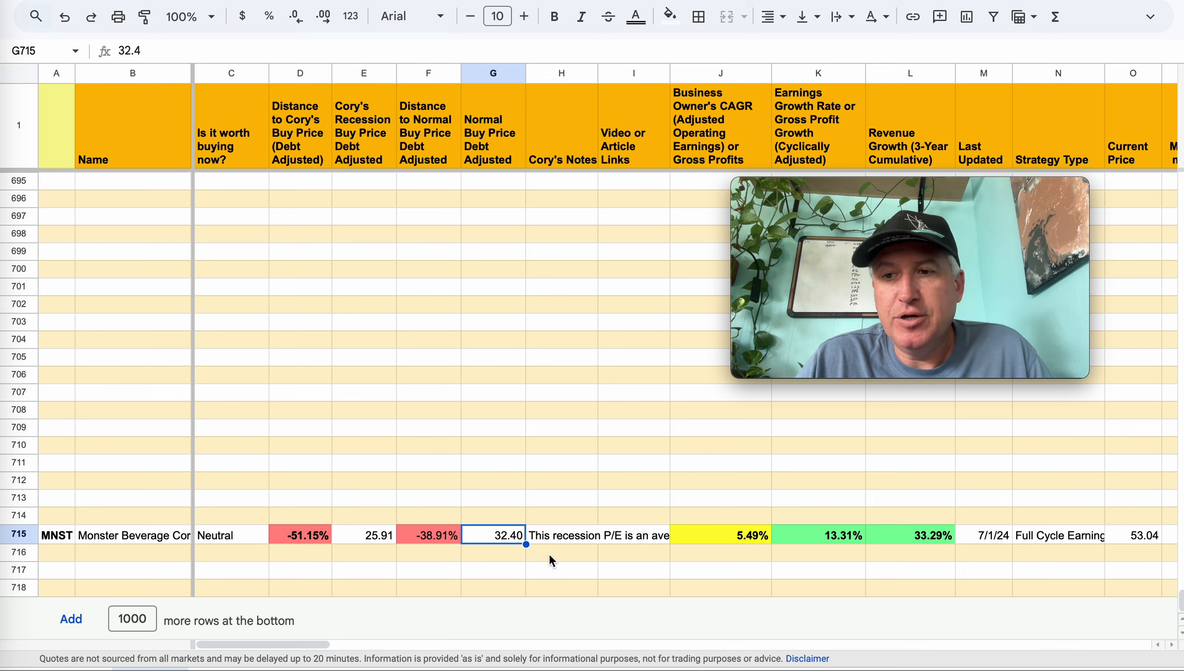
mouse_move(661, 544)
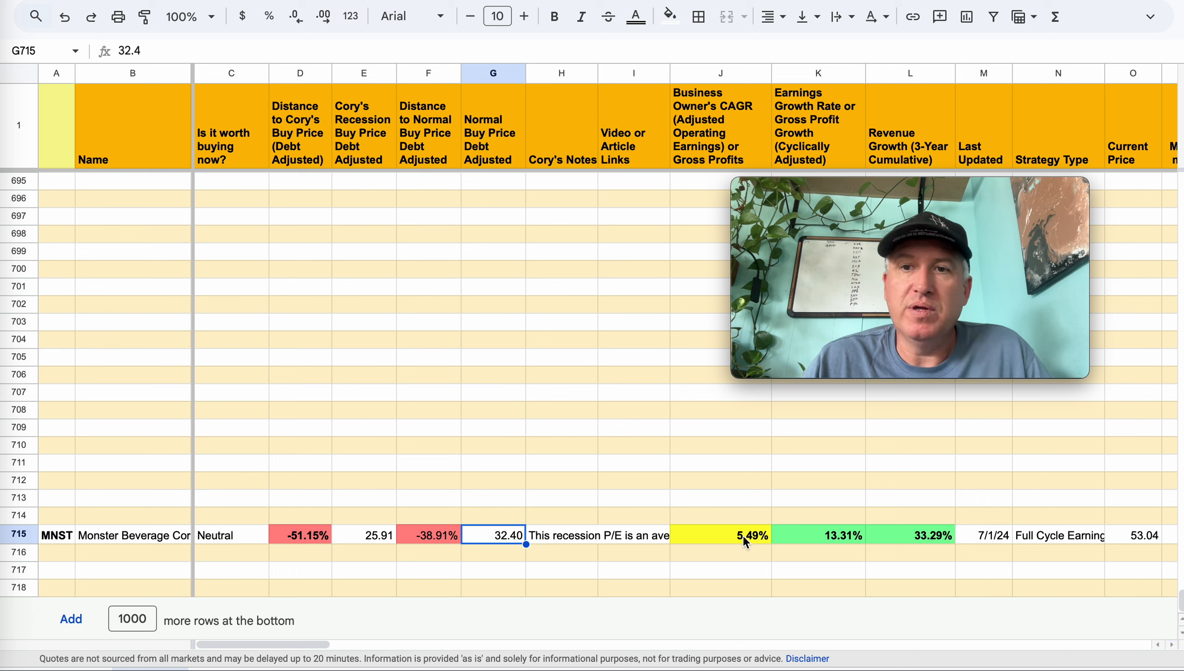
left_click(720, 535)
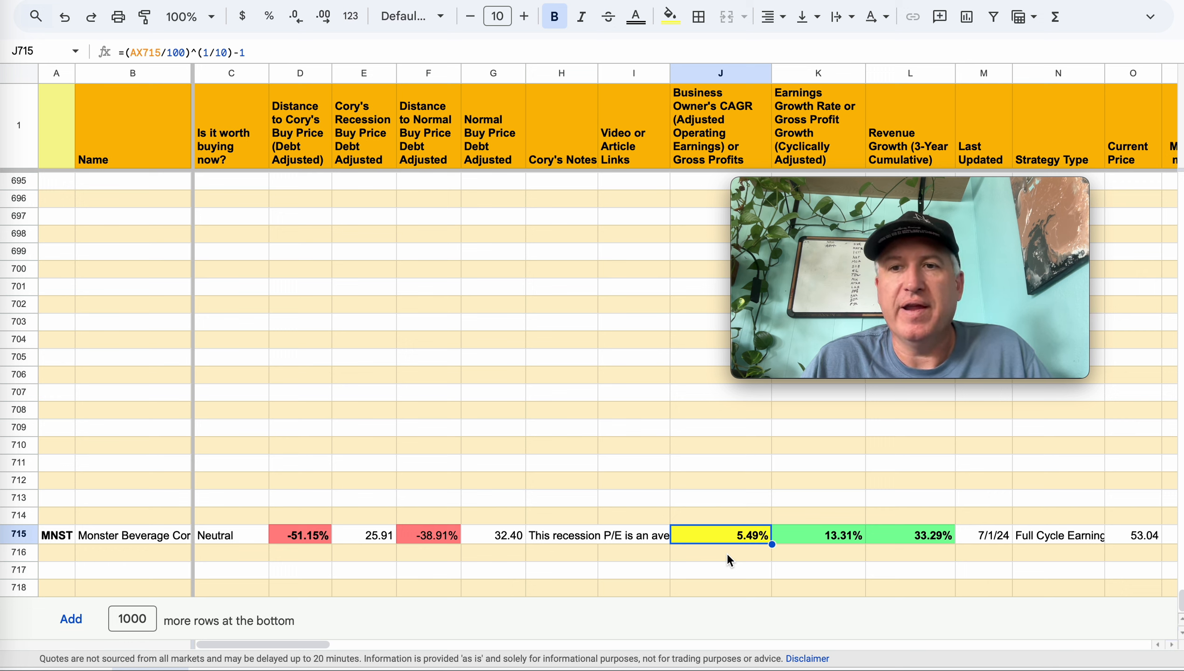
mouse_move(747, 552)
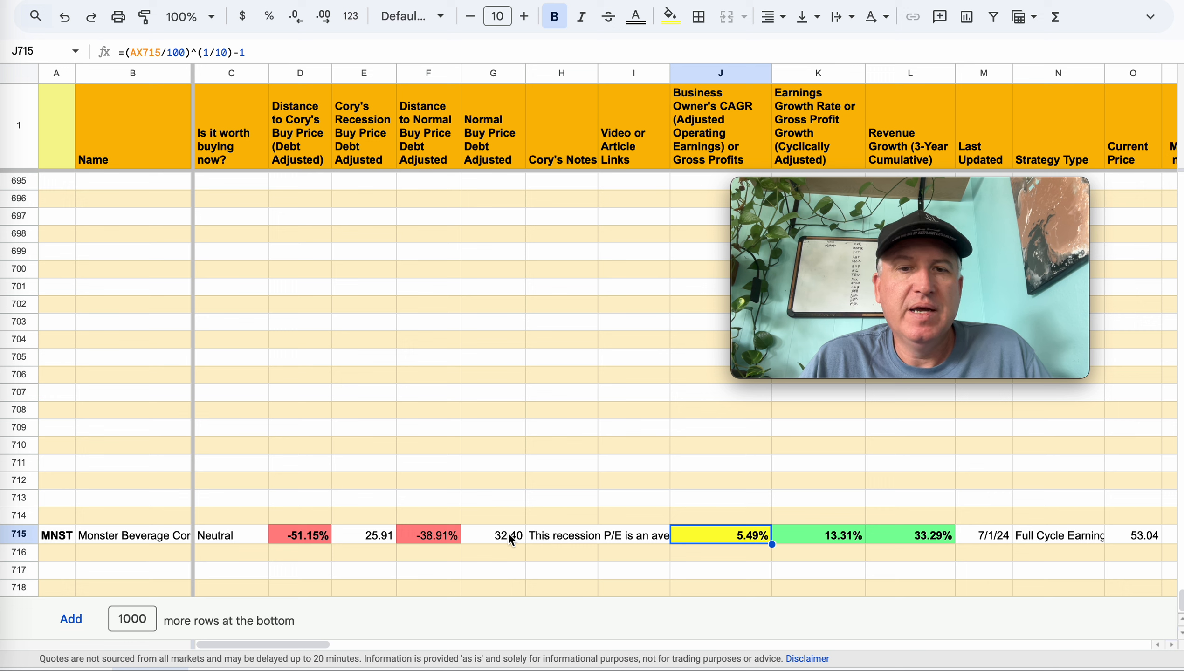
left_click(494, 535)
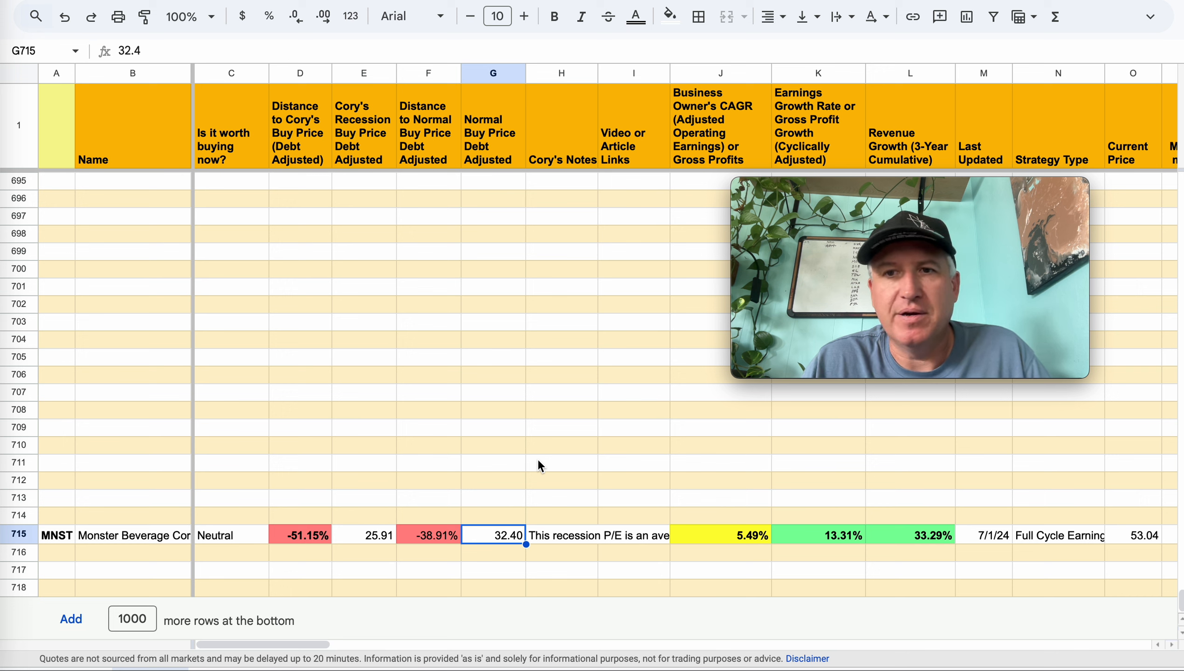
mouse_move(493, 495)
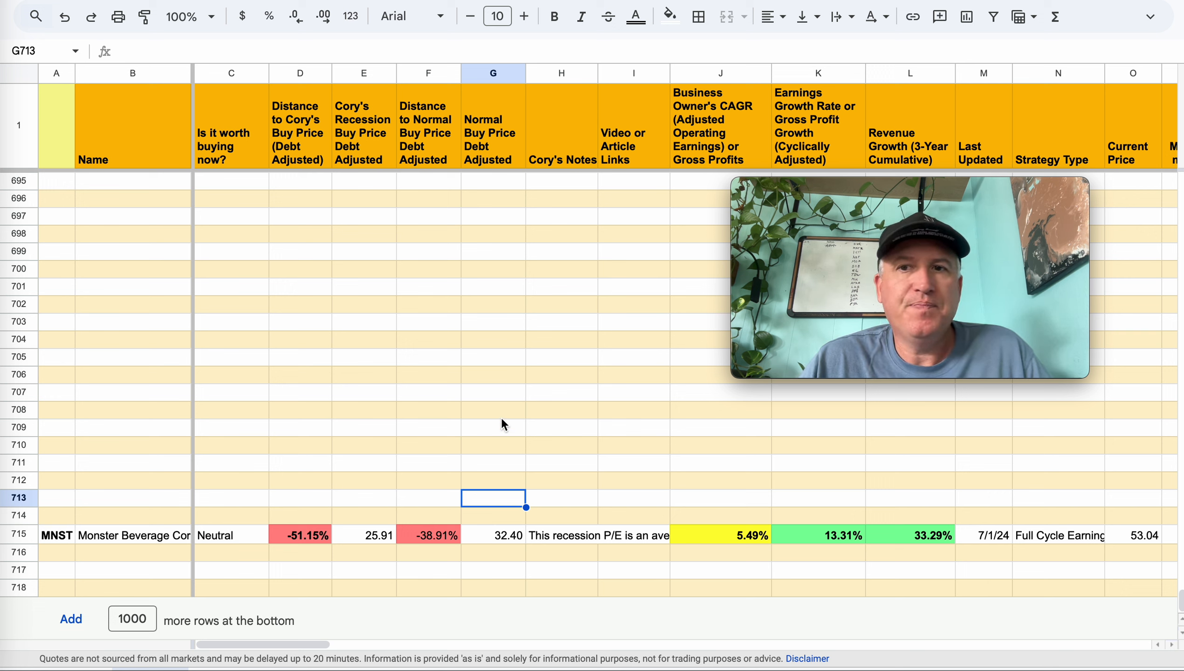
mouse_move(385, 305)
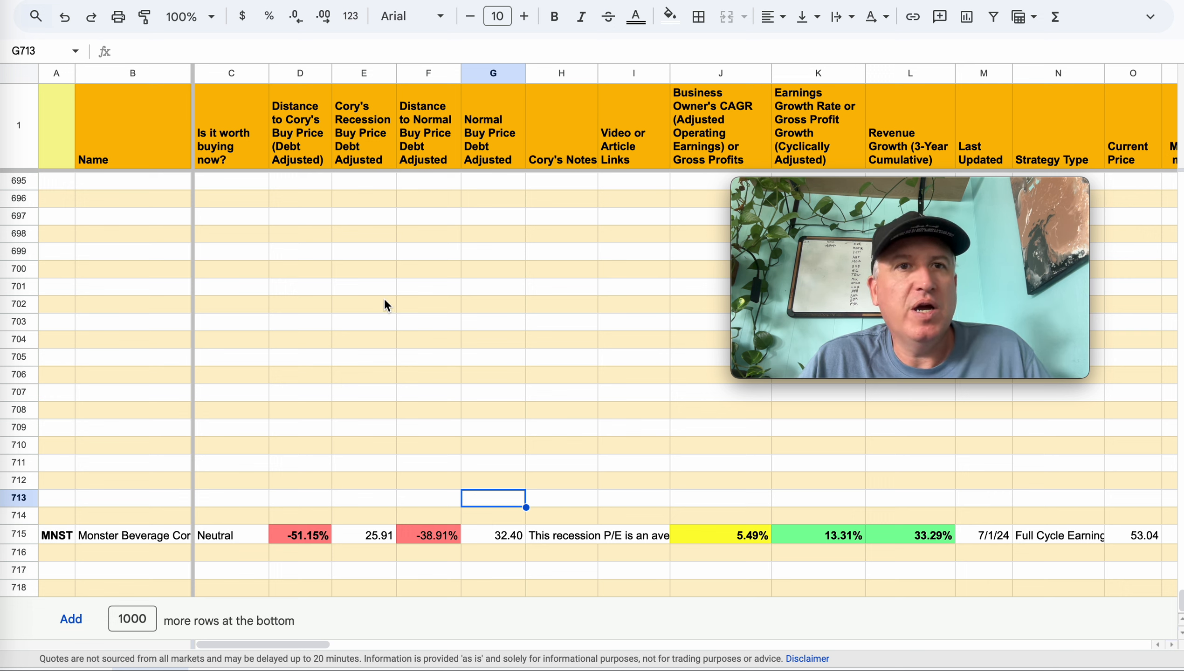
mouse_move(365, 304)
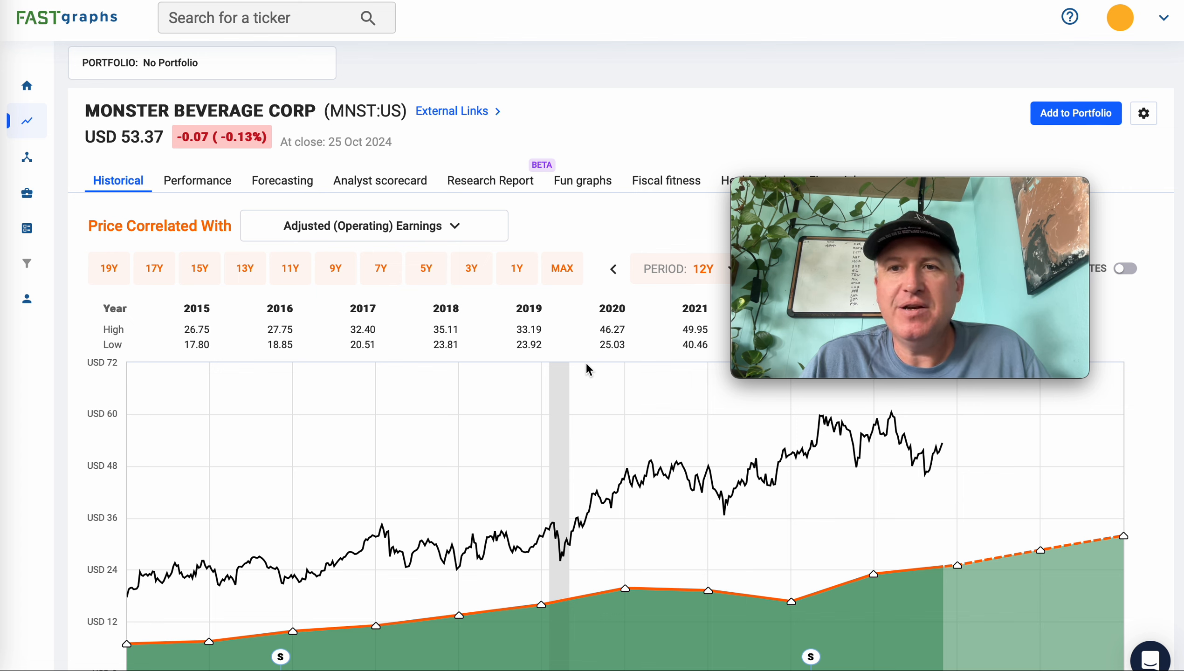
mouse_move(591, 221)
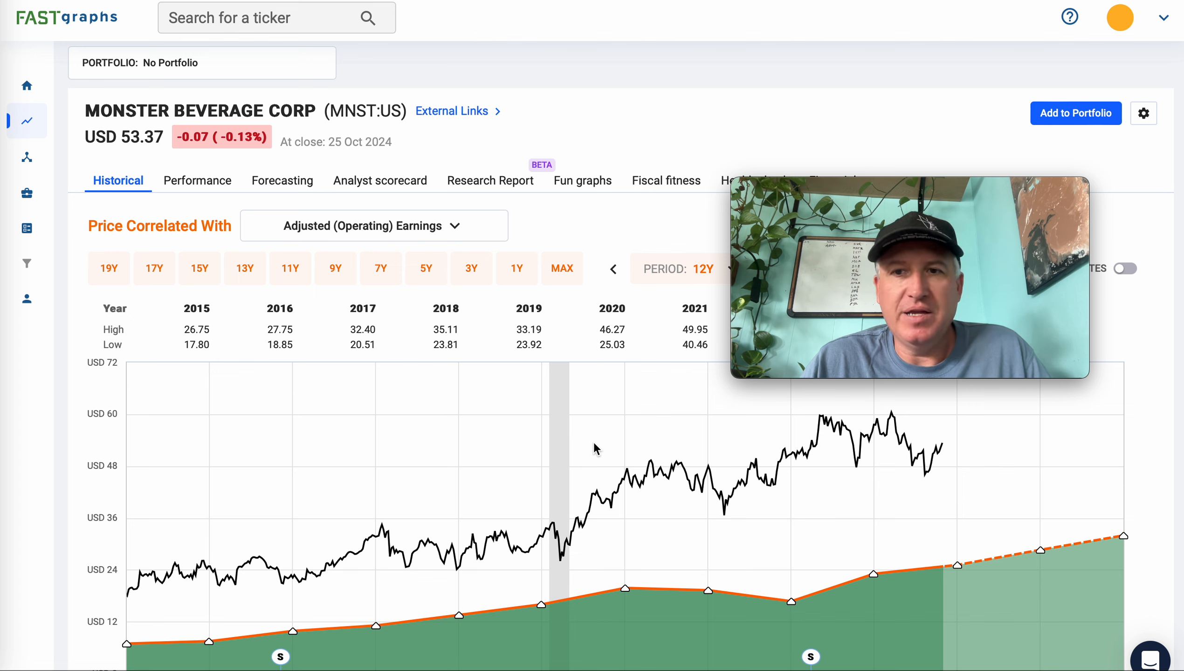
mouse_move(653, 442)
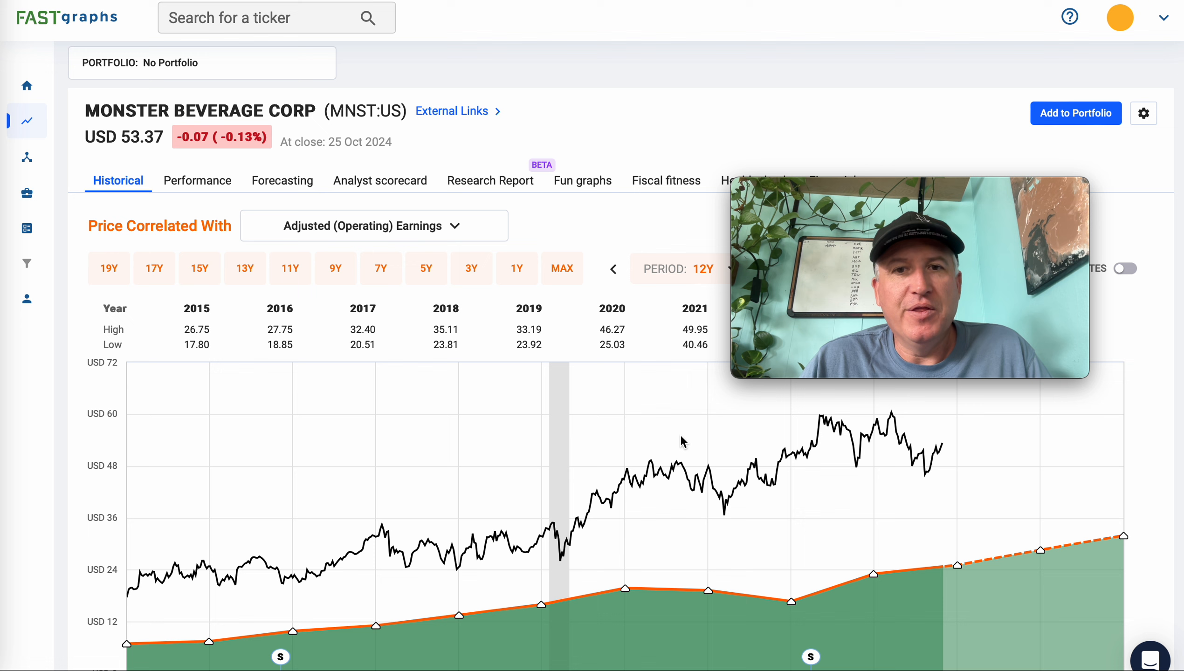
mouse_move(694, 443)
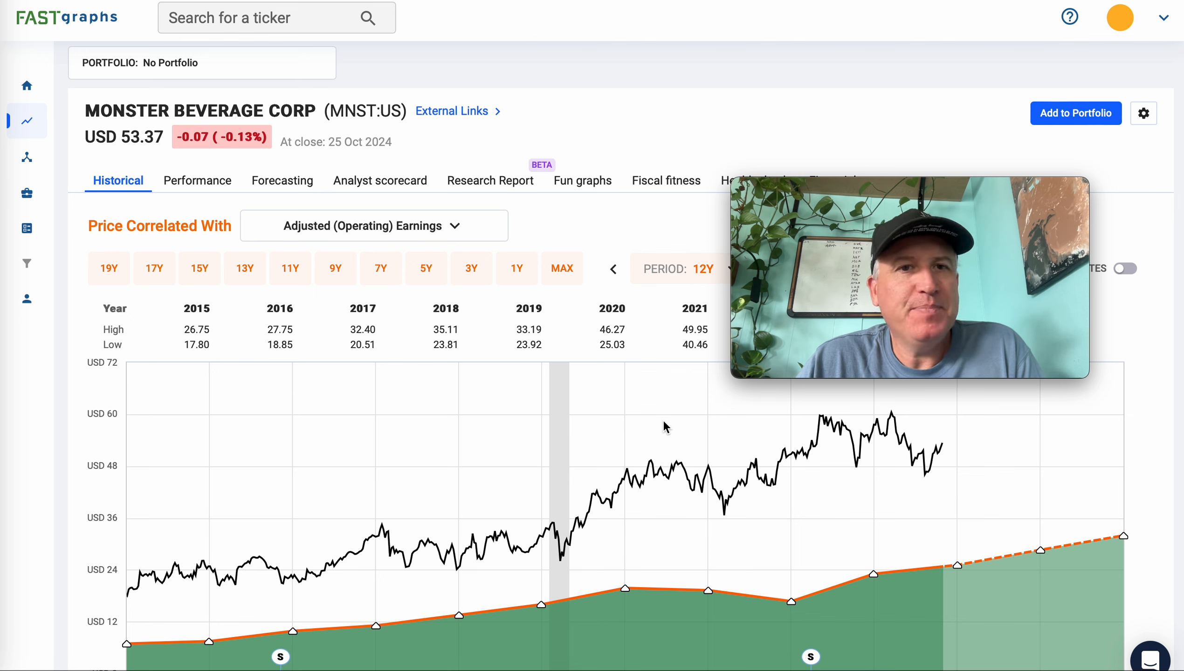
mouse_move(614, 269)
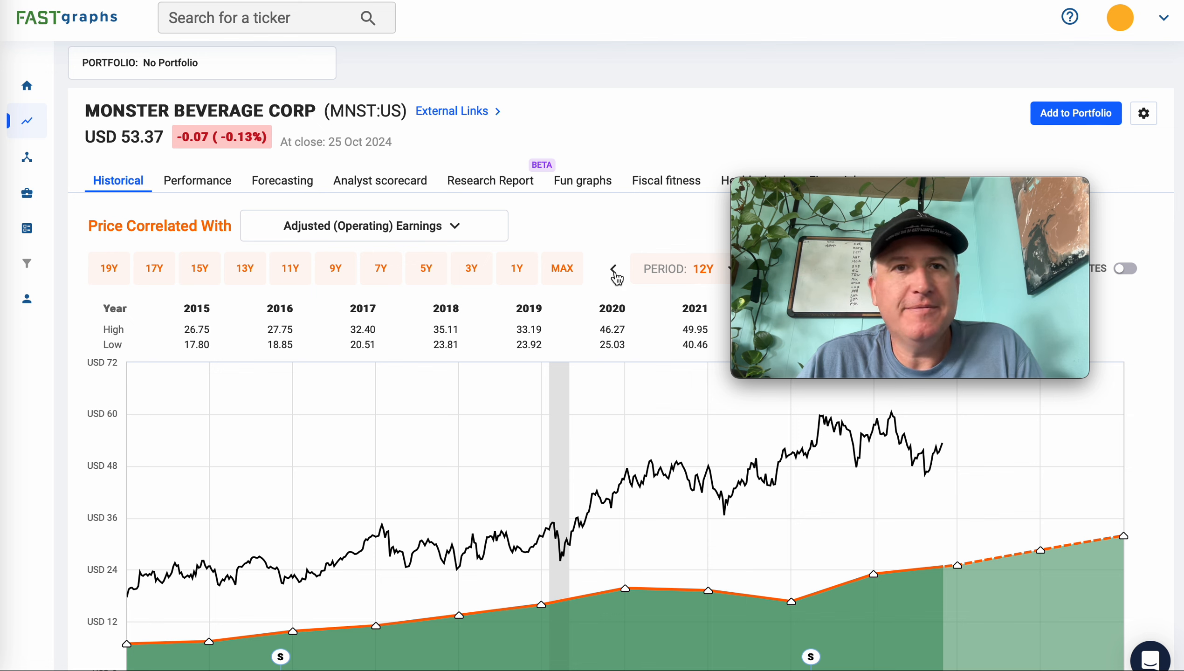